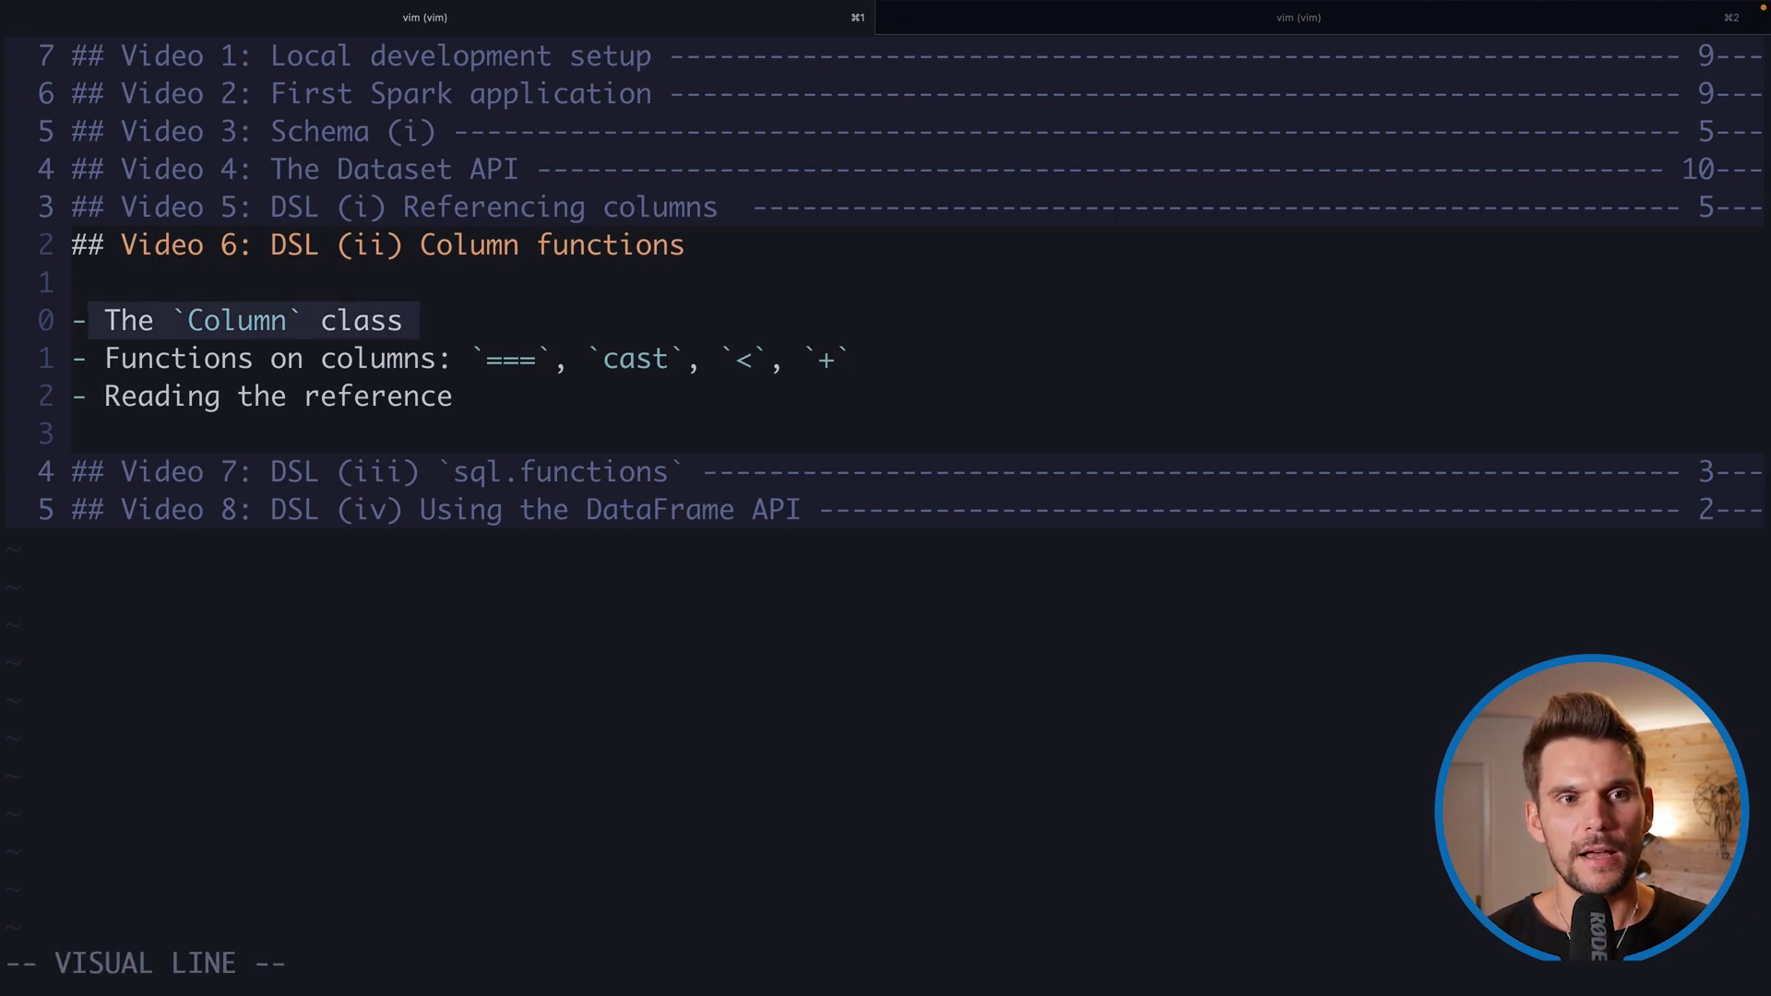
Add a df("Open") column reference below df.printSchema() and begin a val before it
key(j)
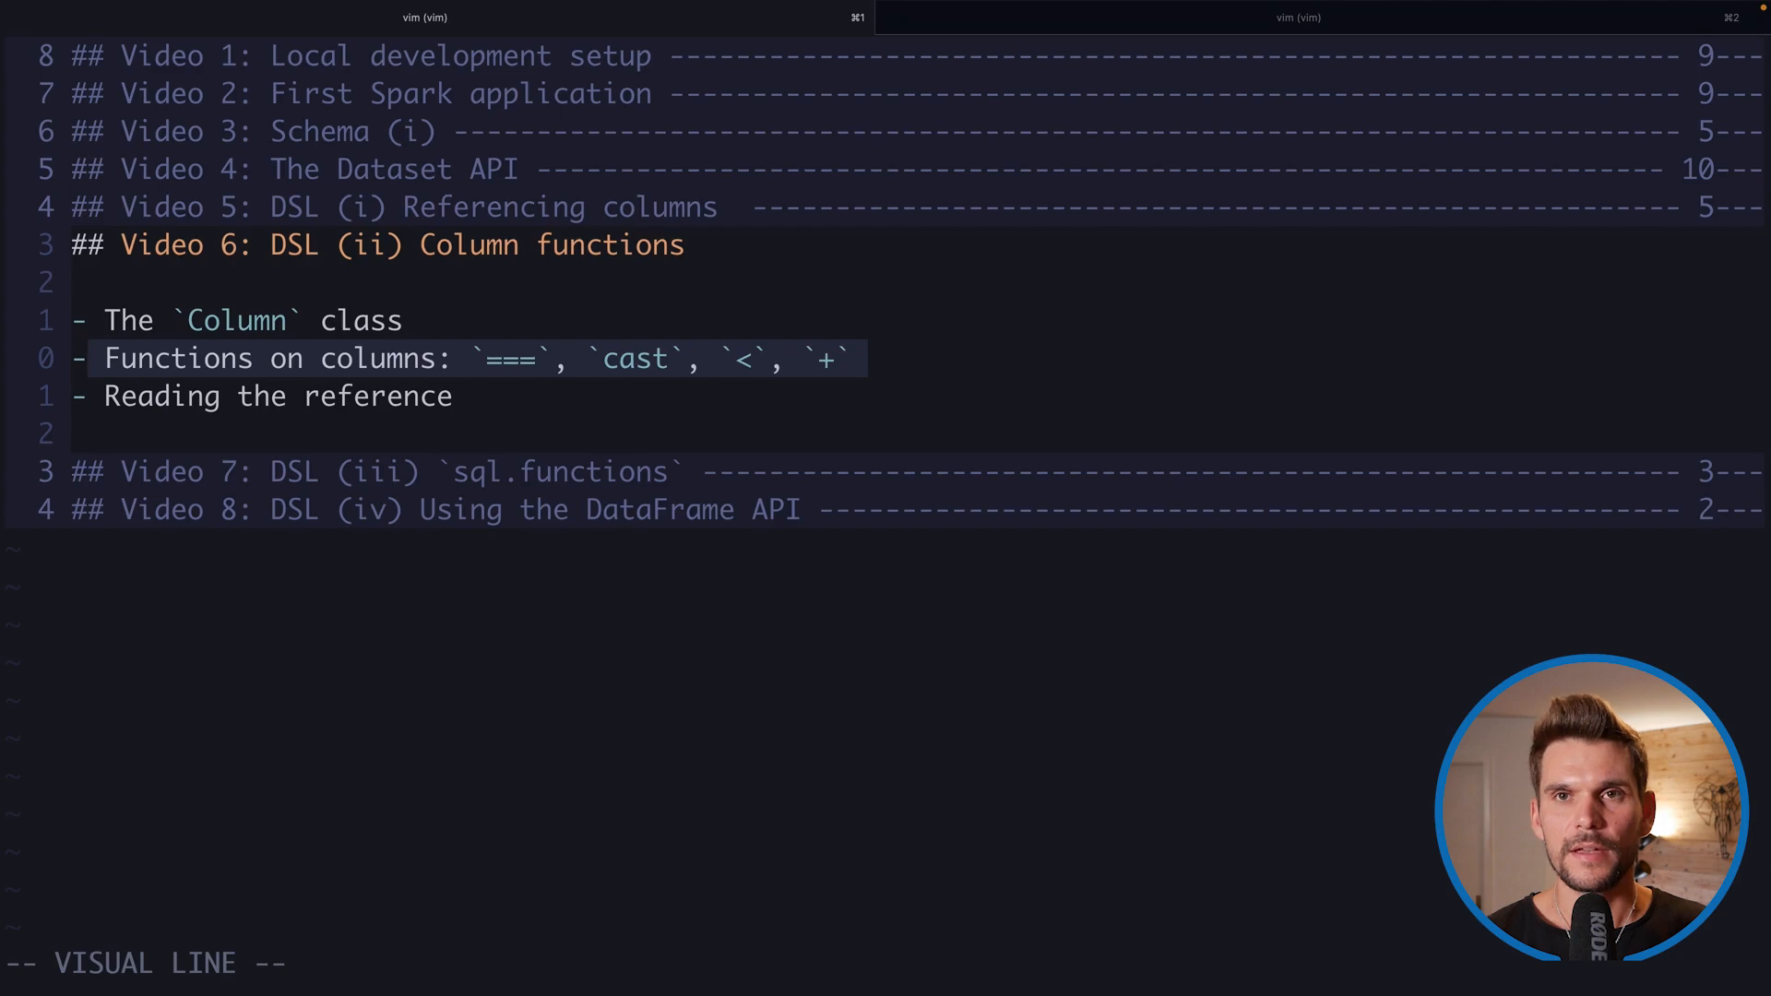
key(Escape)
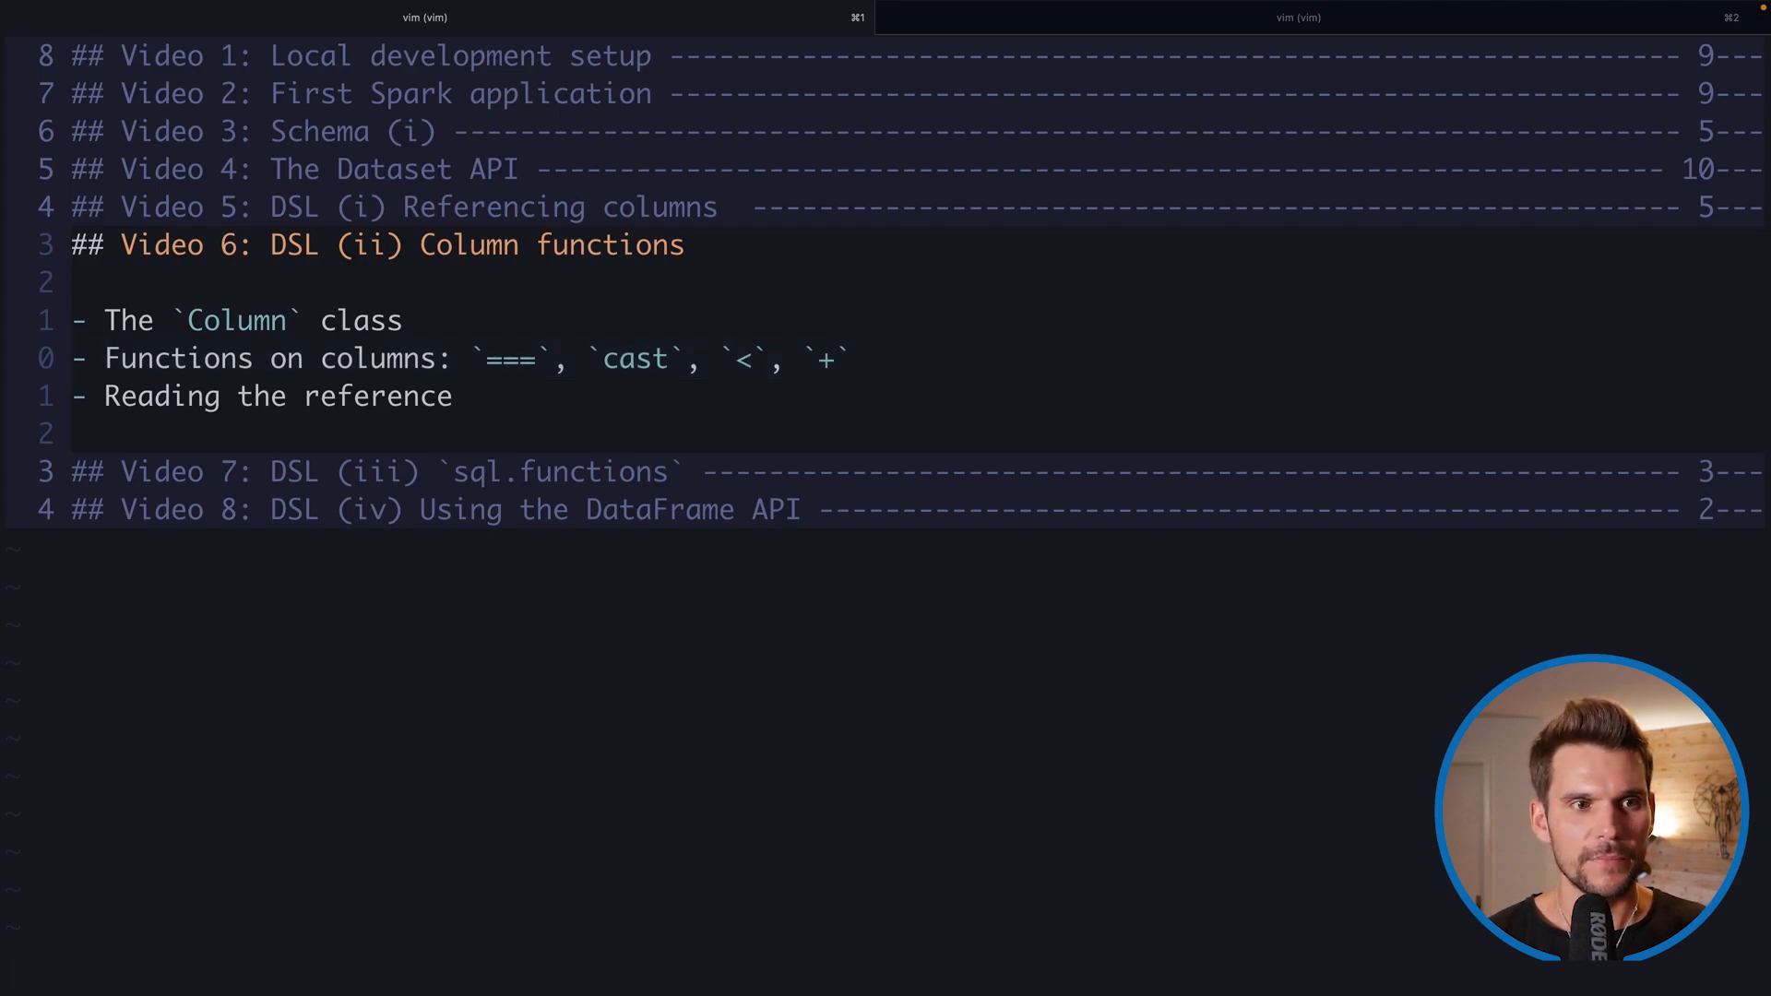
key(V)
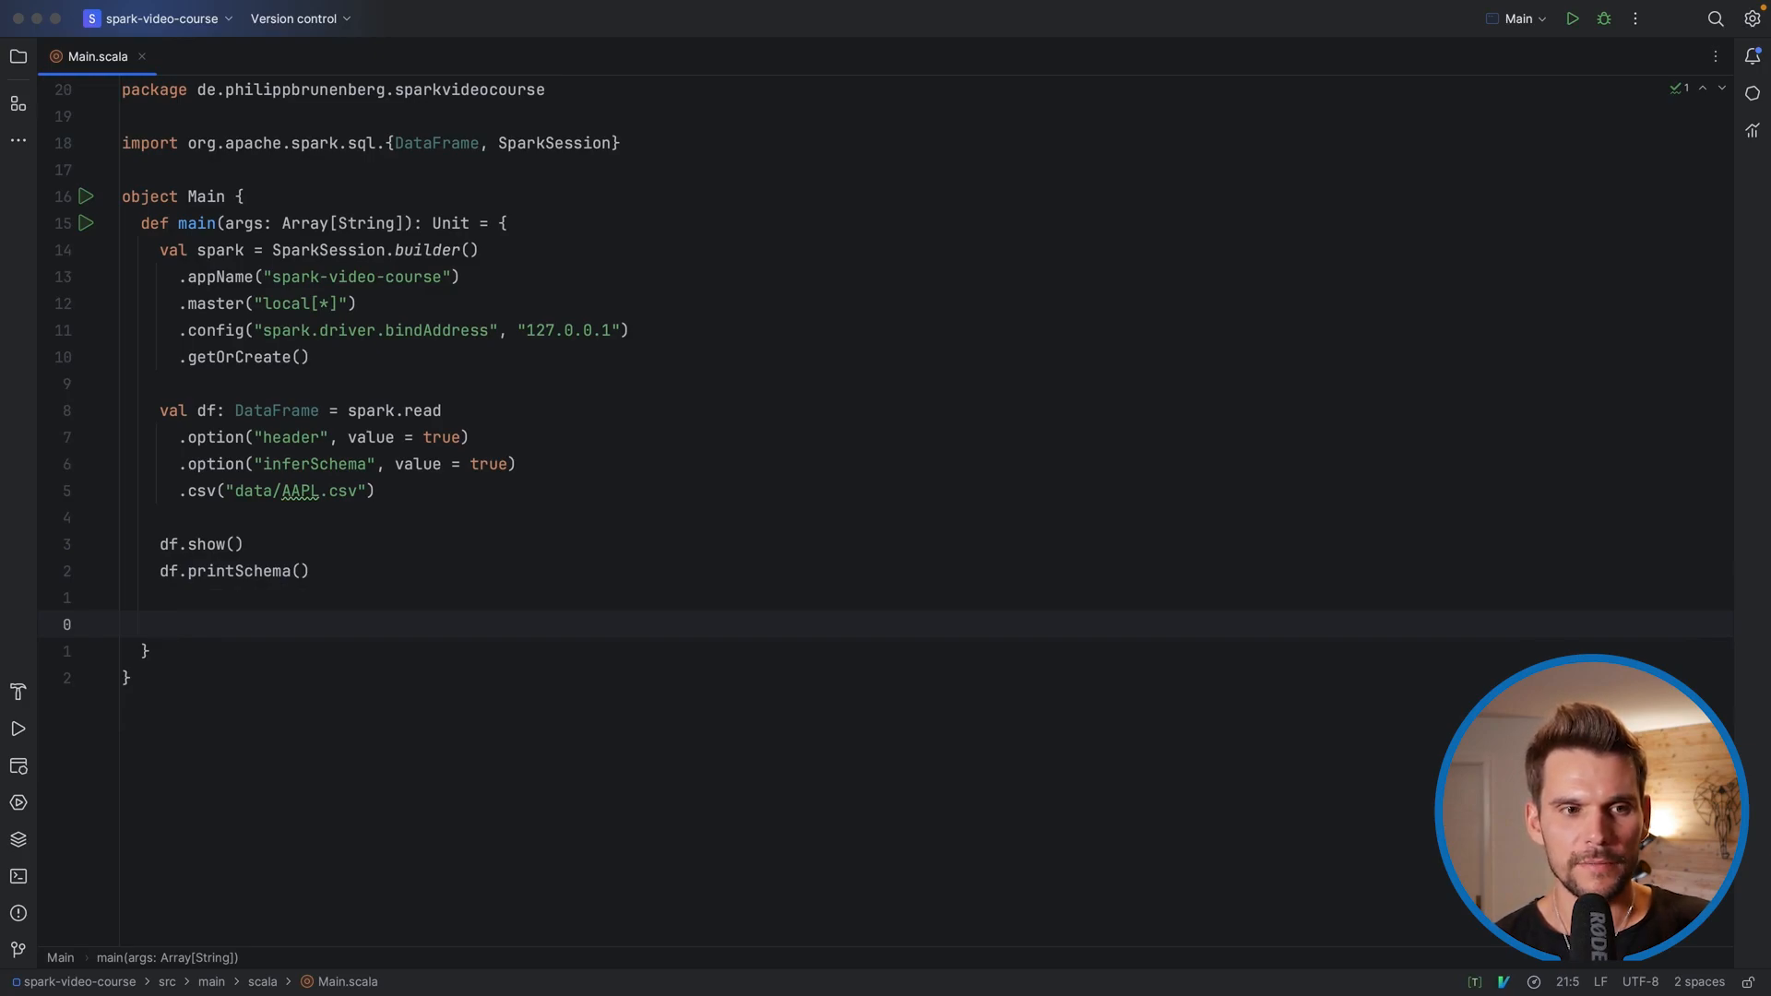
text(df())
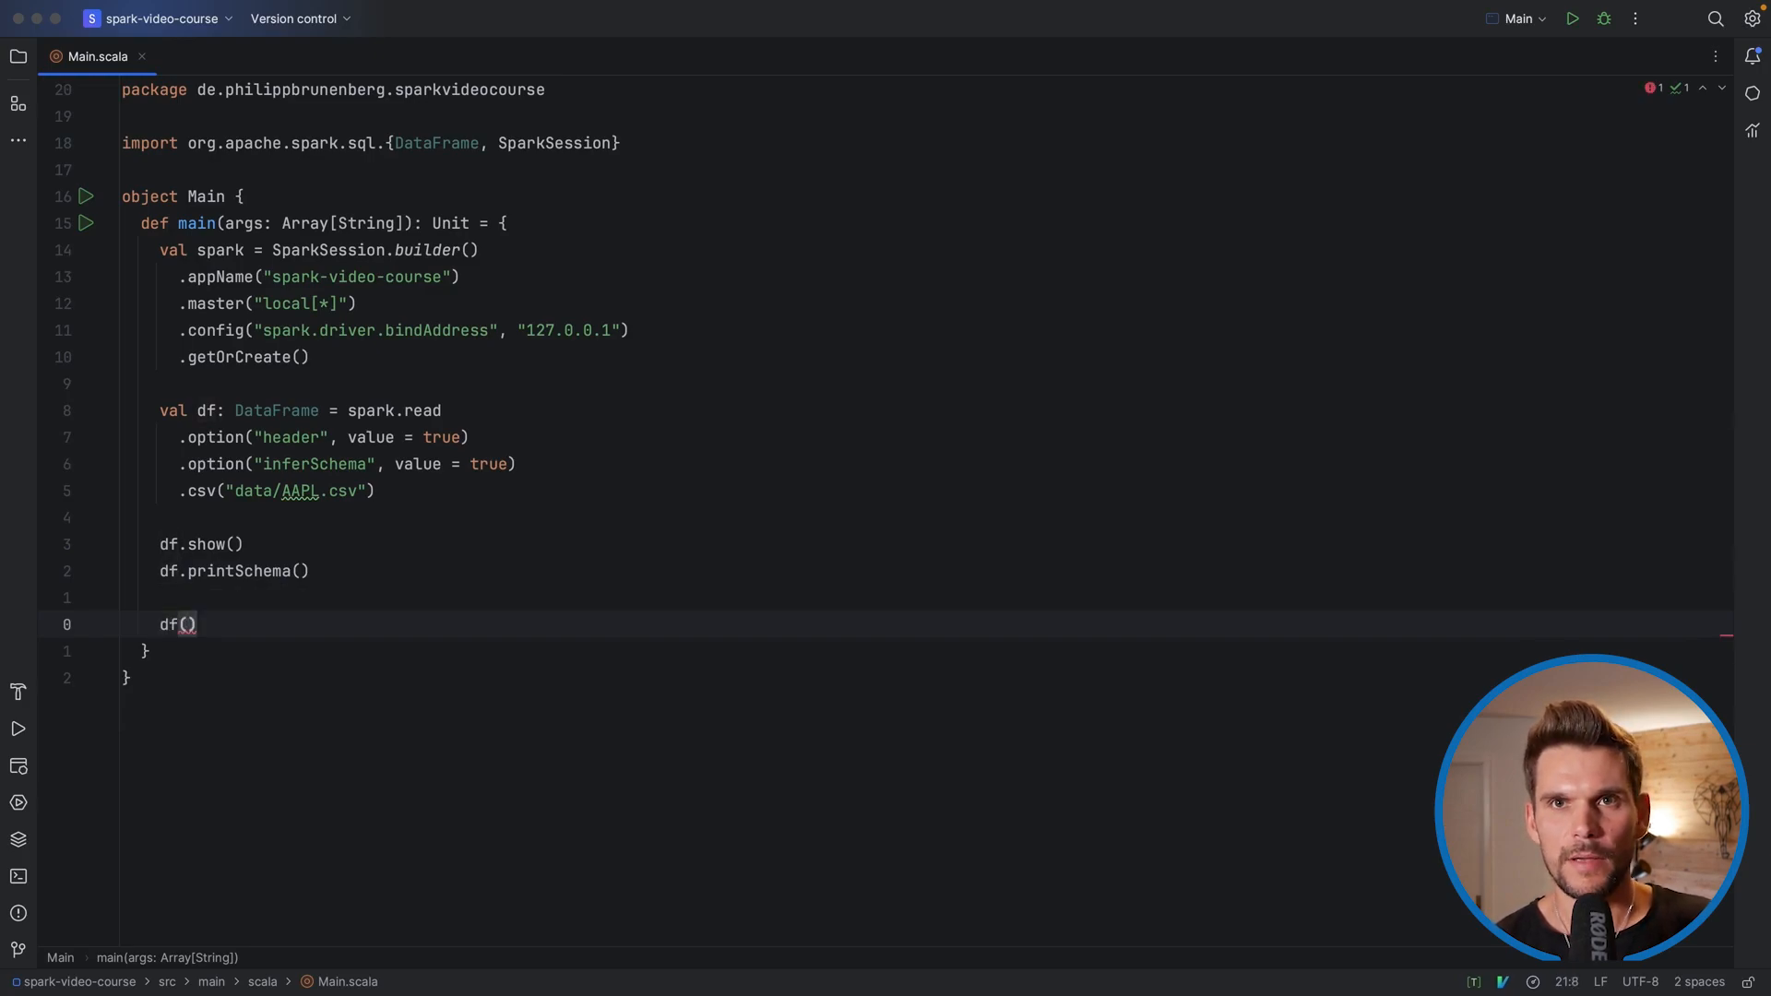
text("")
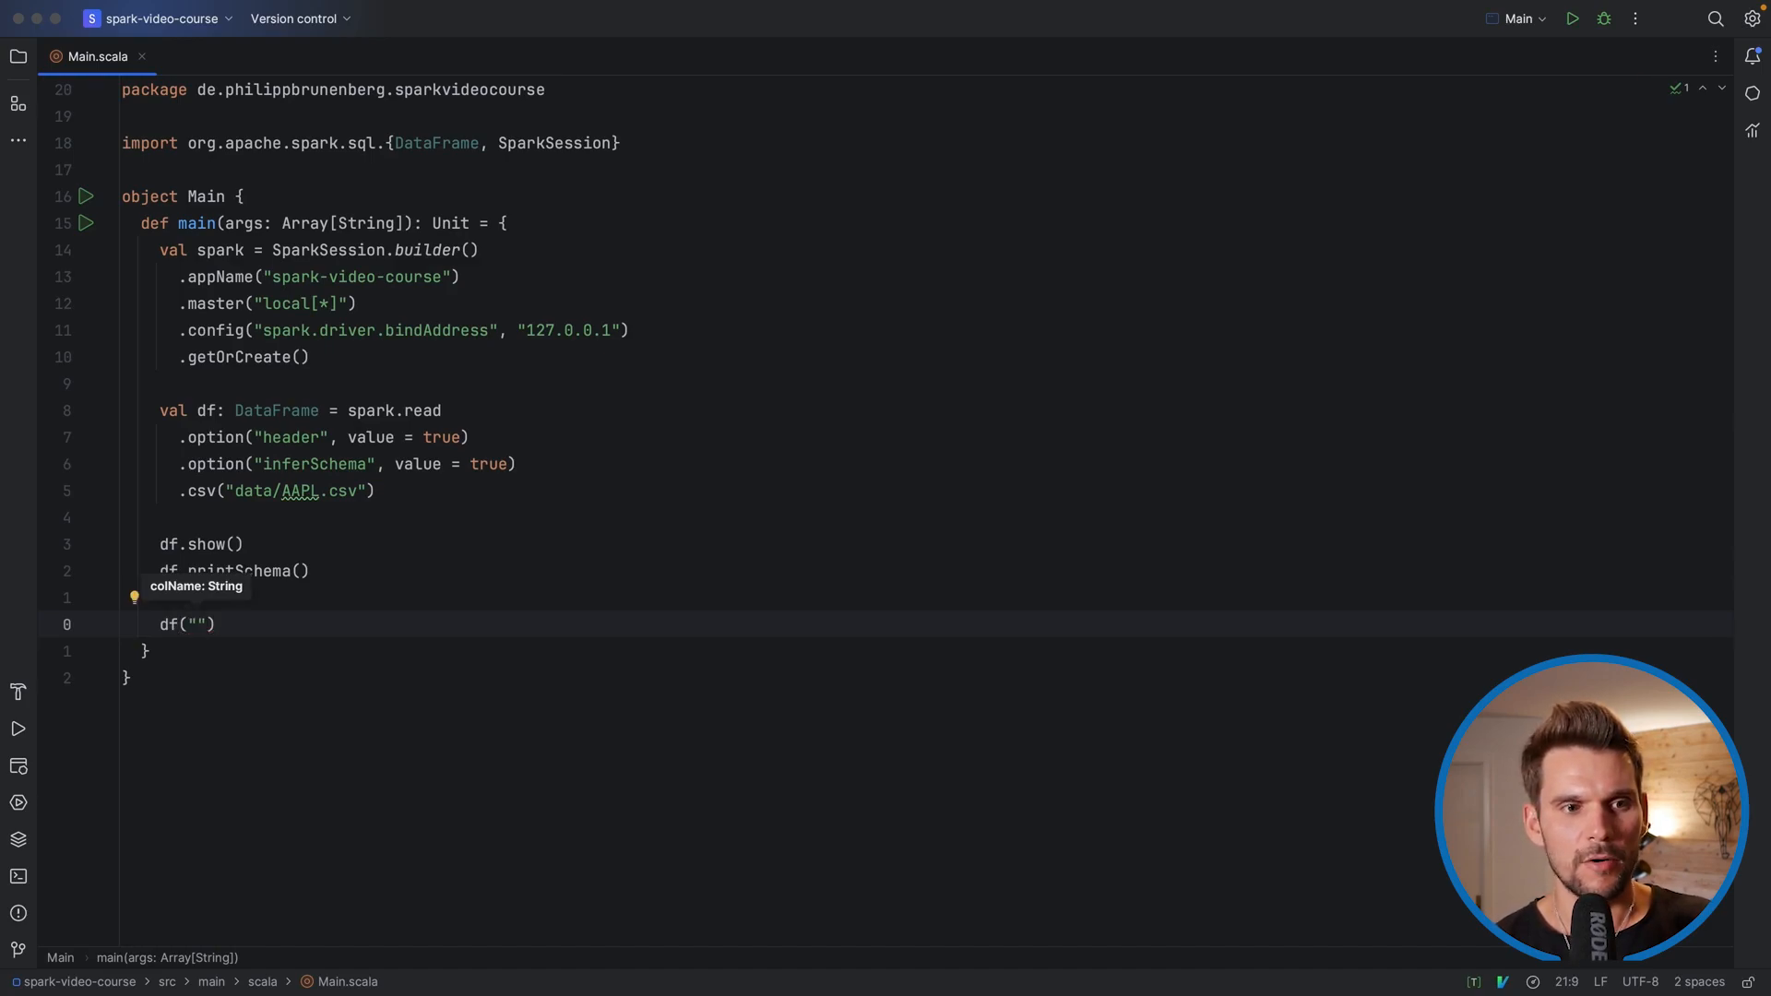
text(Open)
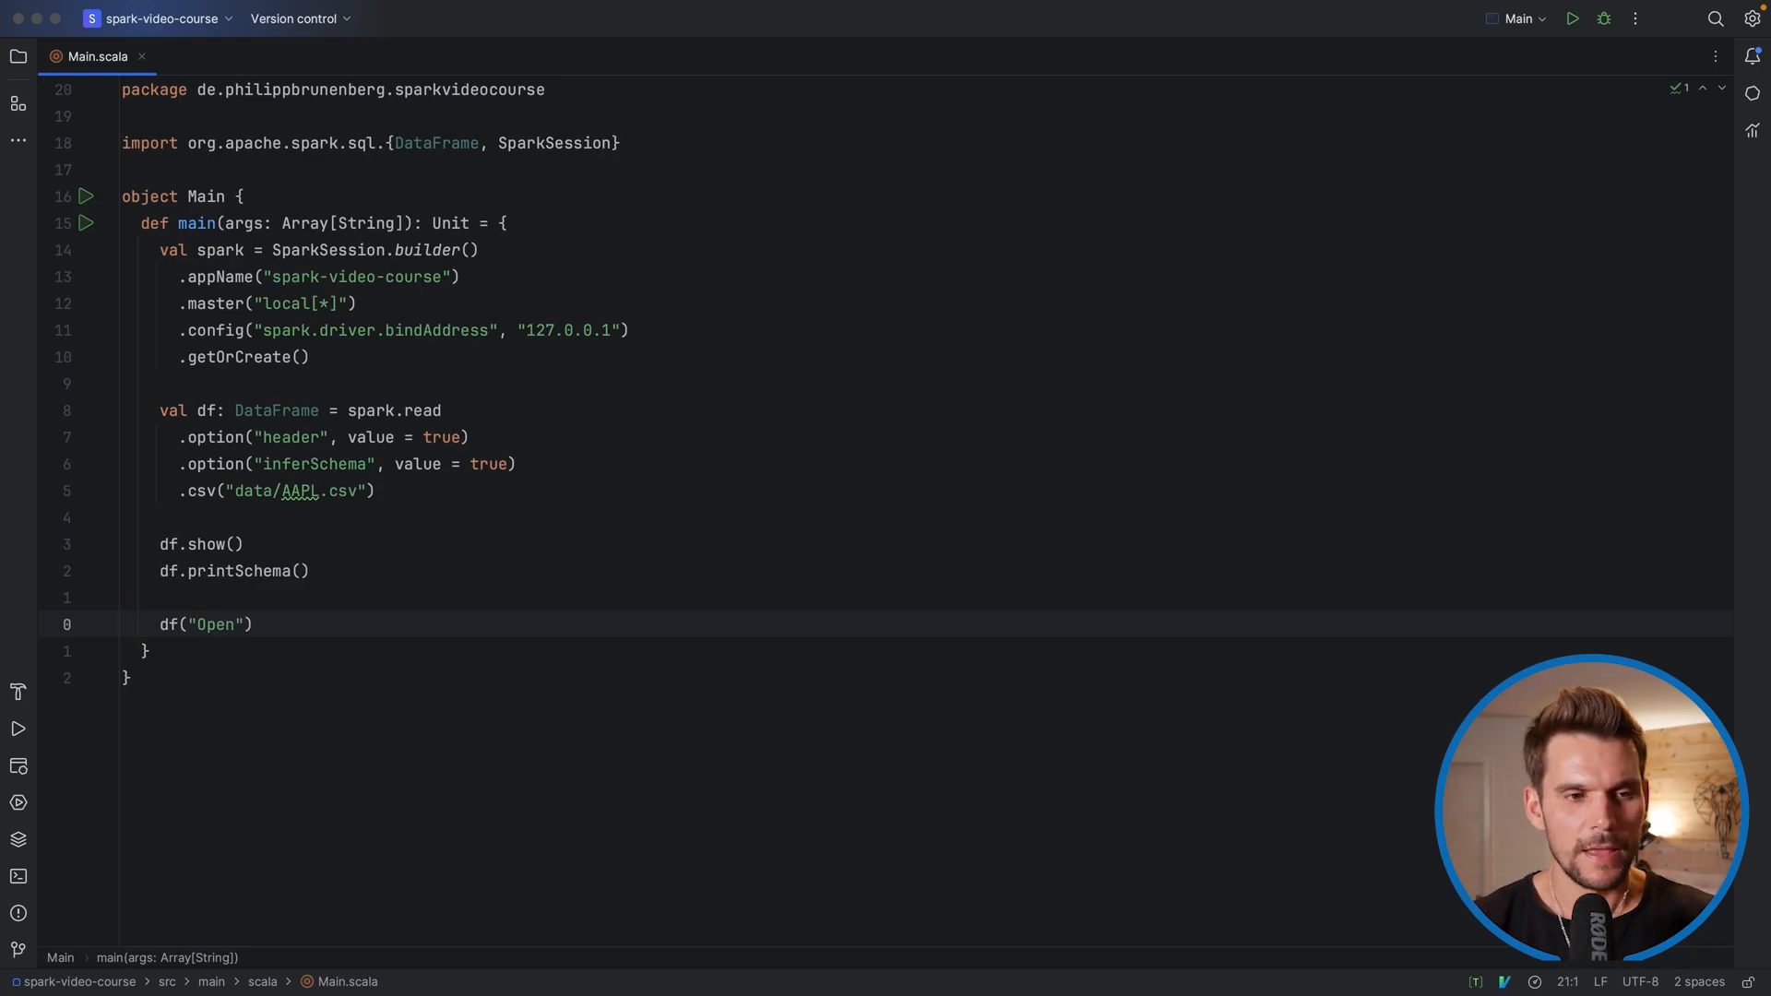
text(va)
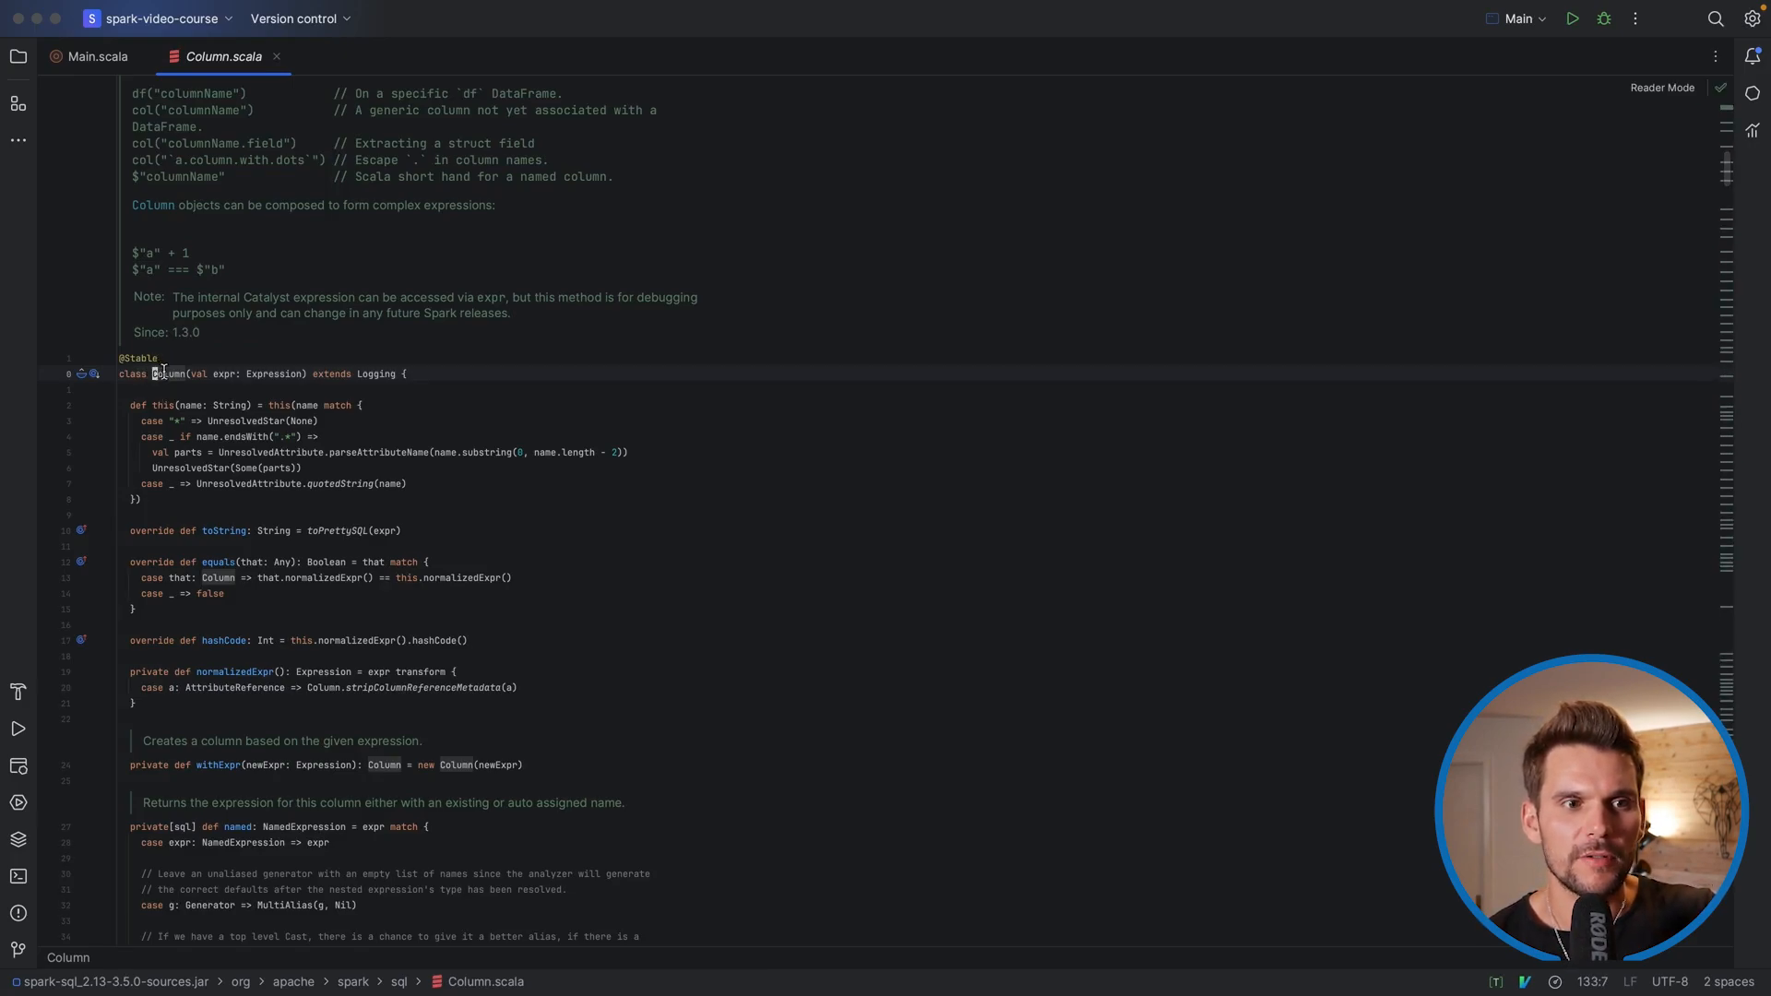
Highlight the Column class name and scroll through its >=, ||, && and + operator definitions
double_click(170, 374)
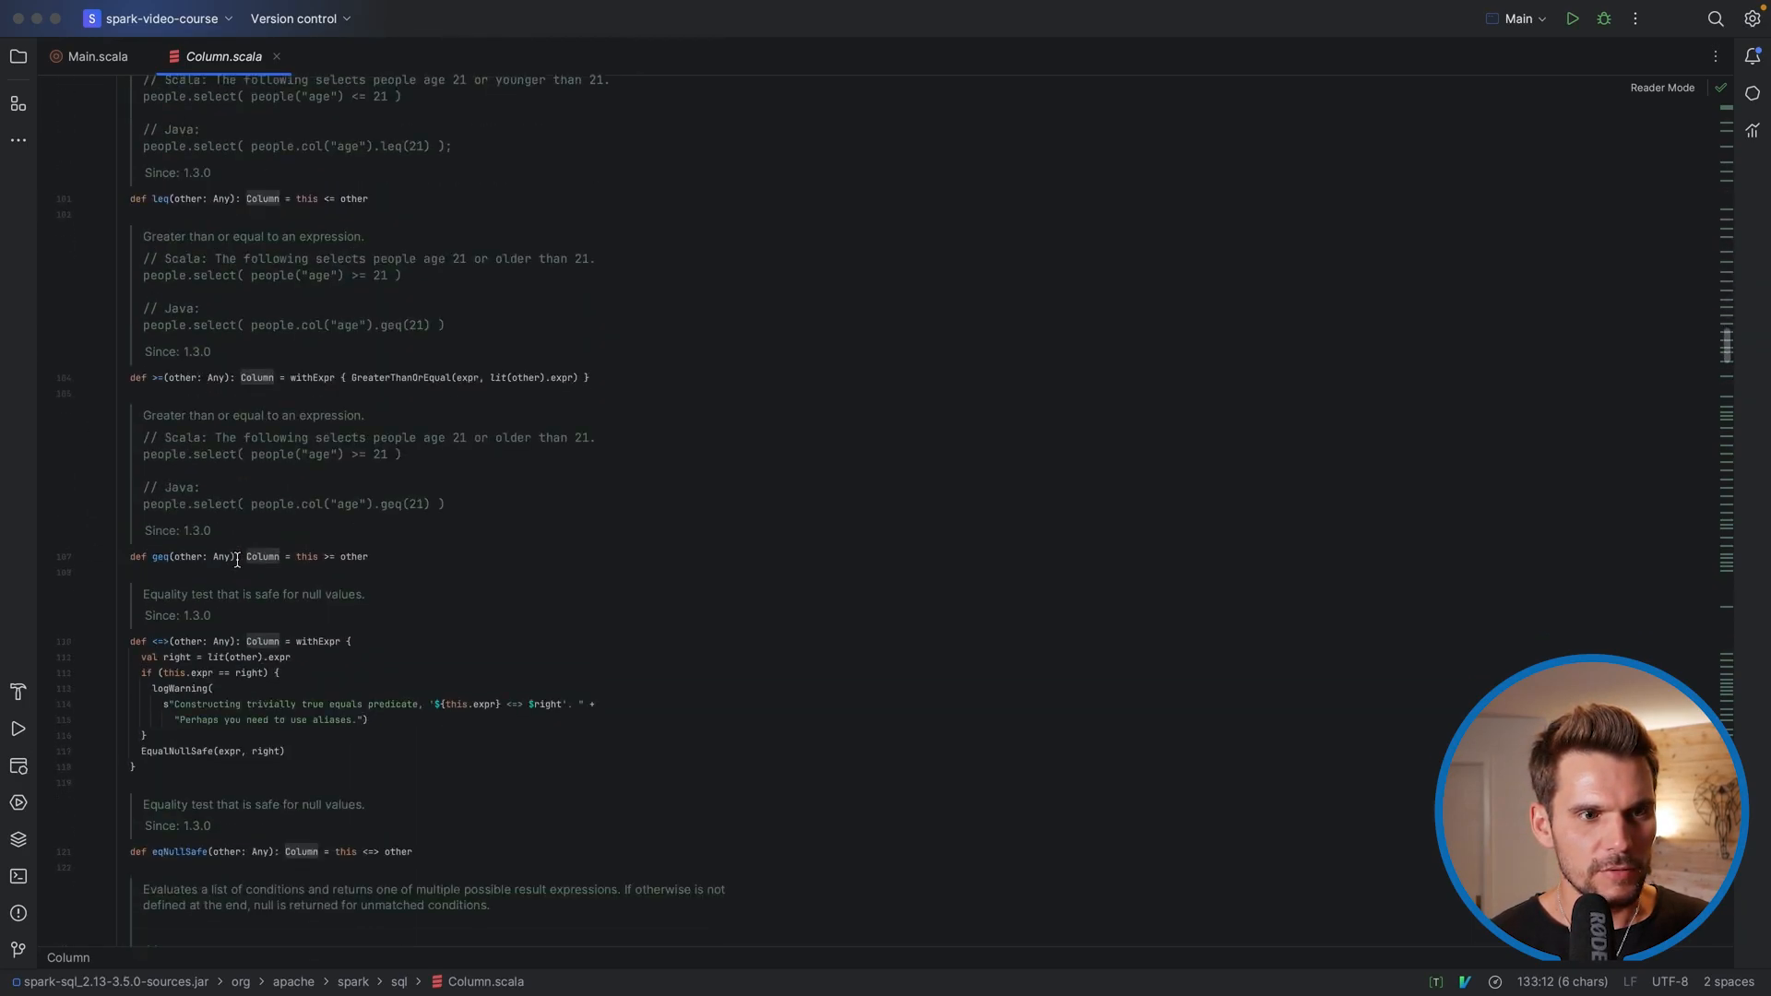
scroll(down, 3)
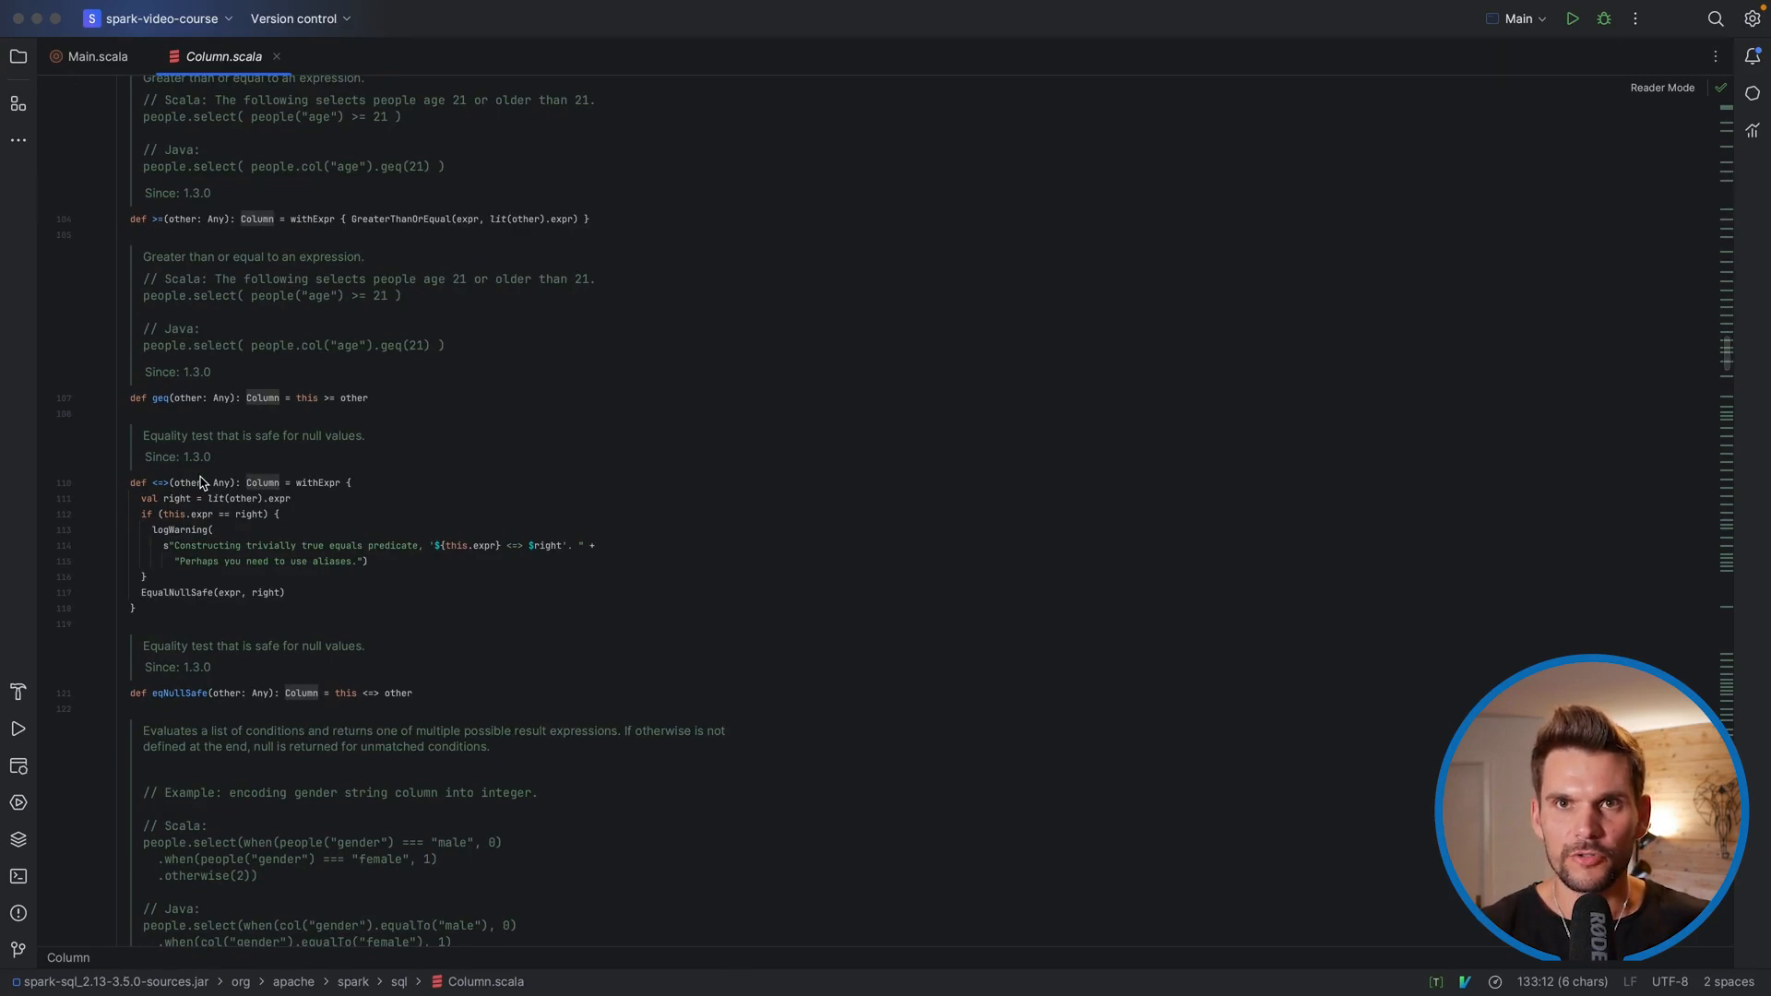
scroll(down, 3)
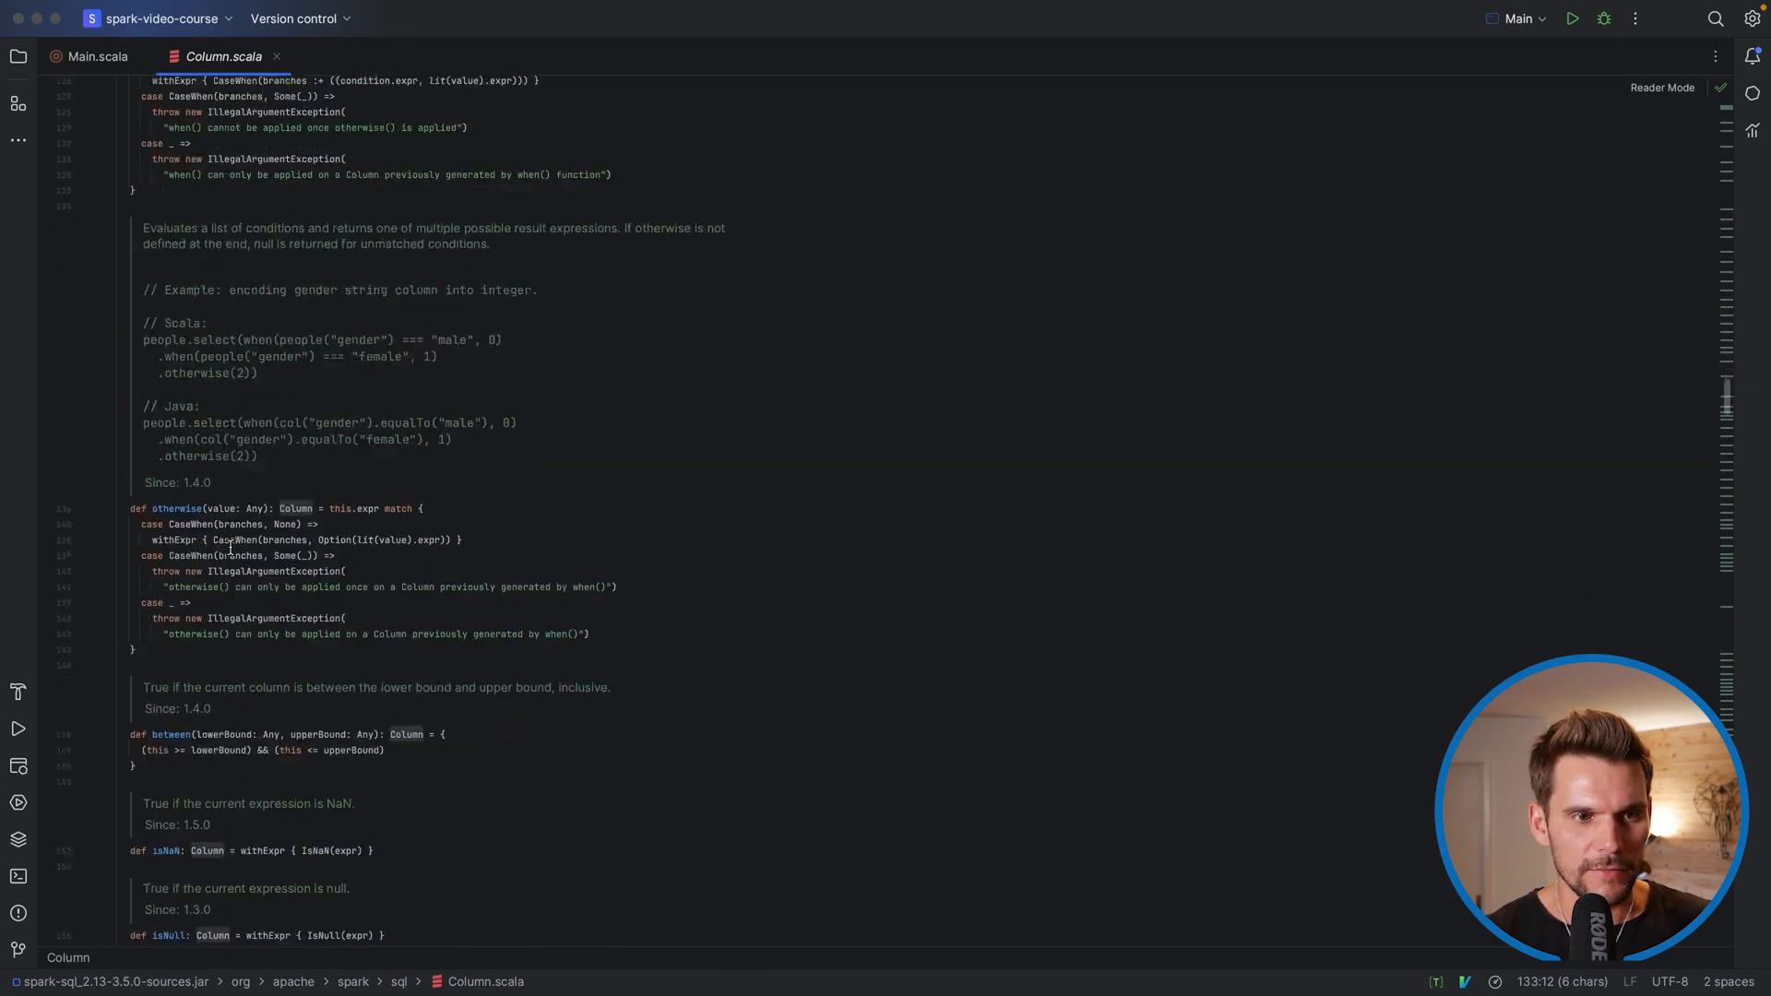
scroll(down, 3)
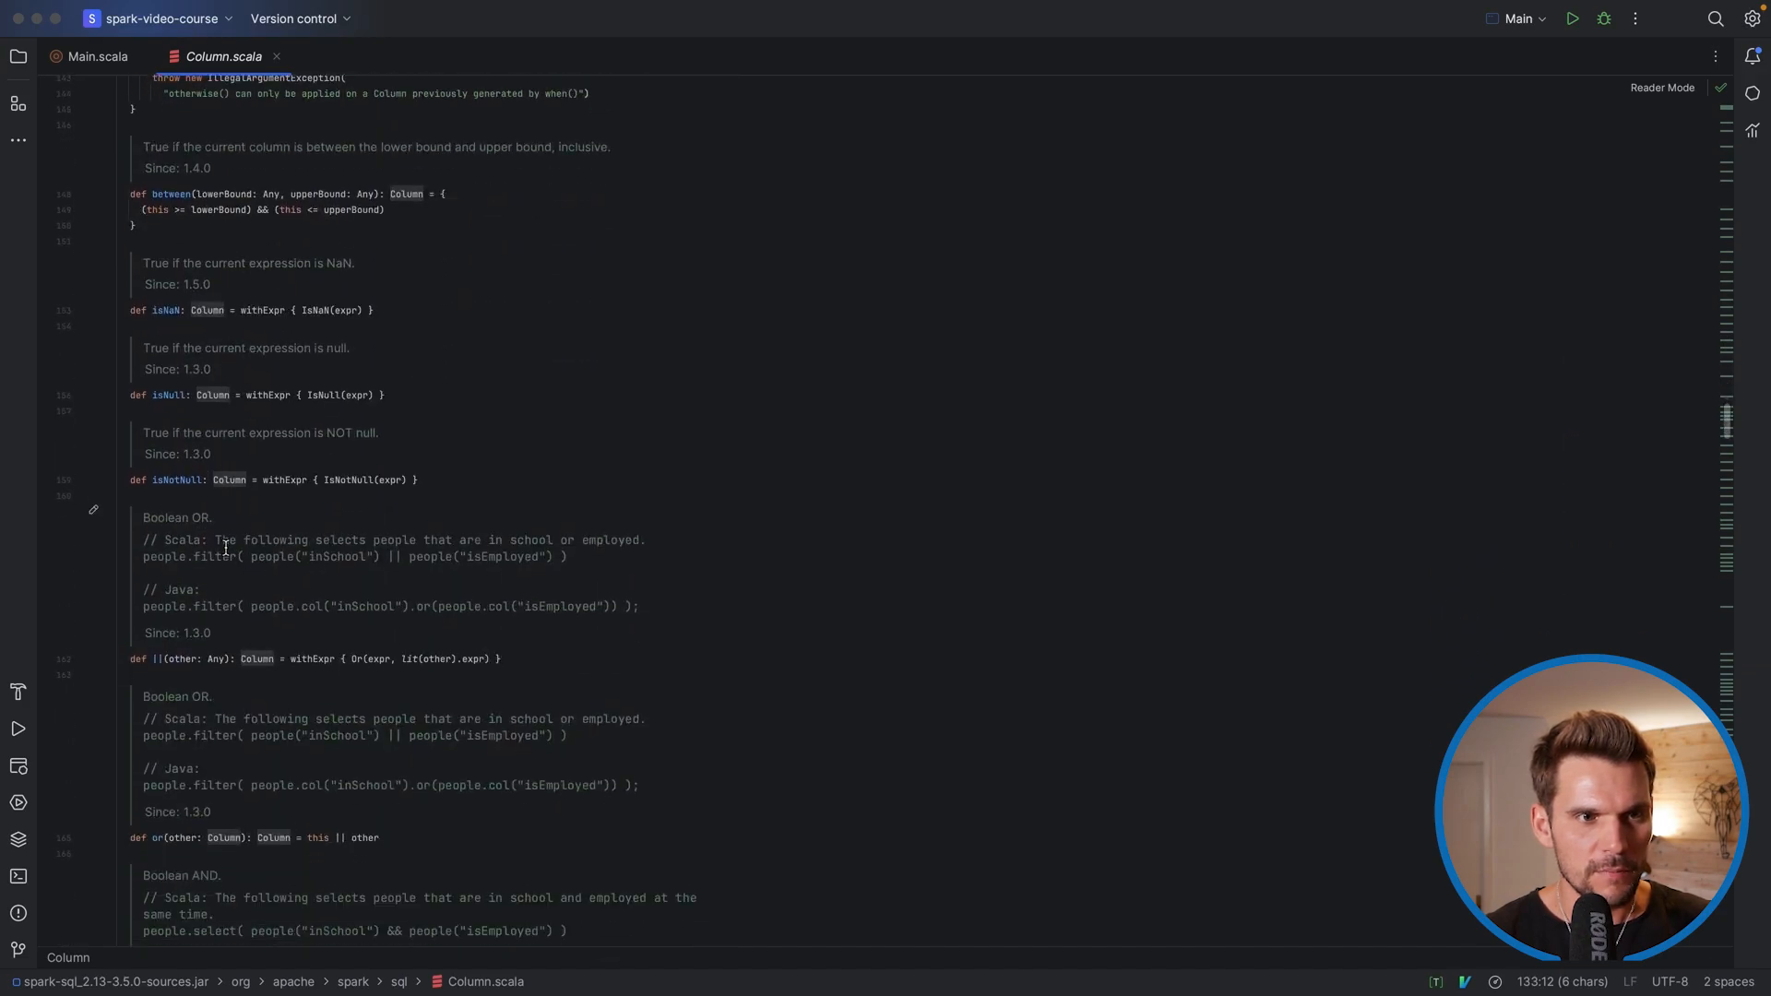
scroll(down, 3)
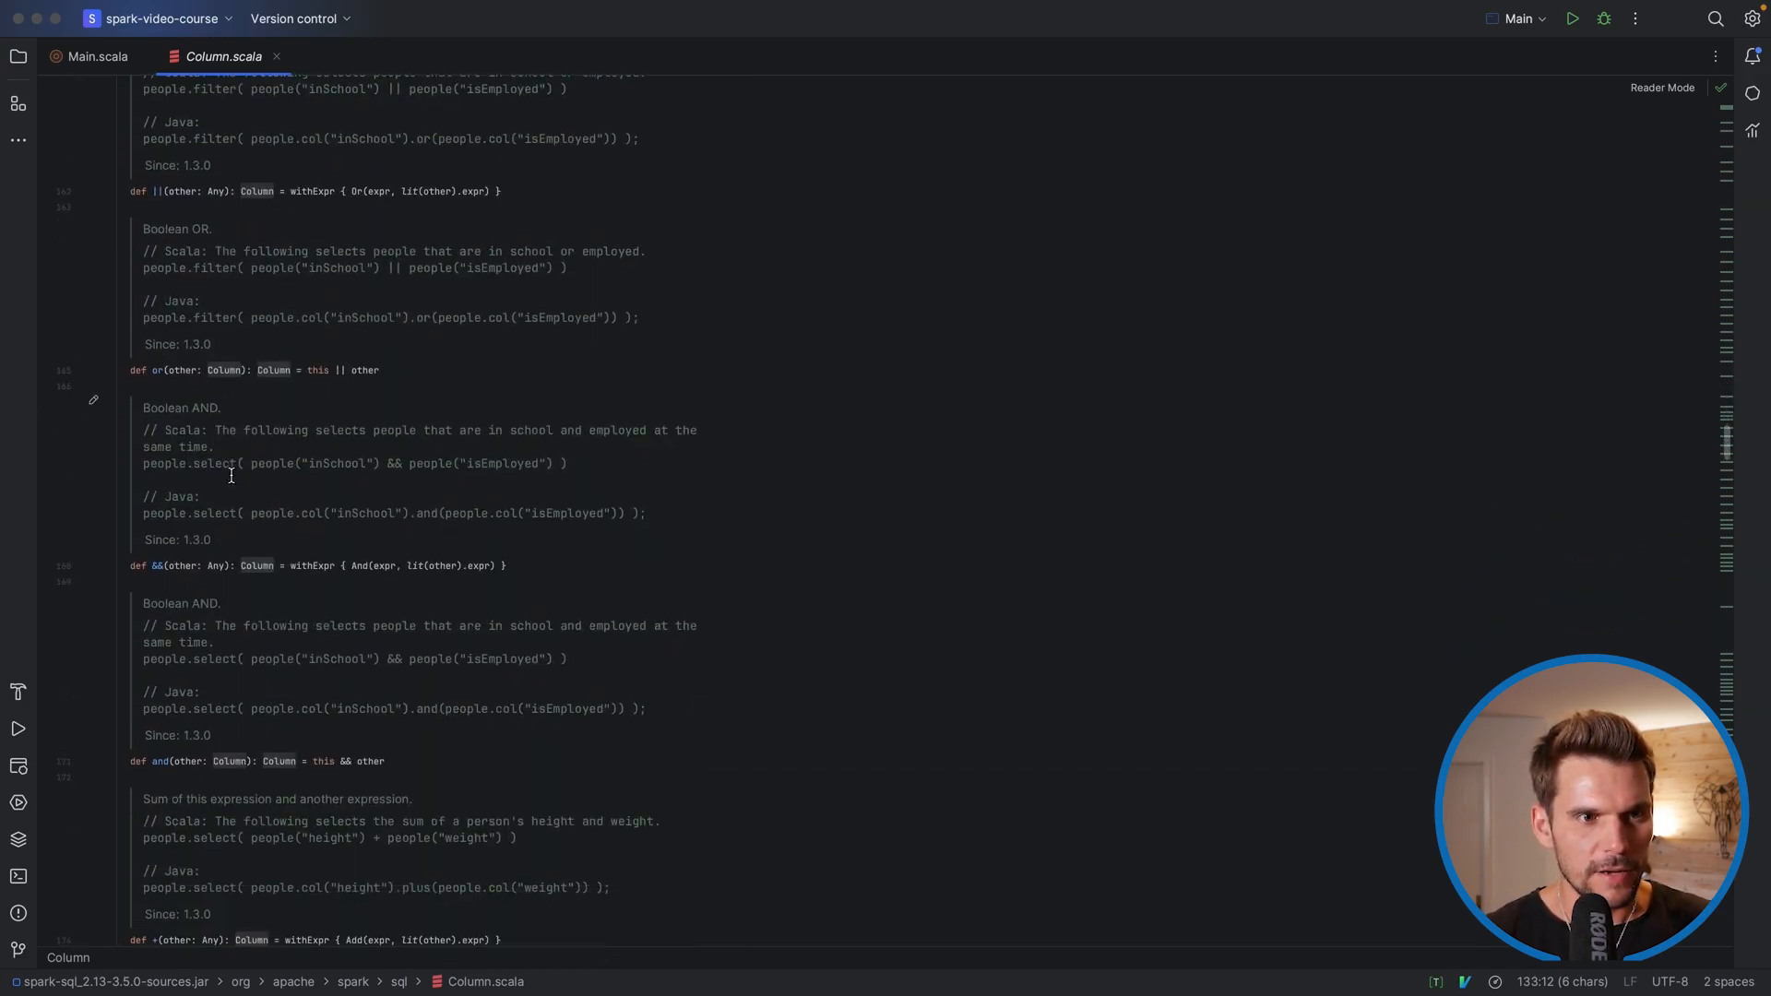
scroll(down, 3)
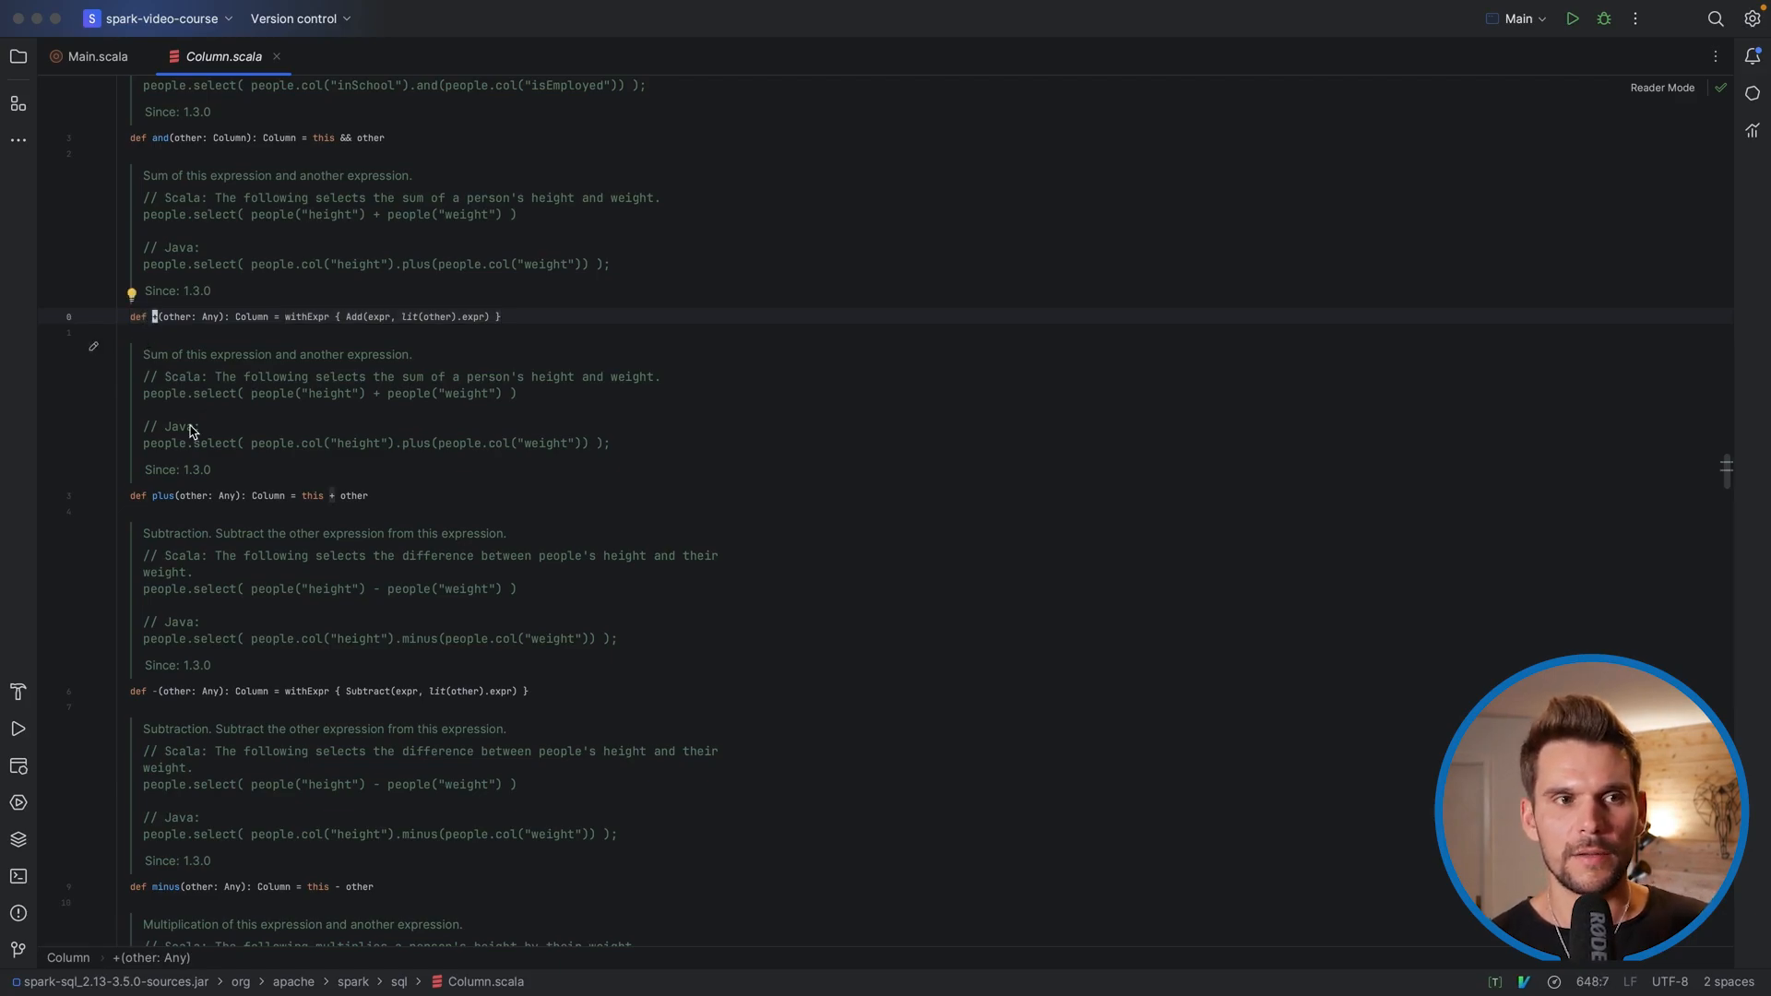
In Main.scala define val column = df("Open") and val newColumn = column + (2.0)
click(97, 58)
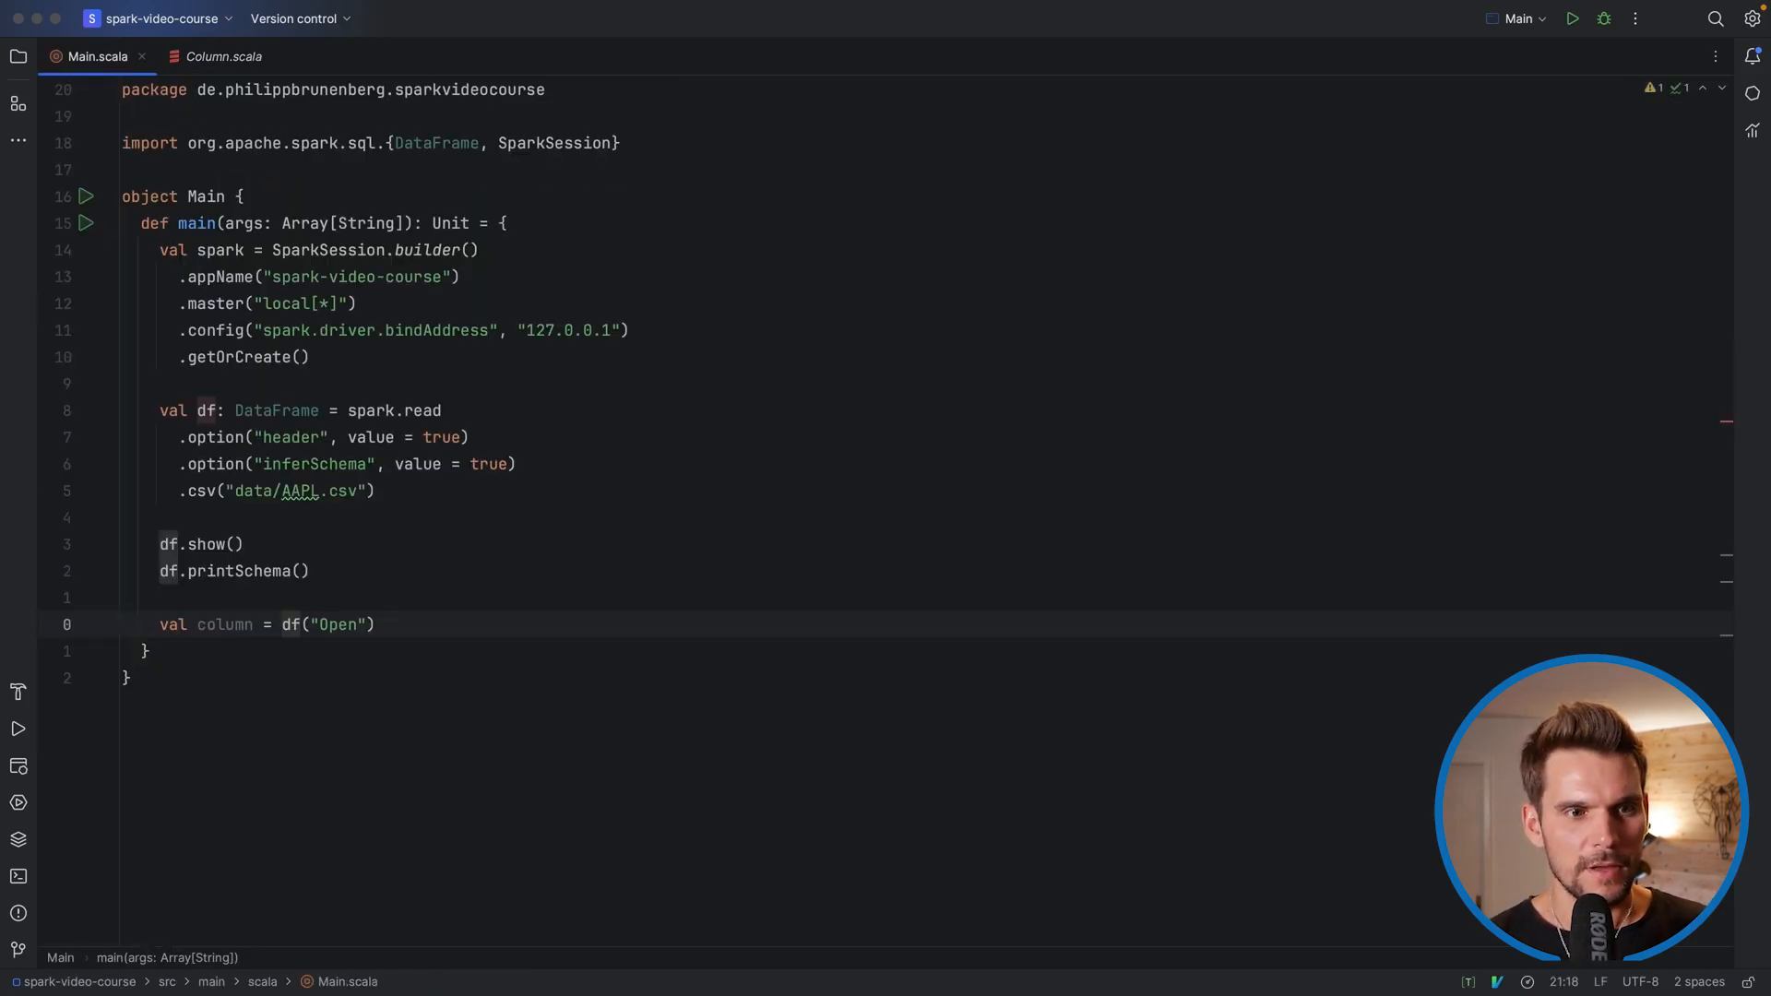
text(column)
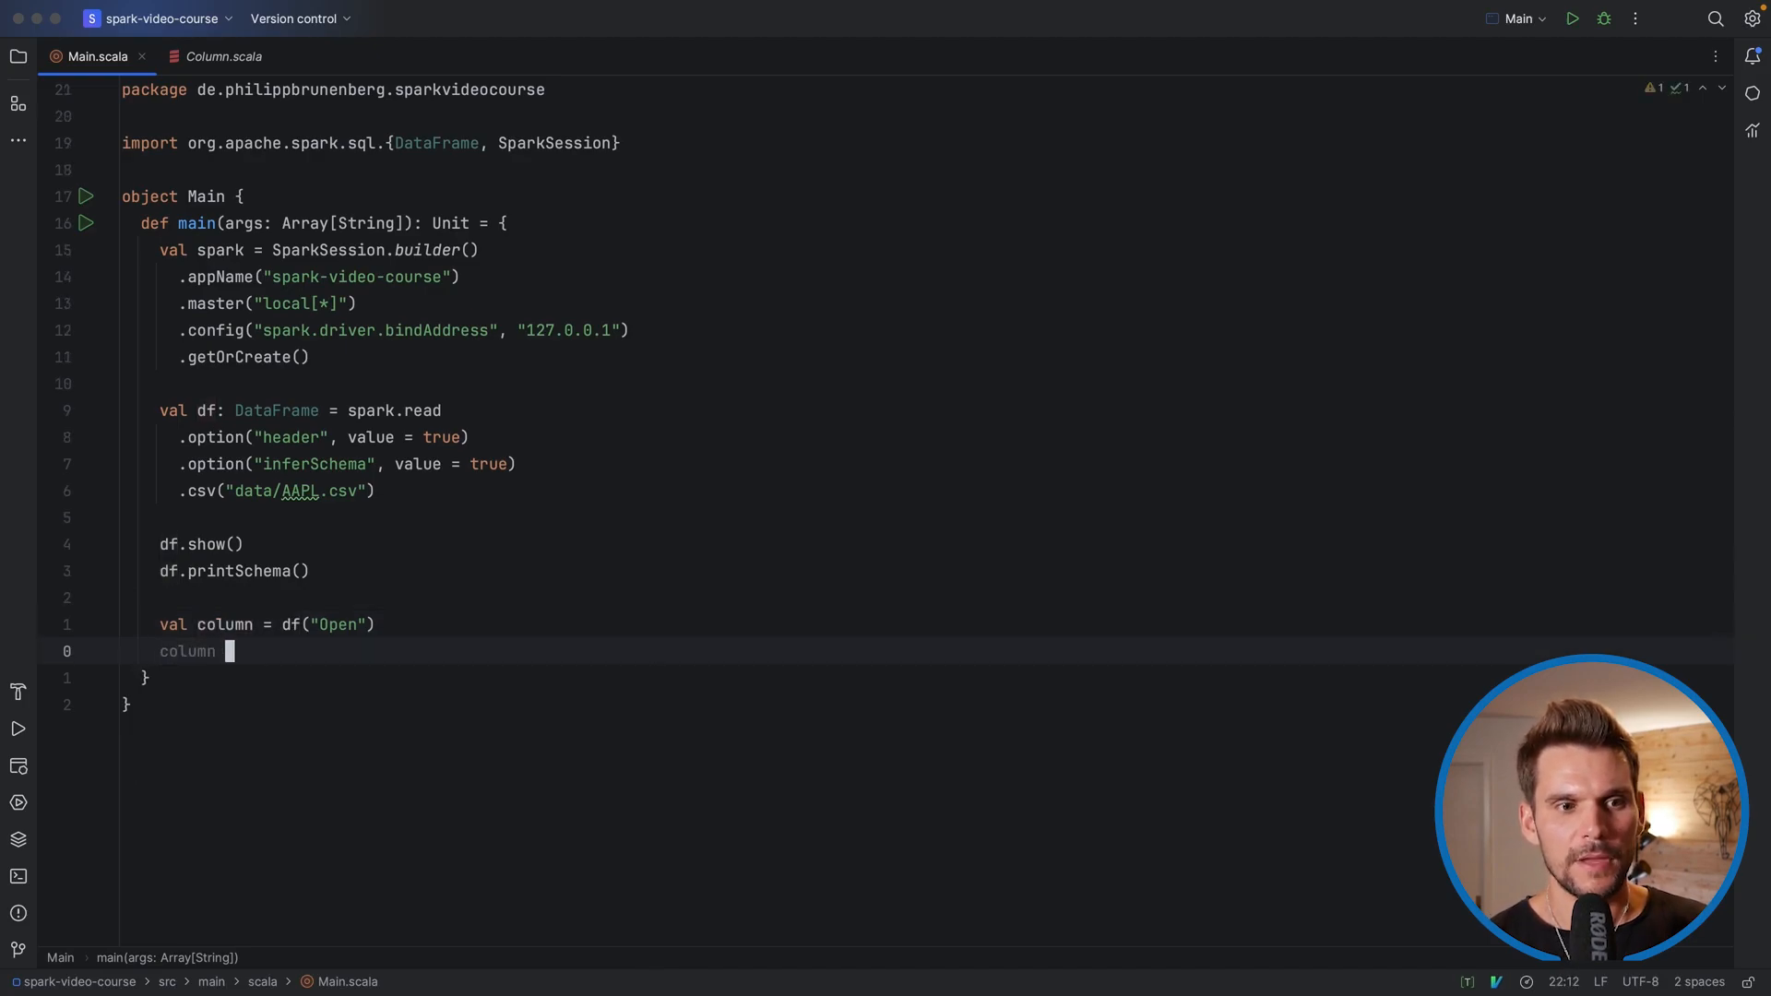
text(.pl)
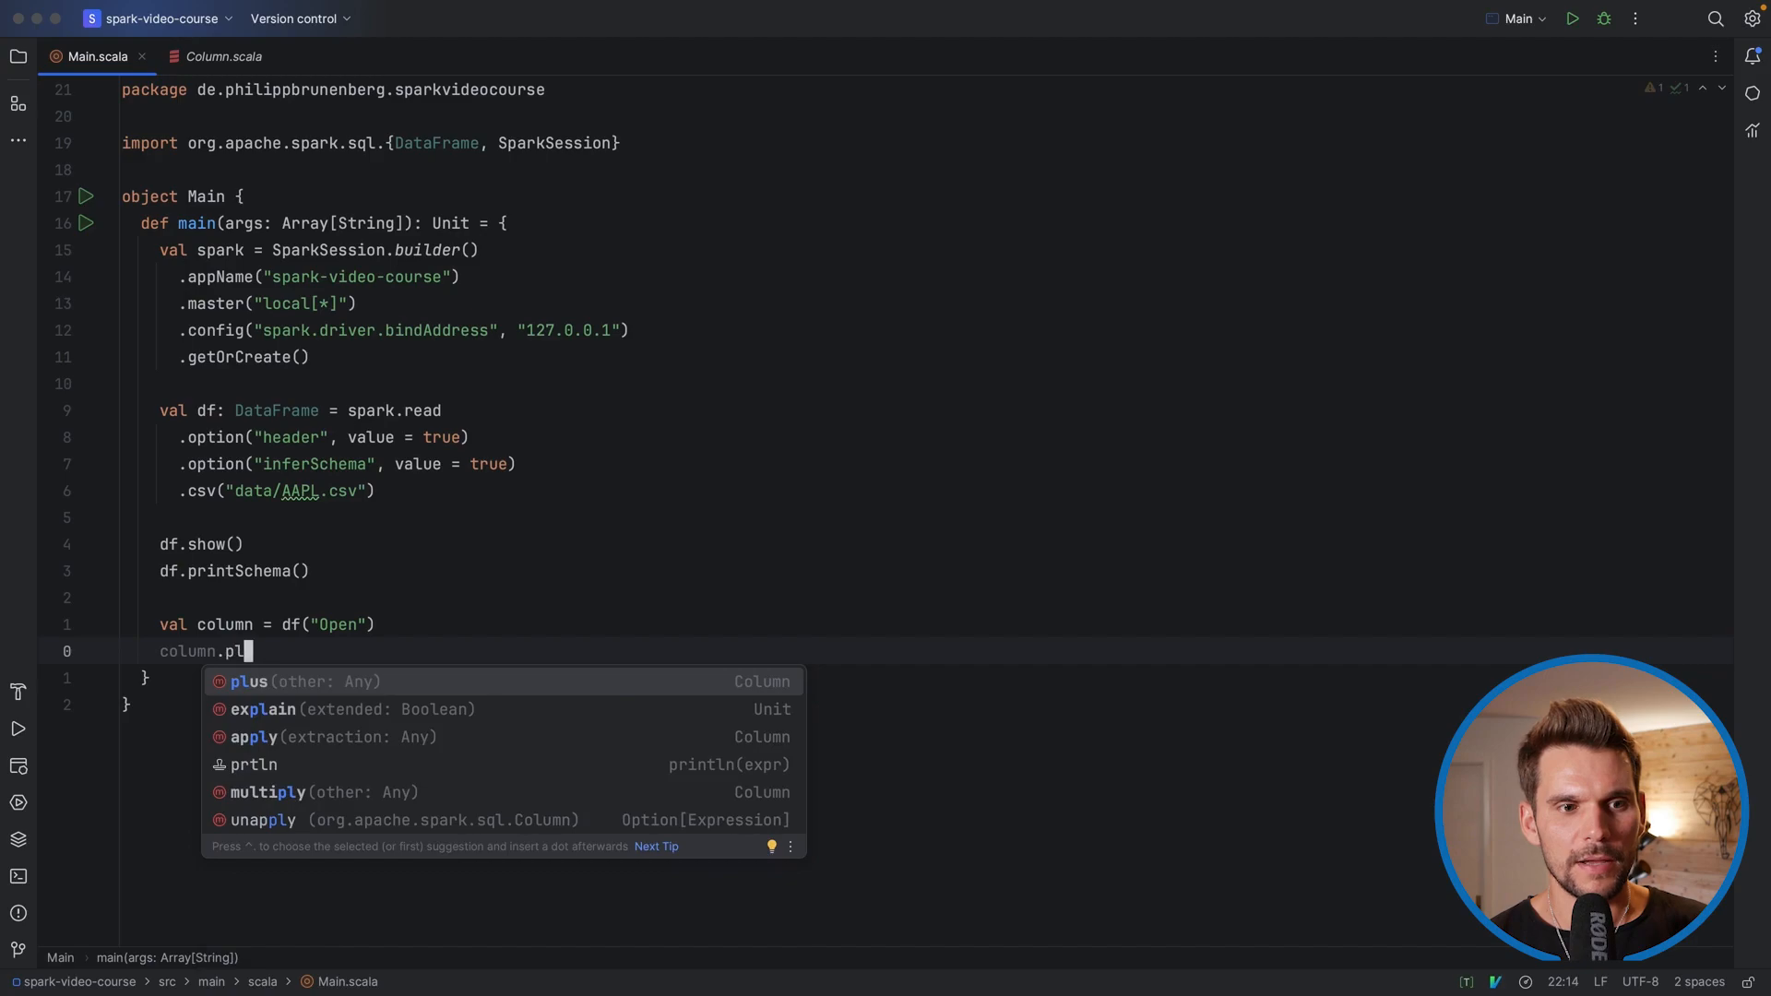
click(245, 681)
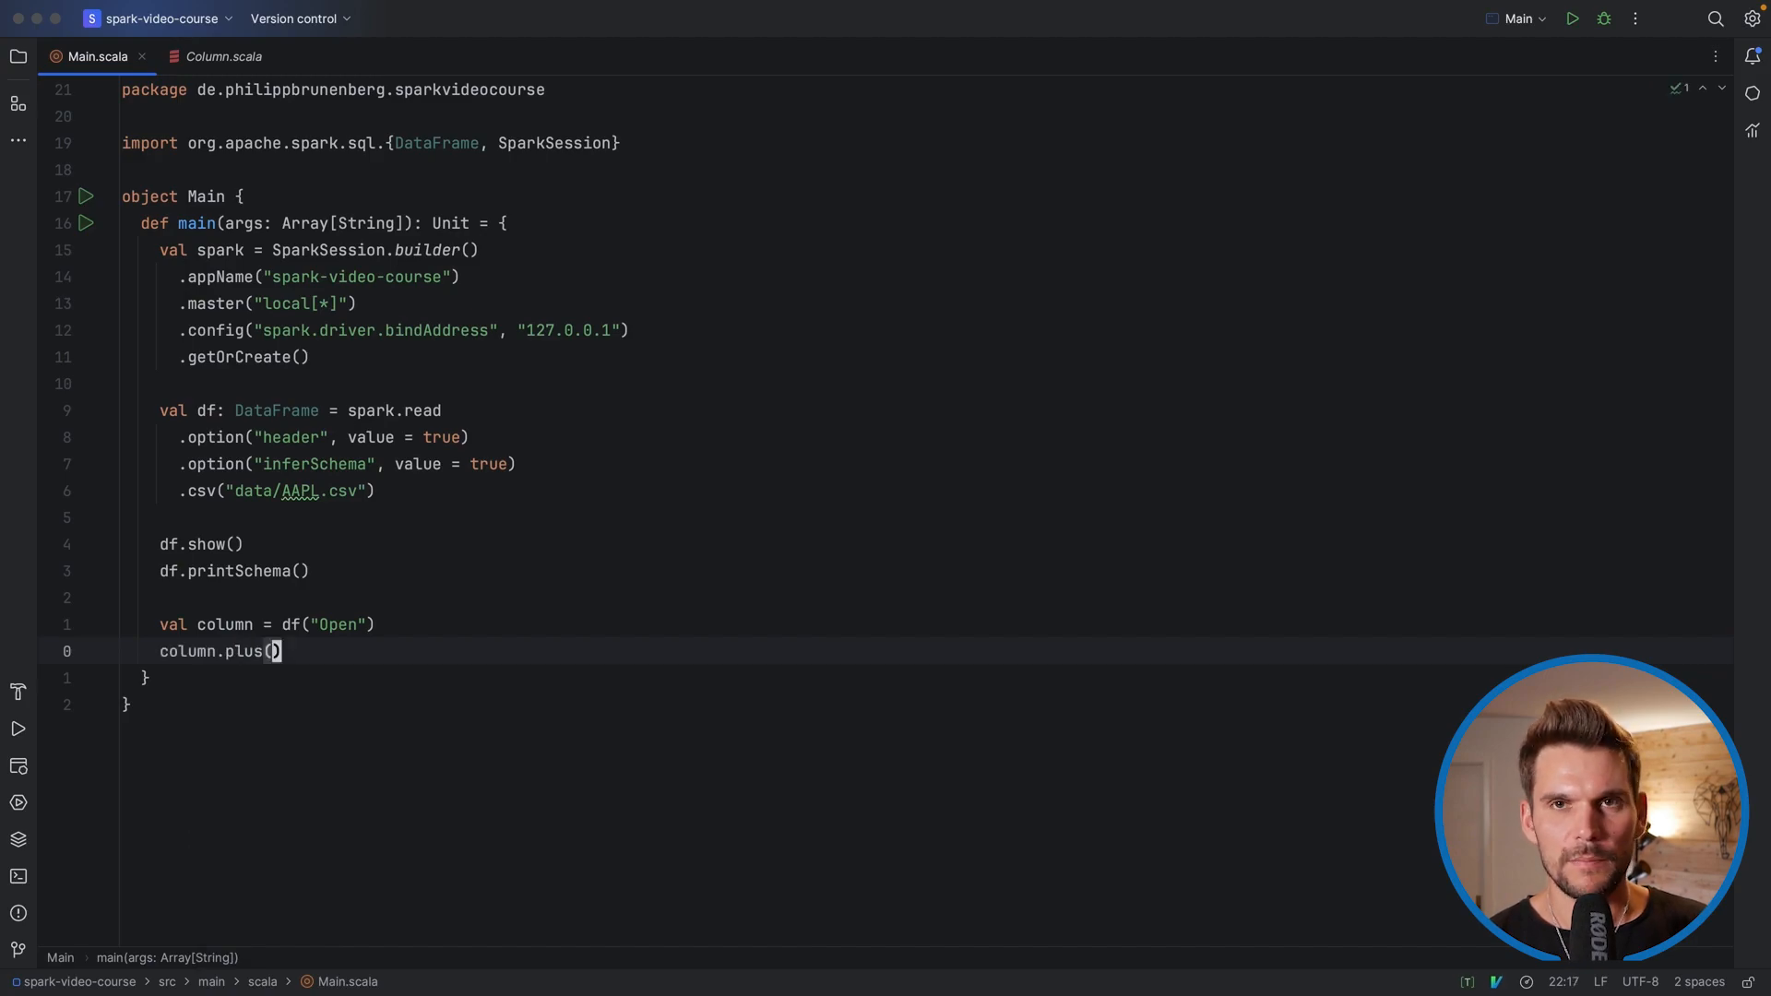
text(2.0)
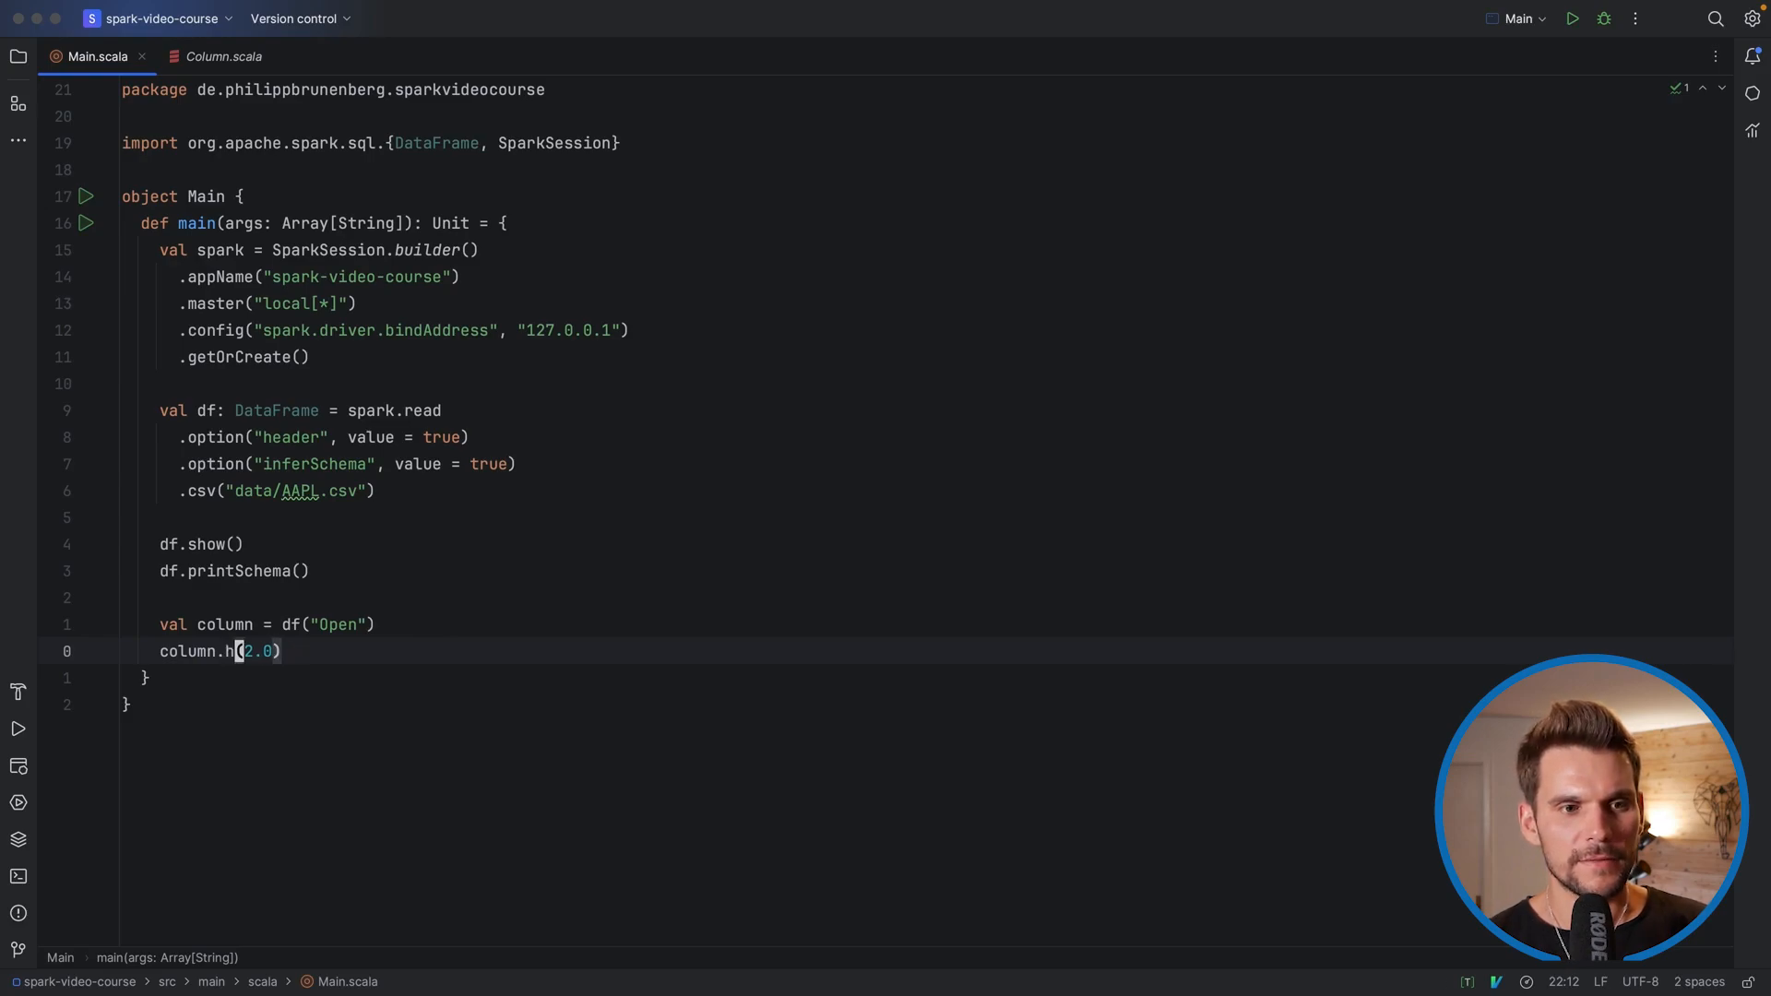
text(+)
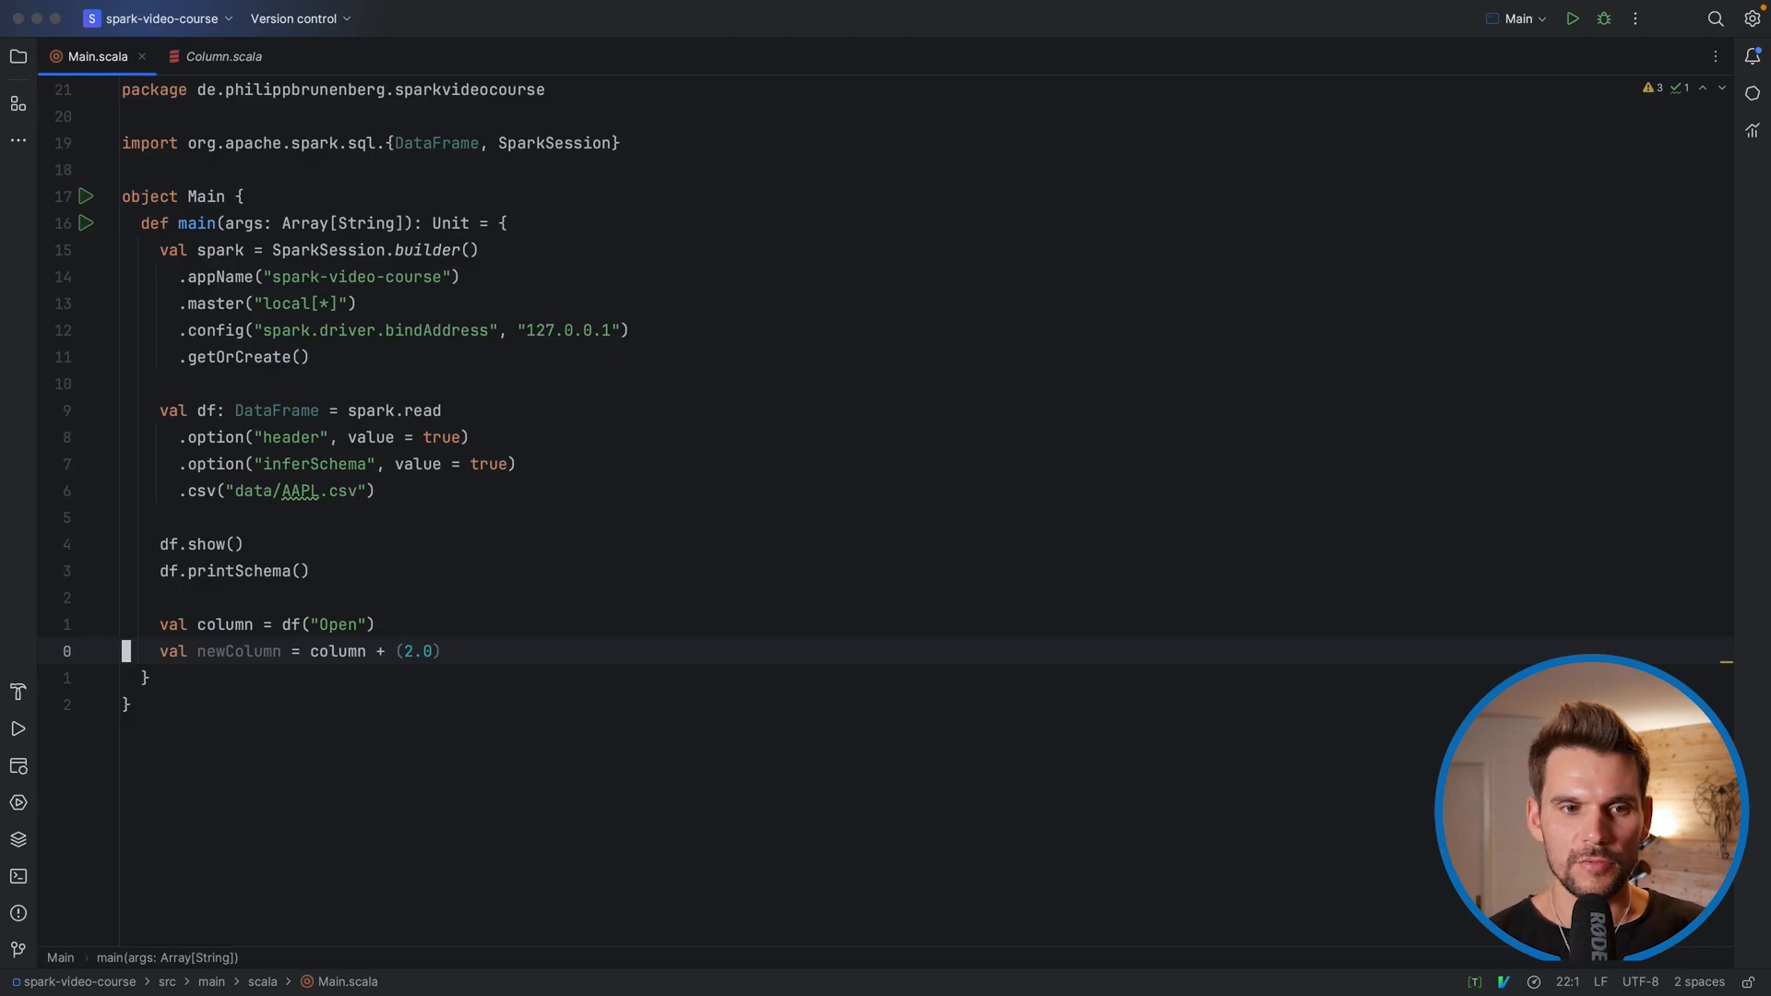
Scroll Column.scala to its divide, modulo and isin method definitions
click(222, 57)
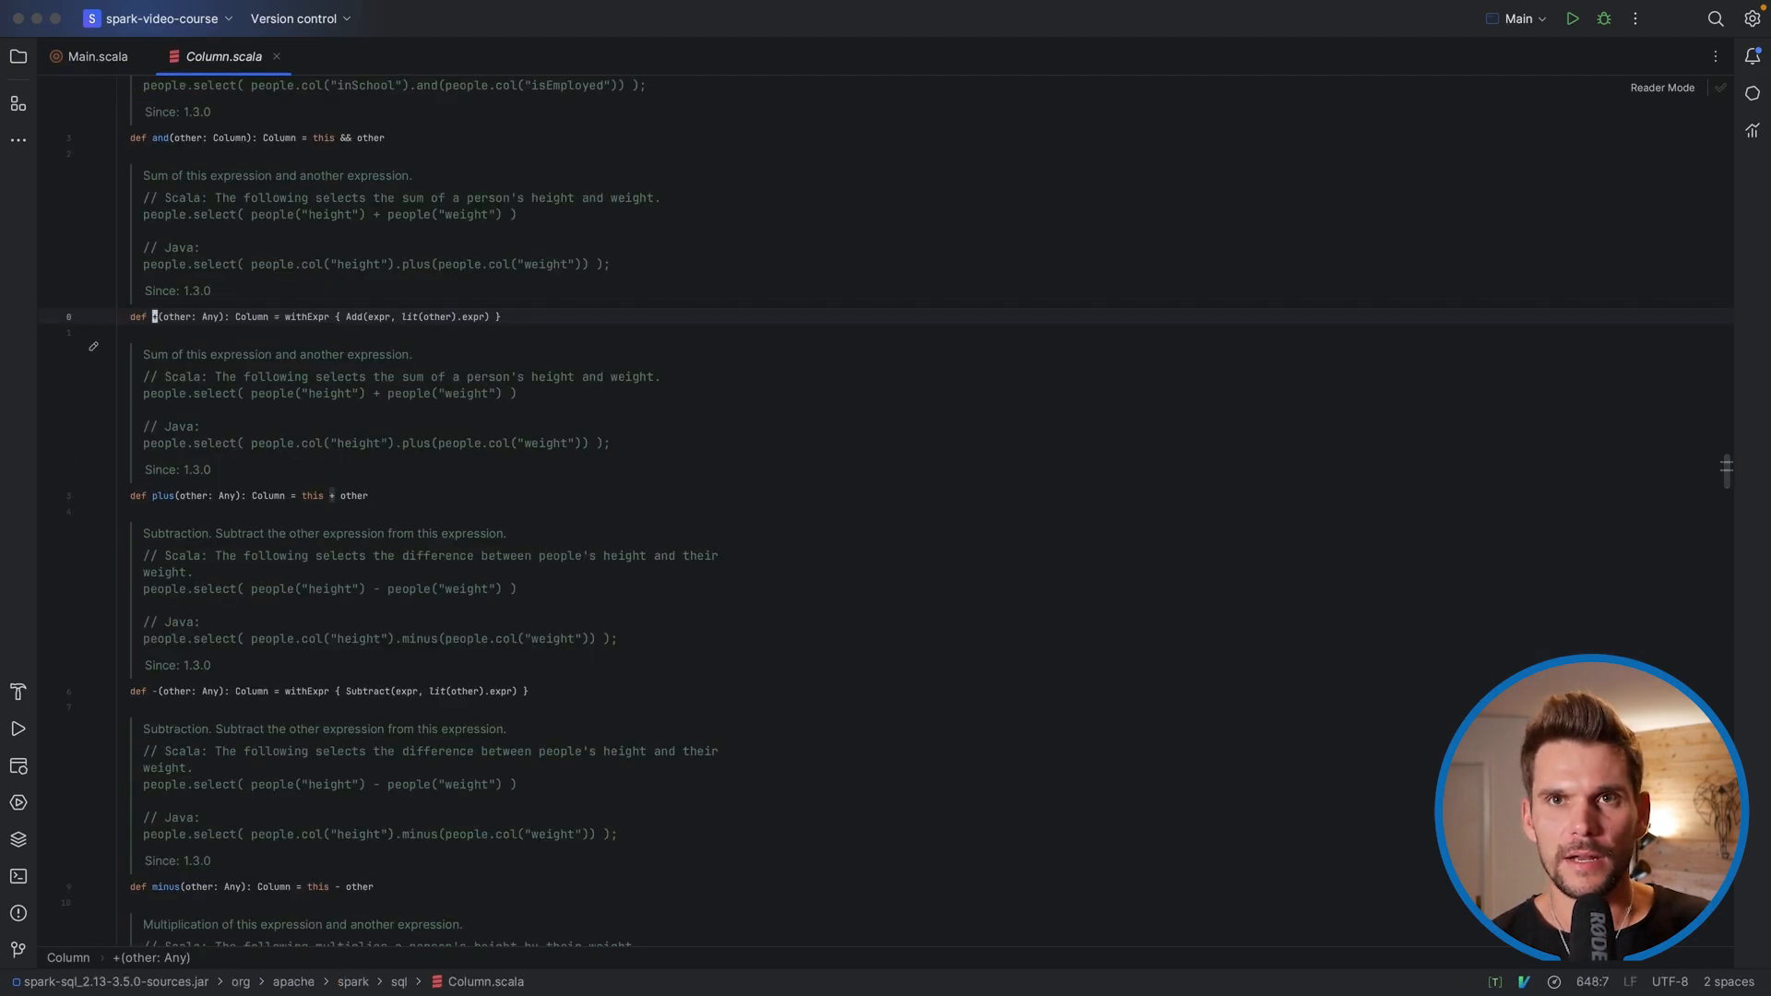
scroll(down, 3)
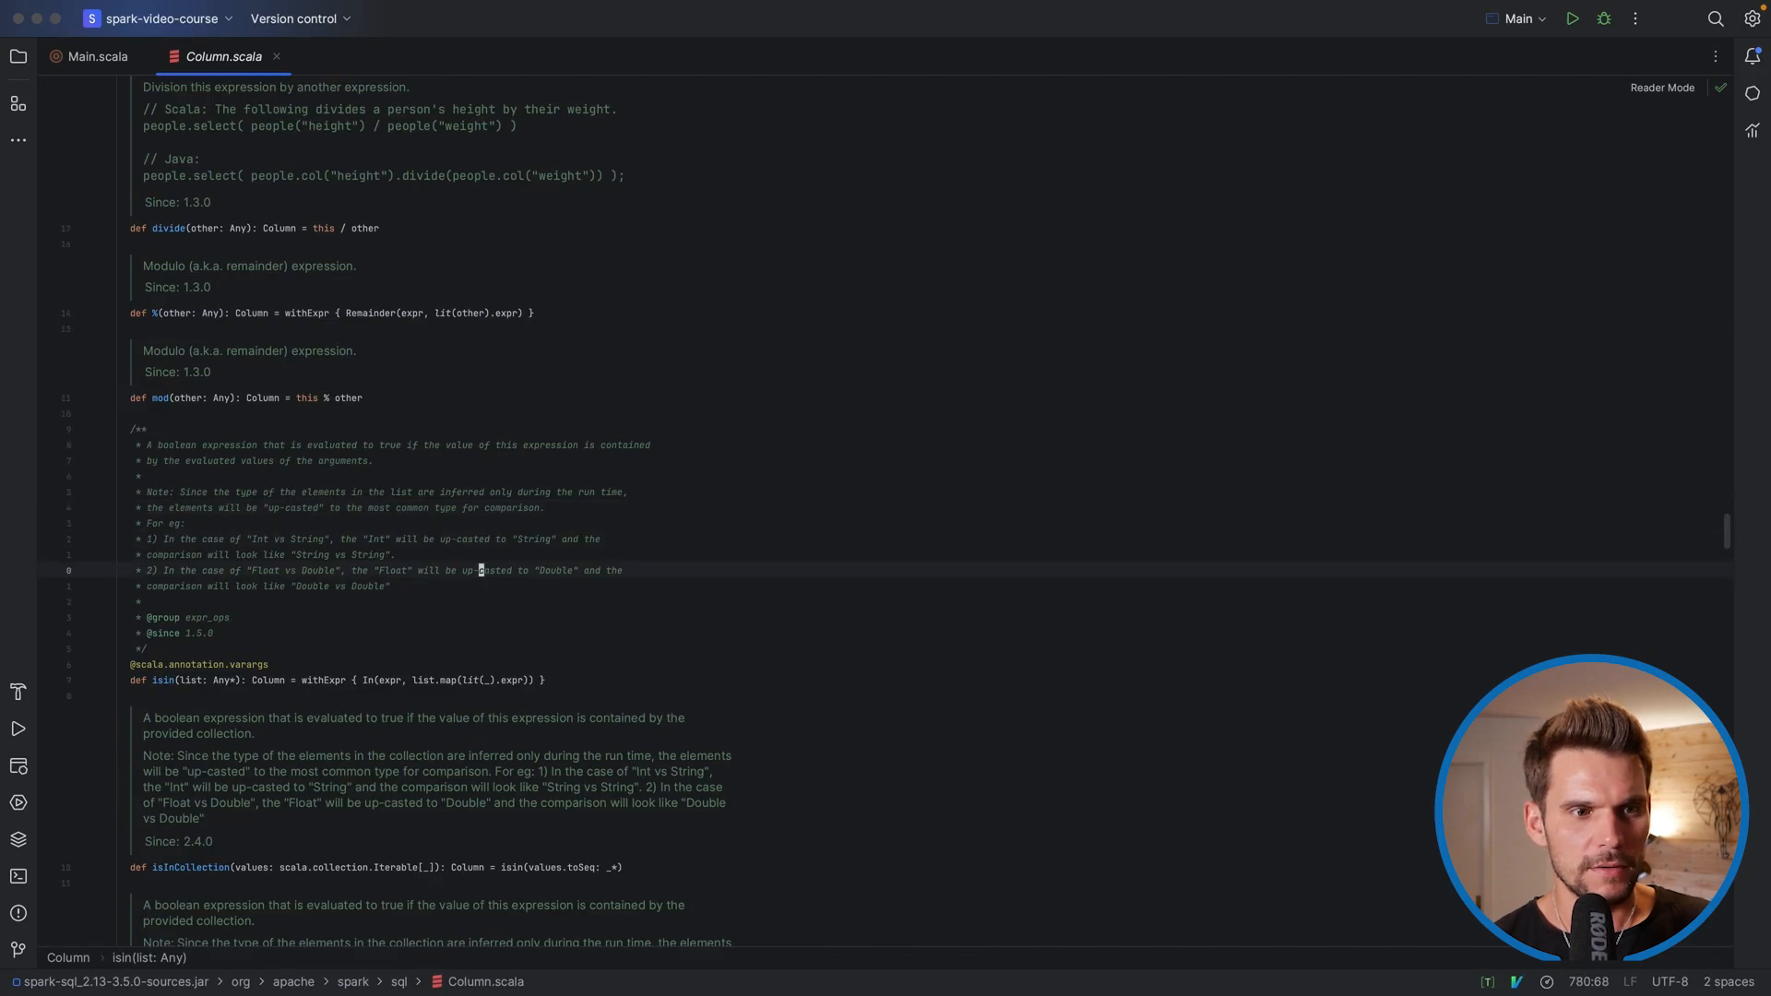
scroll(down, 3)
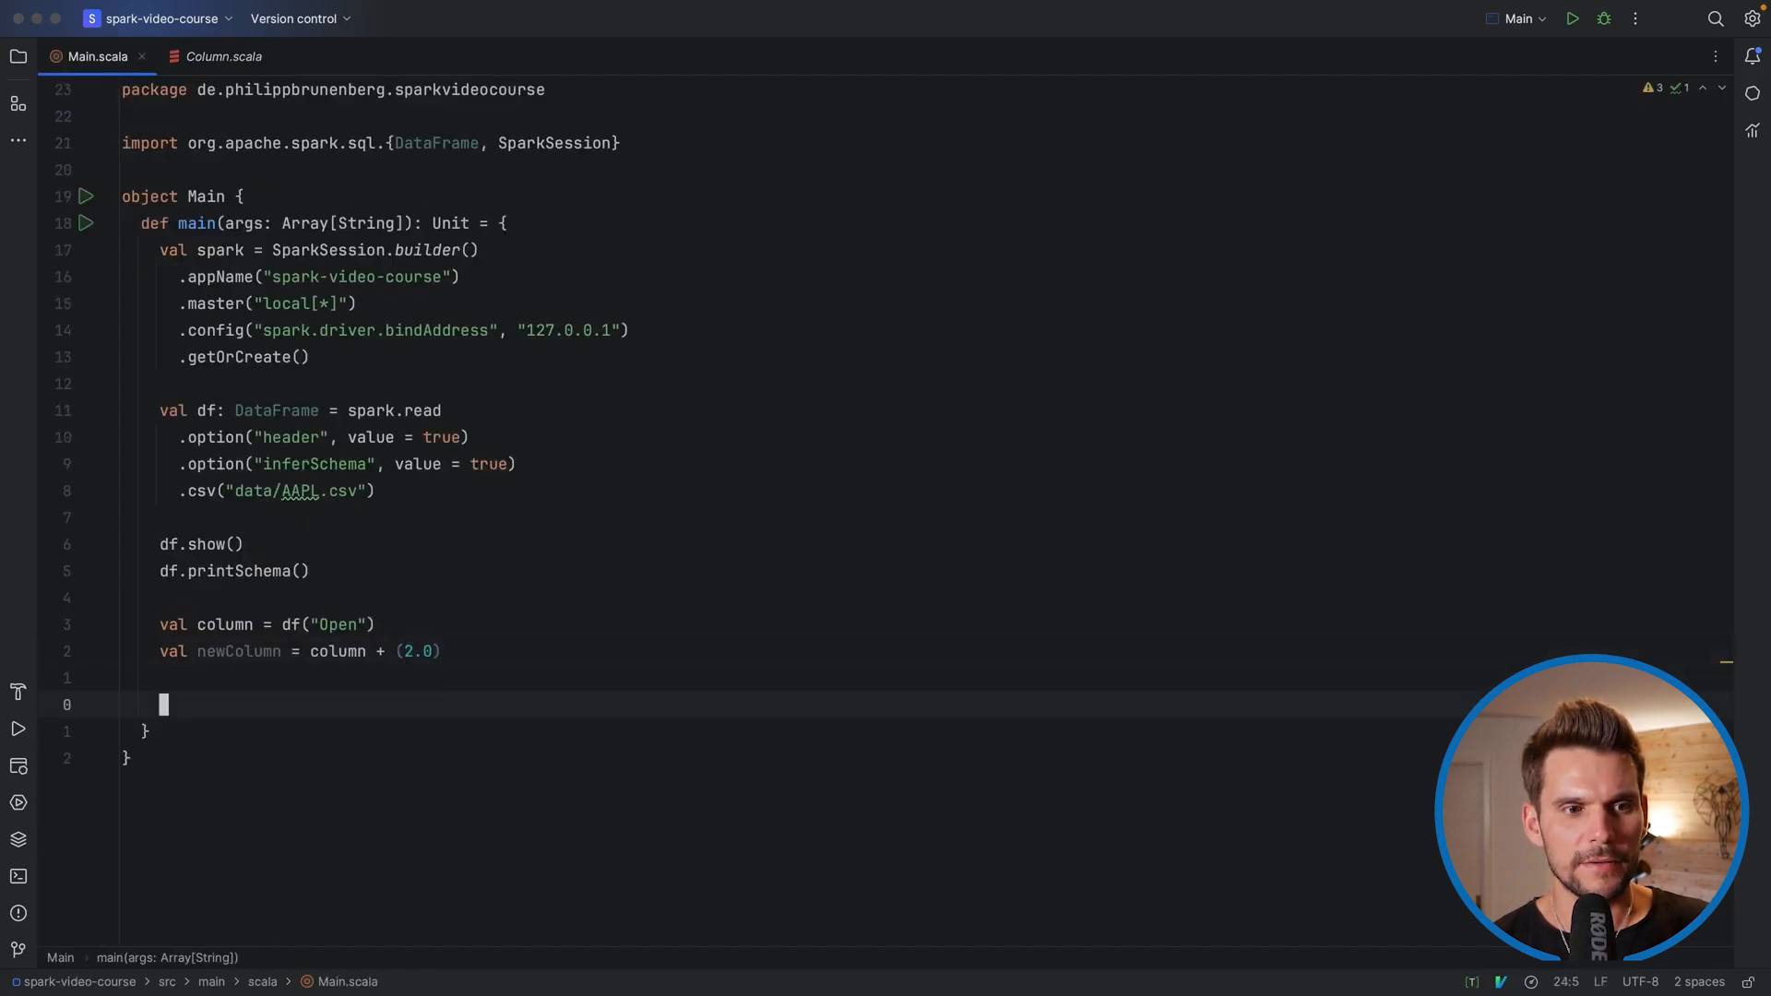
Define val columnString = column.cast(StringType) with the StringType import added
text(column)
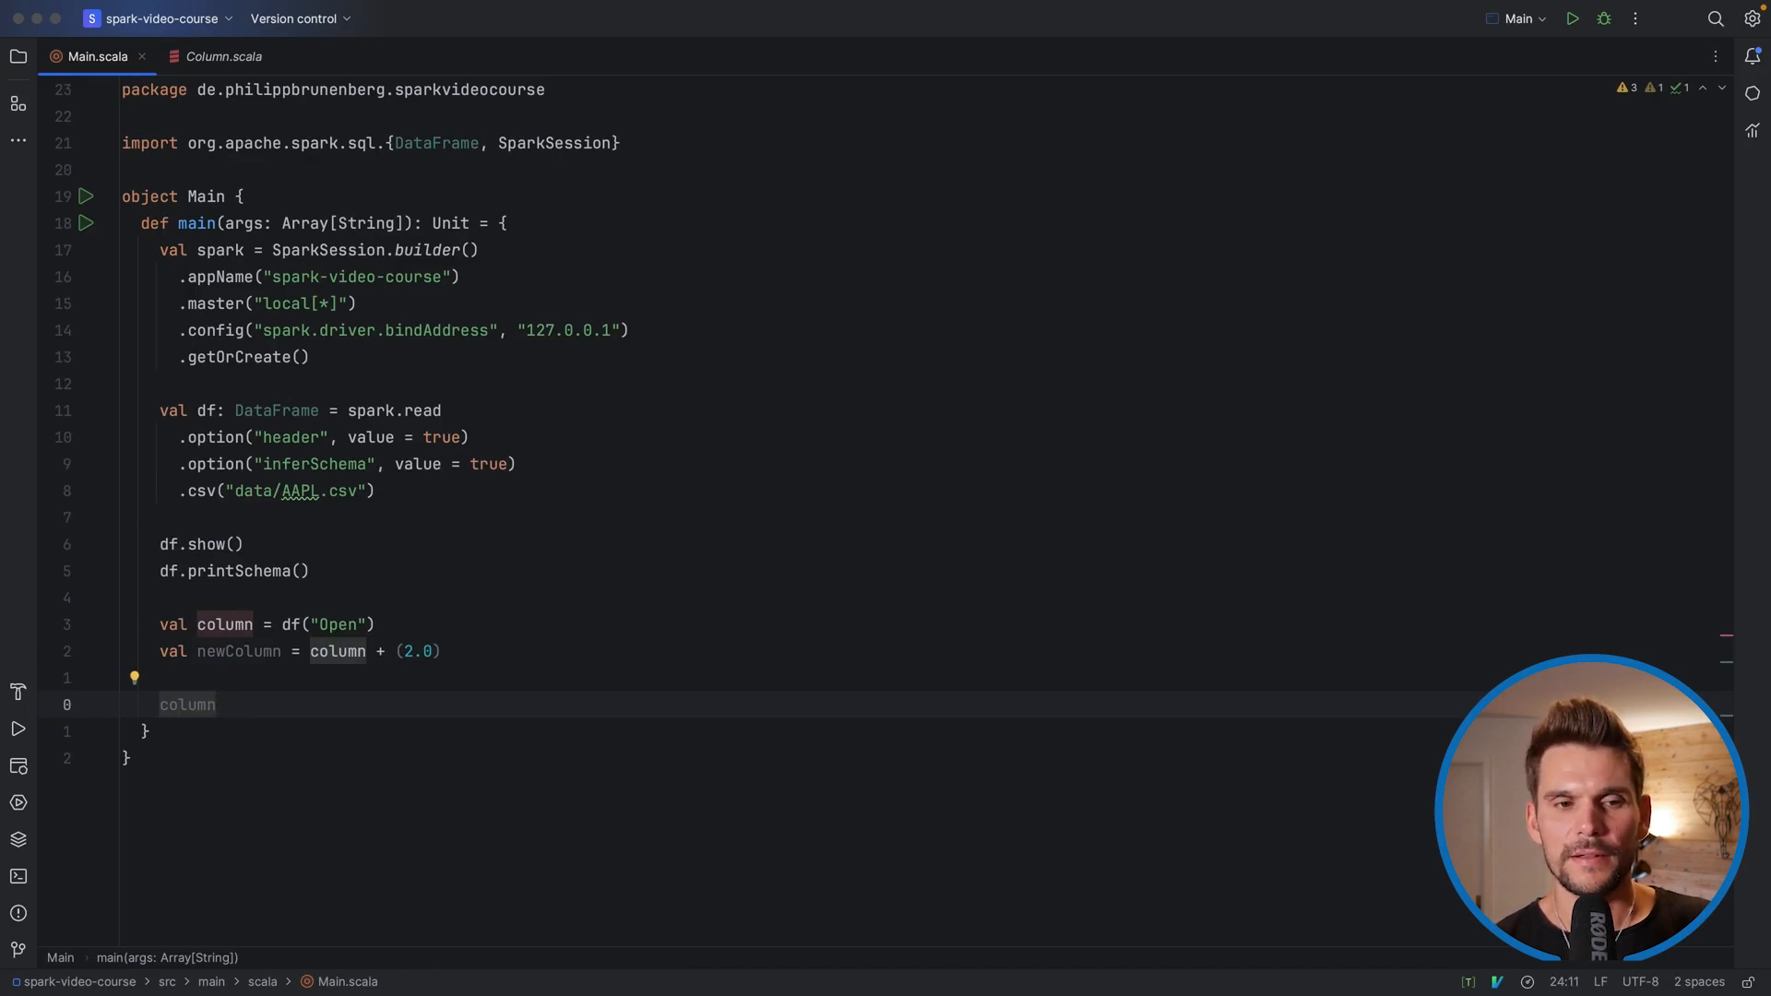
text(.cast()
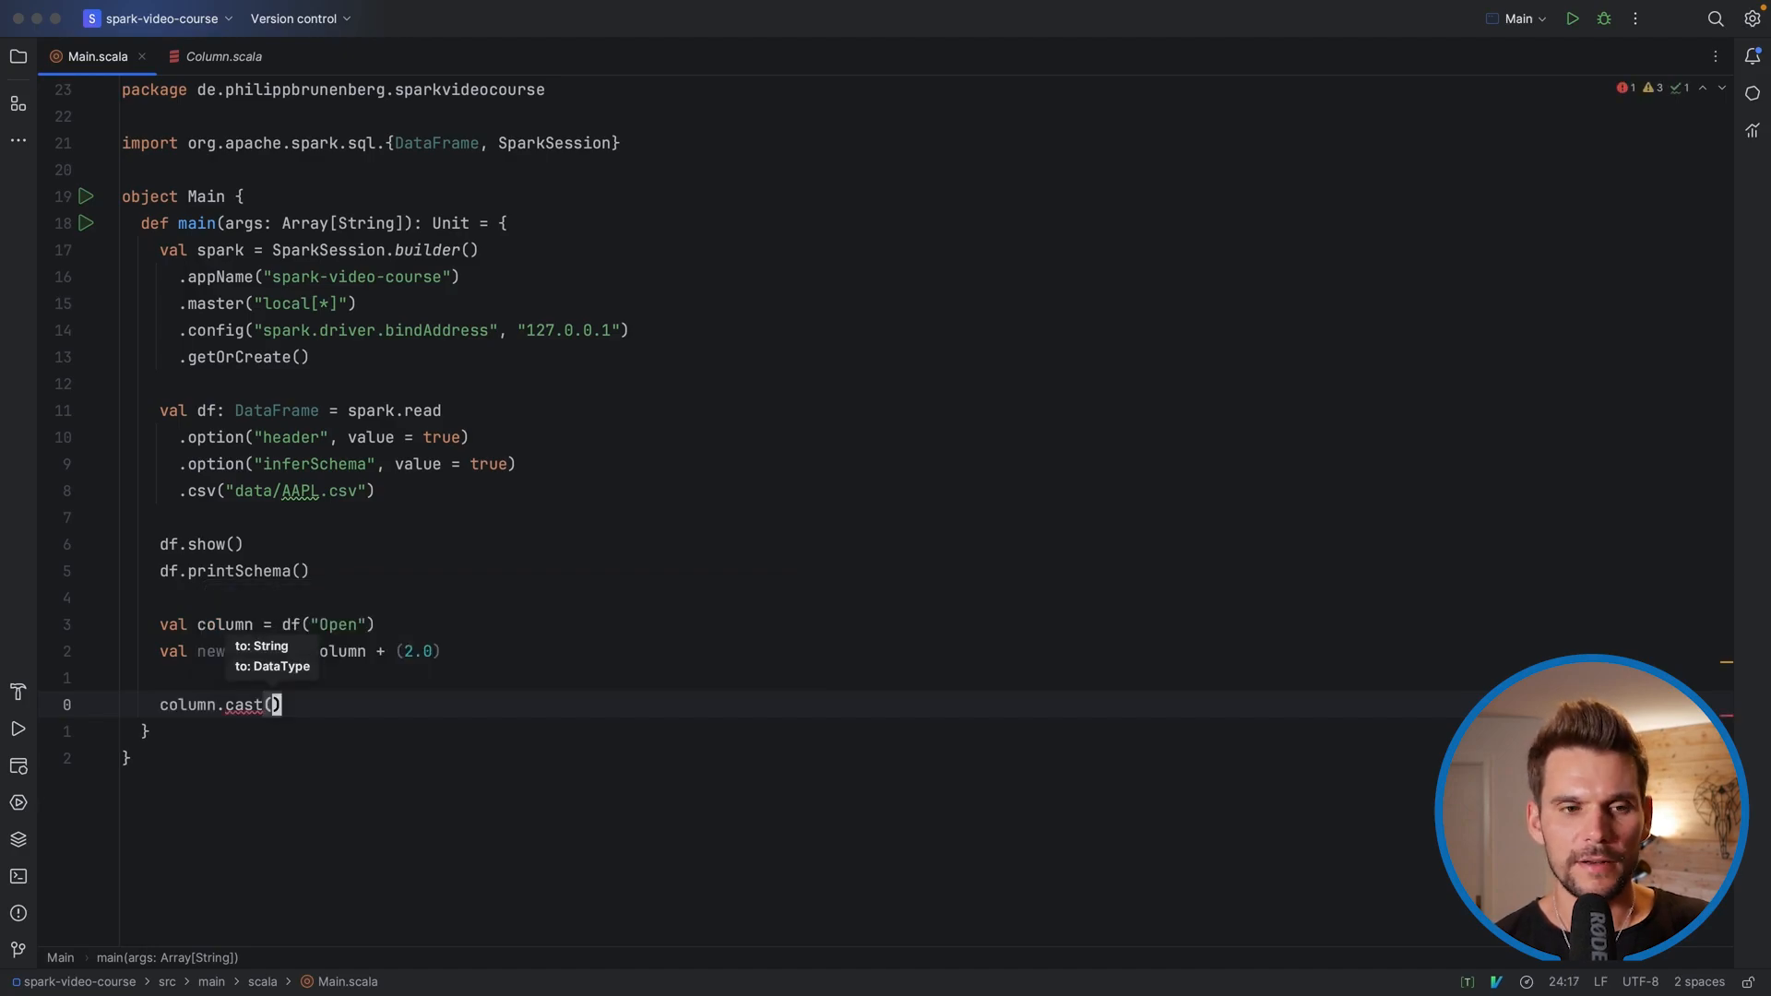
text(String)
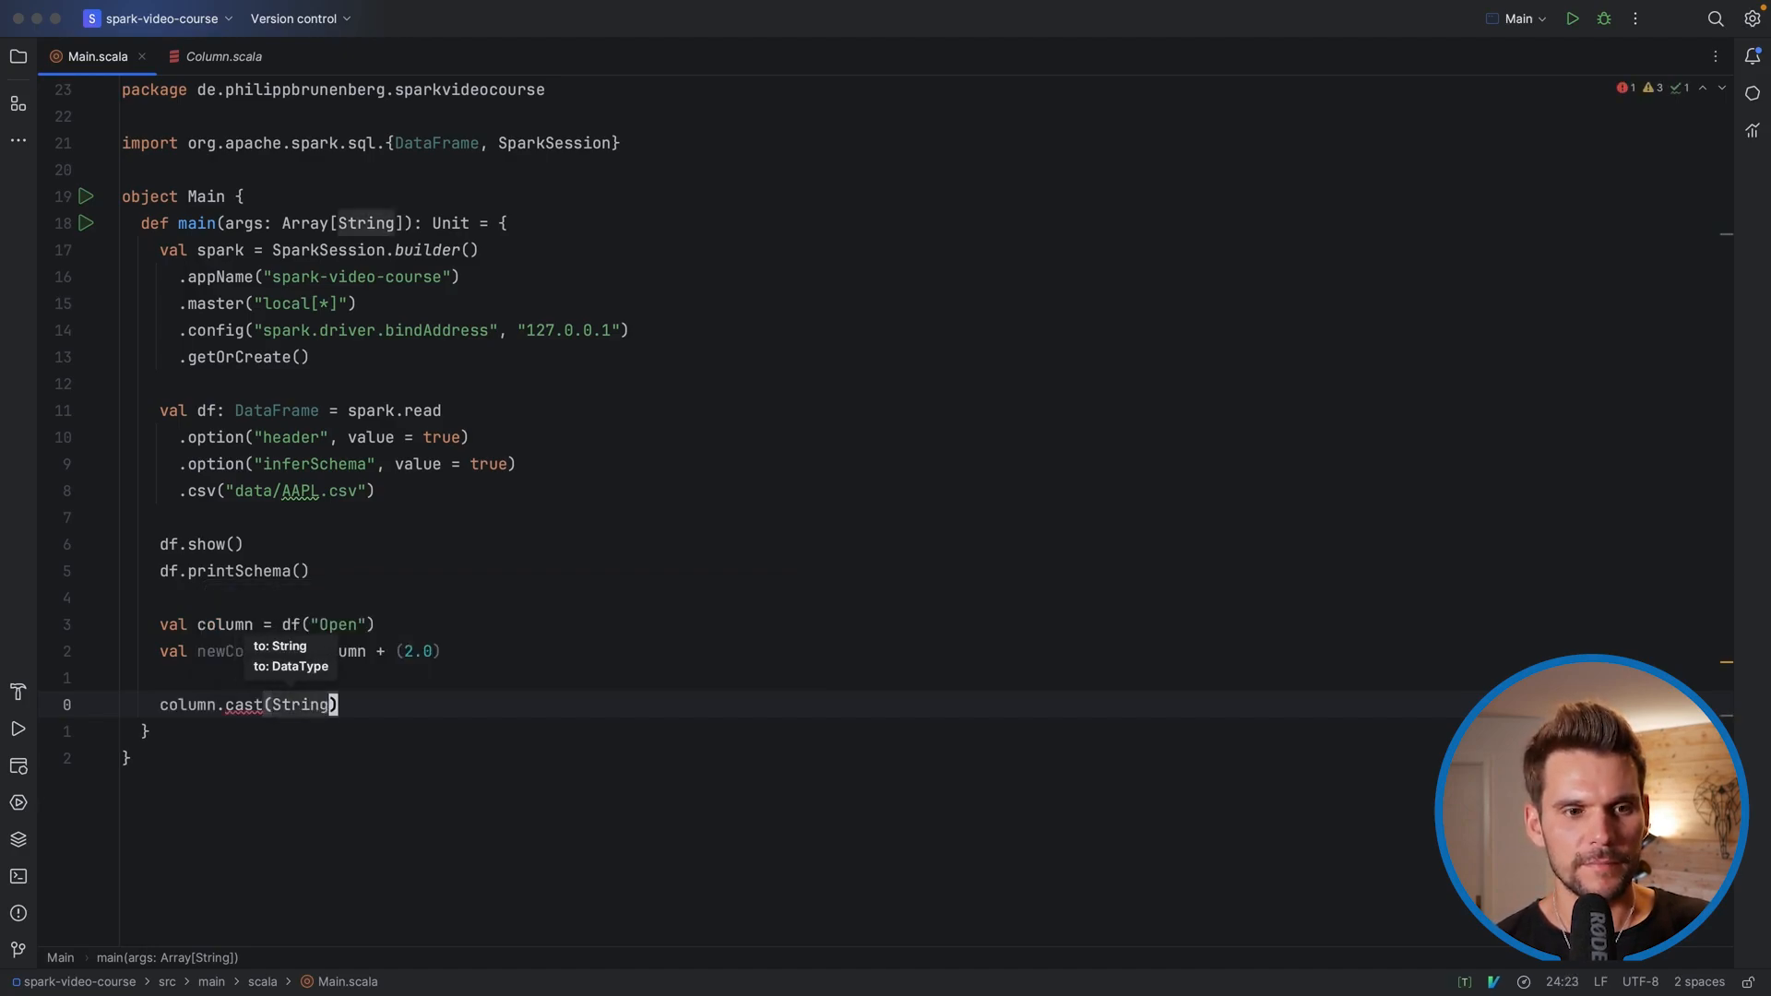
text(Type)
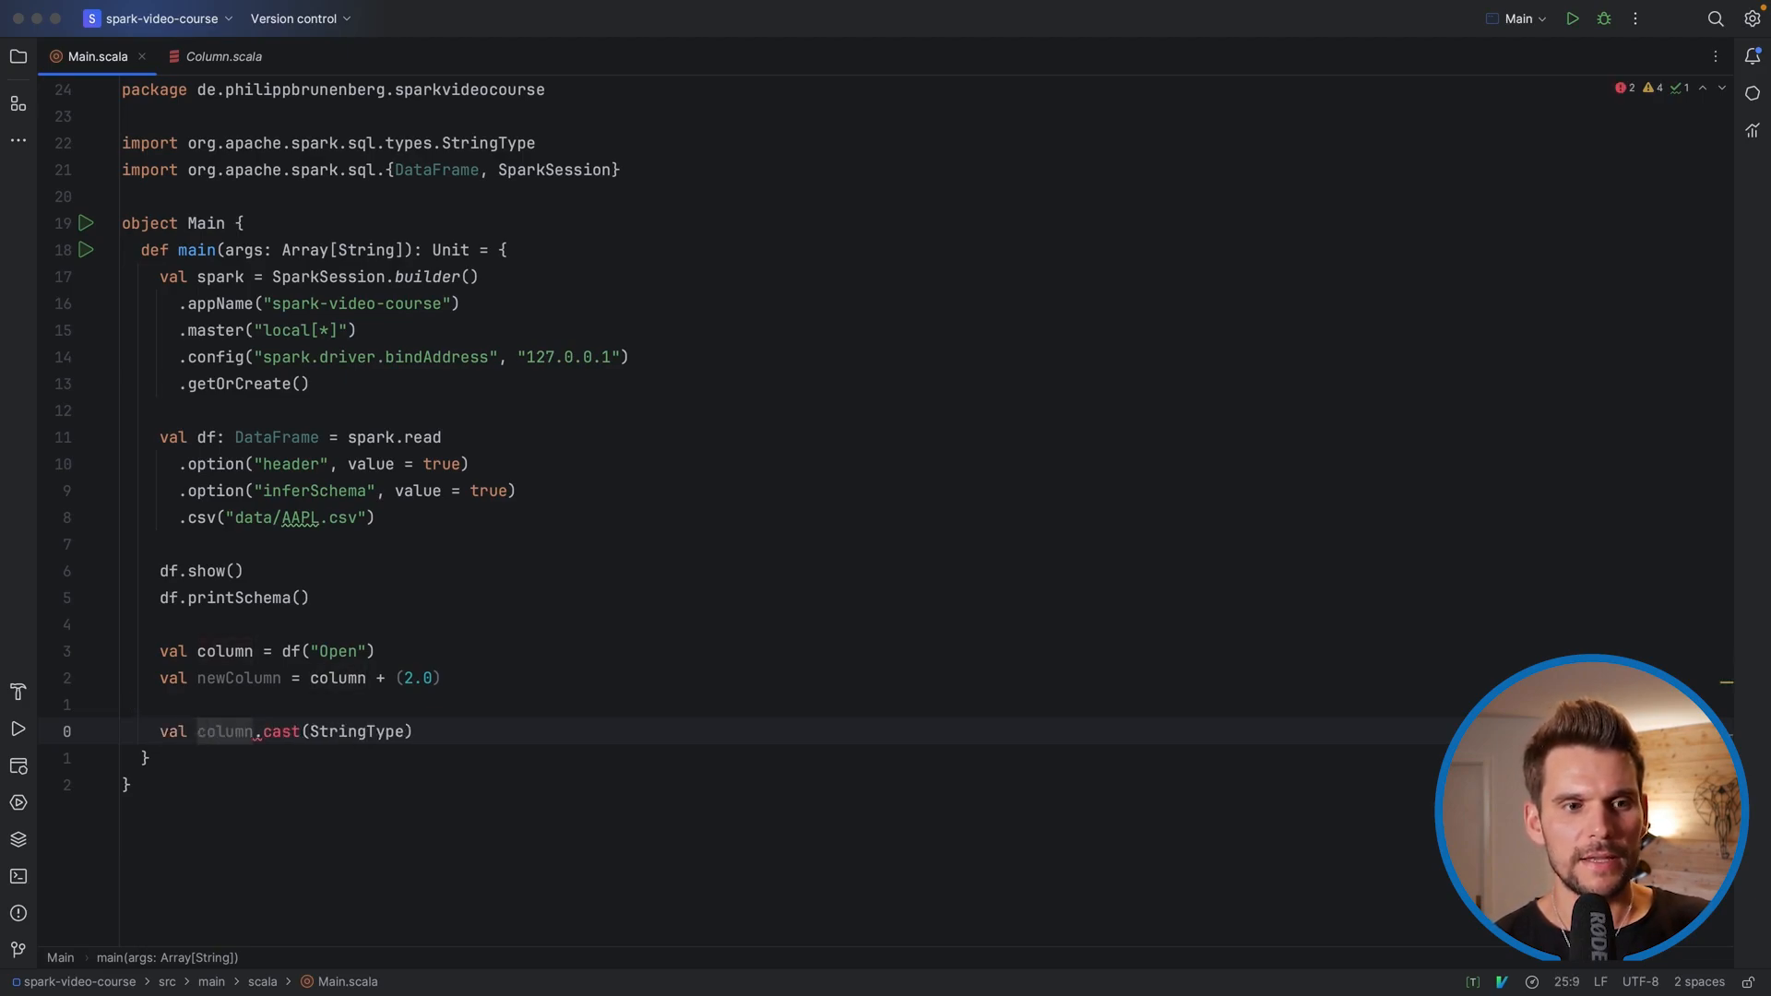
mouse_move(284, 730)
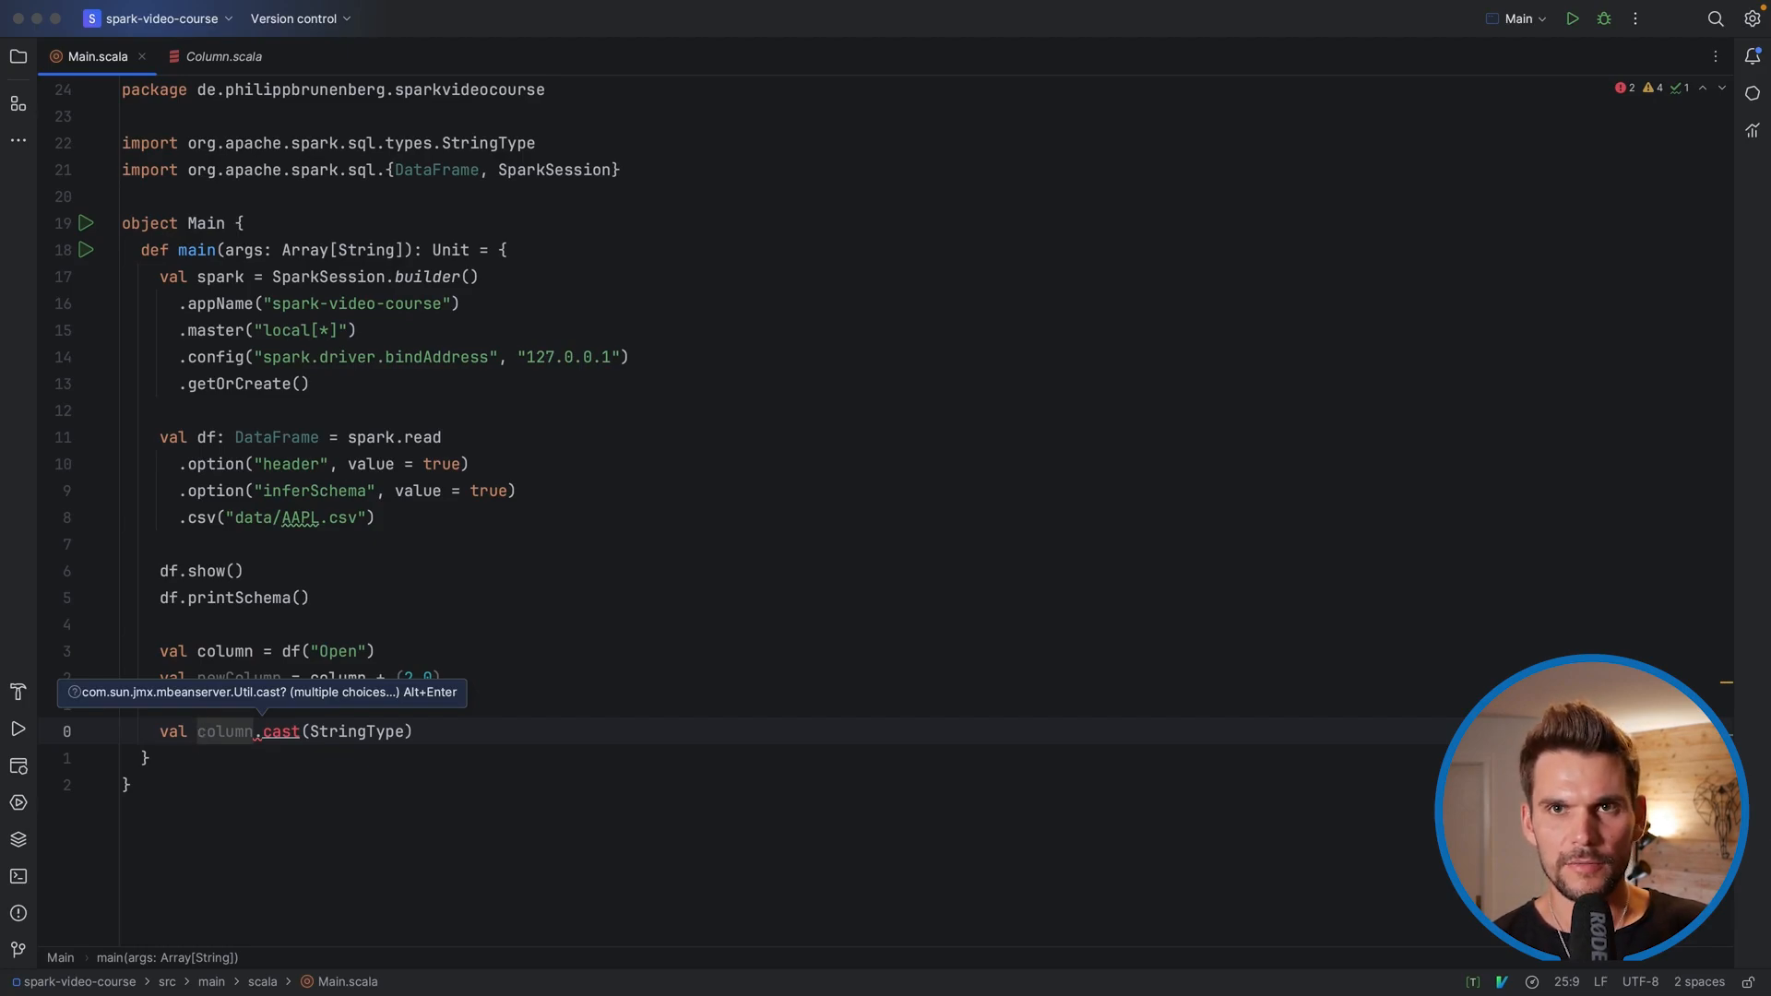
text(c)
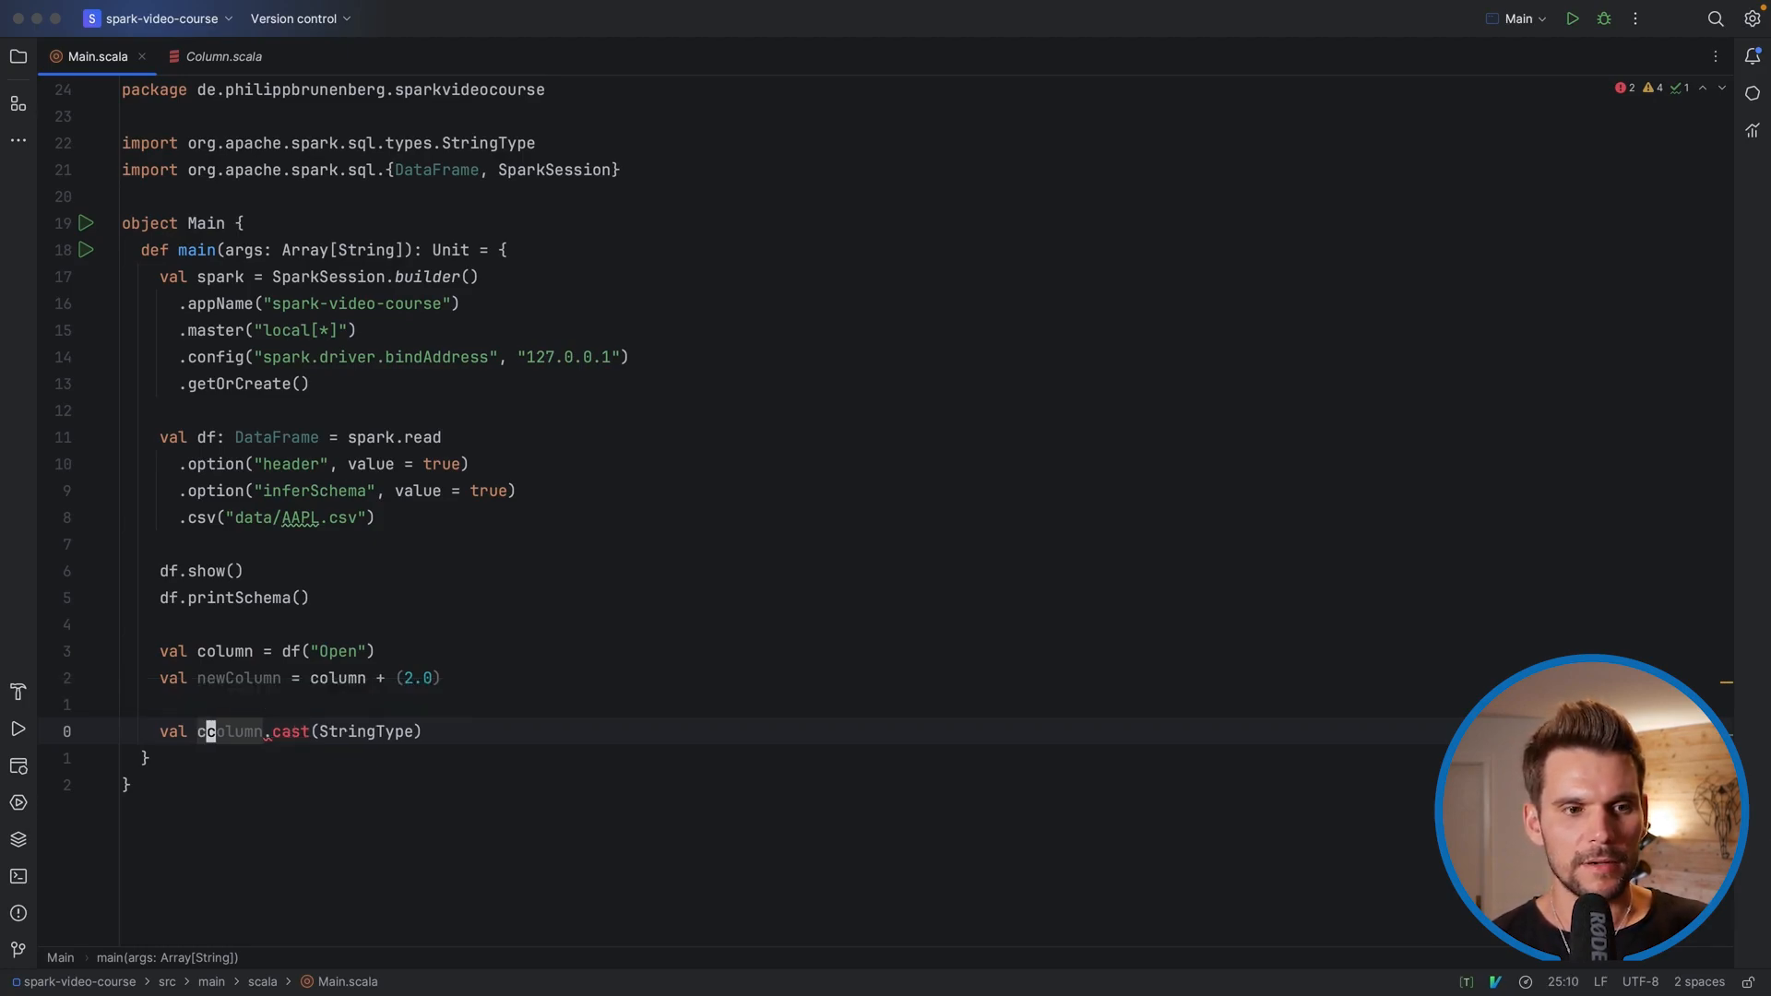
text(o)
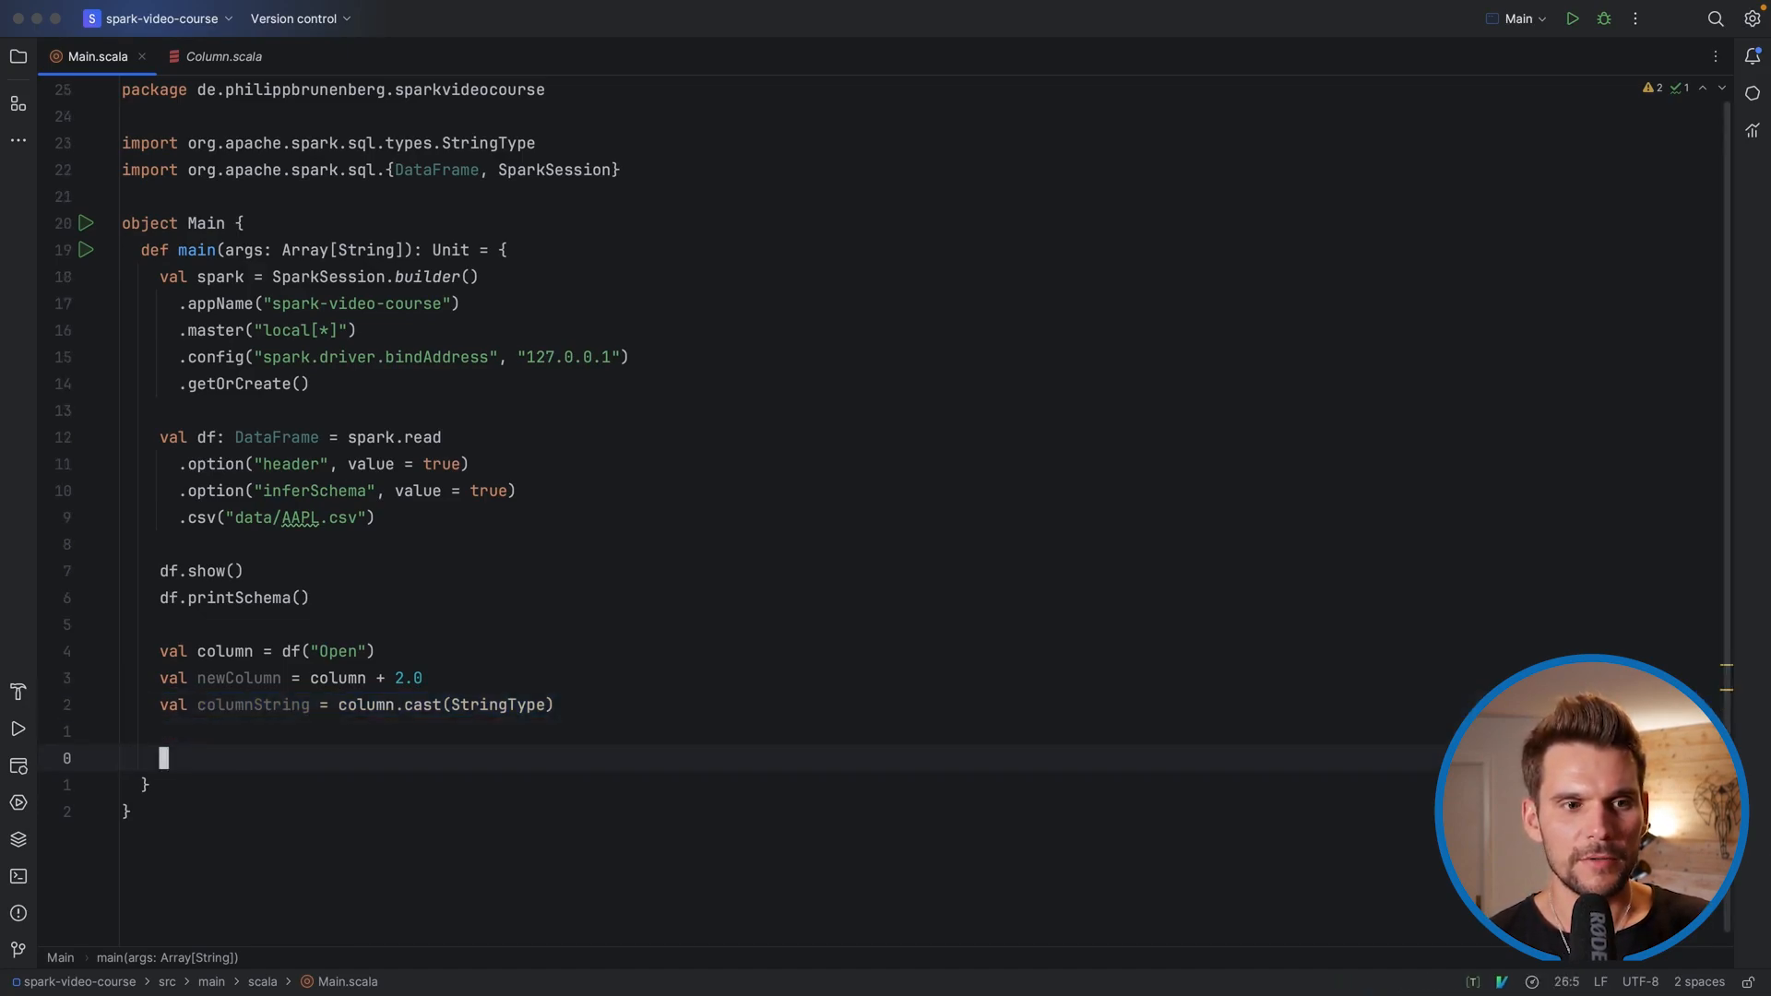
Add df.select(column, newColumn, columnString).show() and run Main to print the three columns
text(df.se)
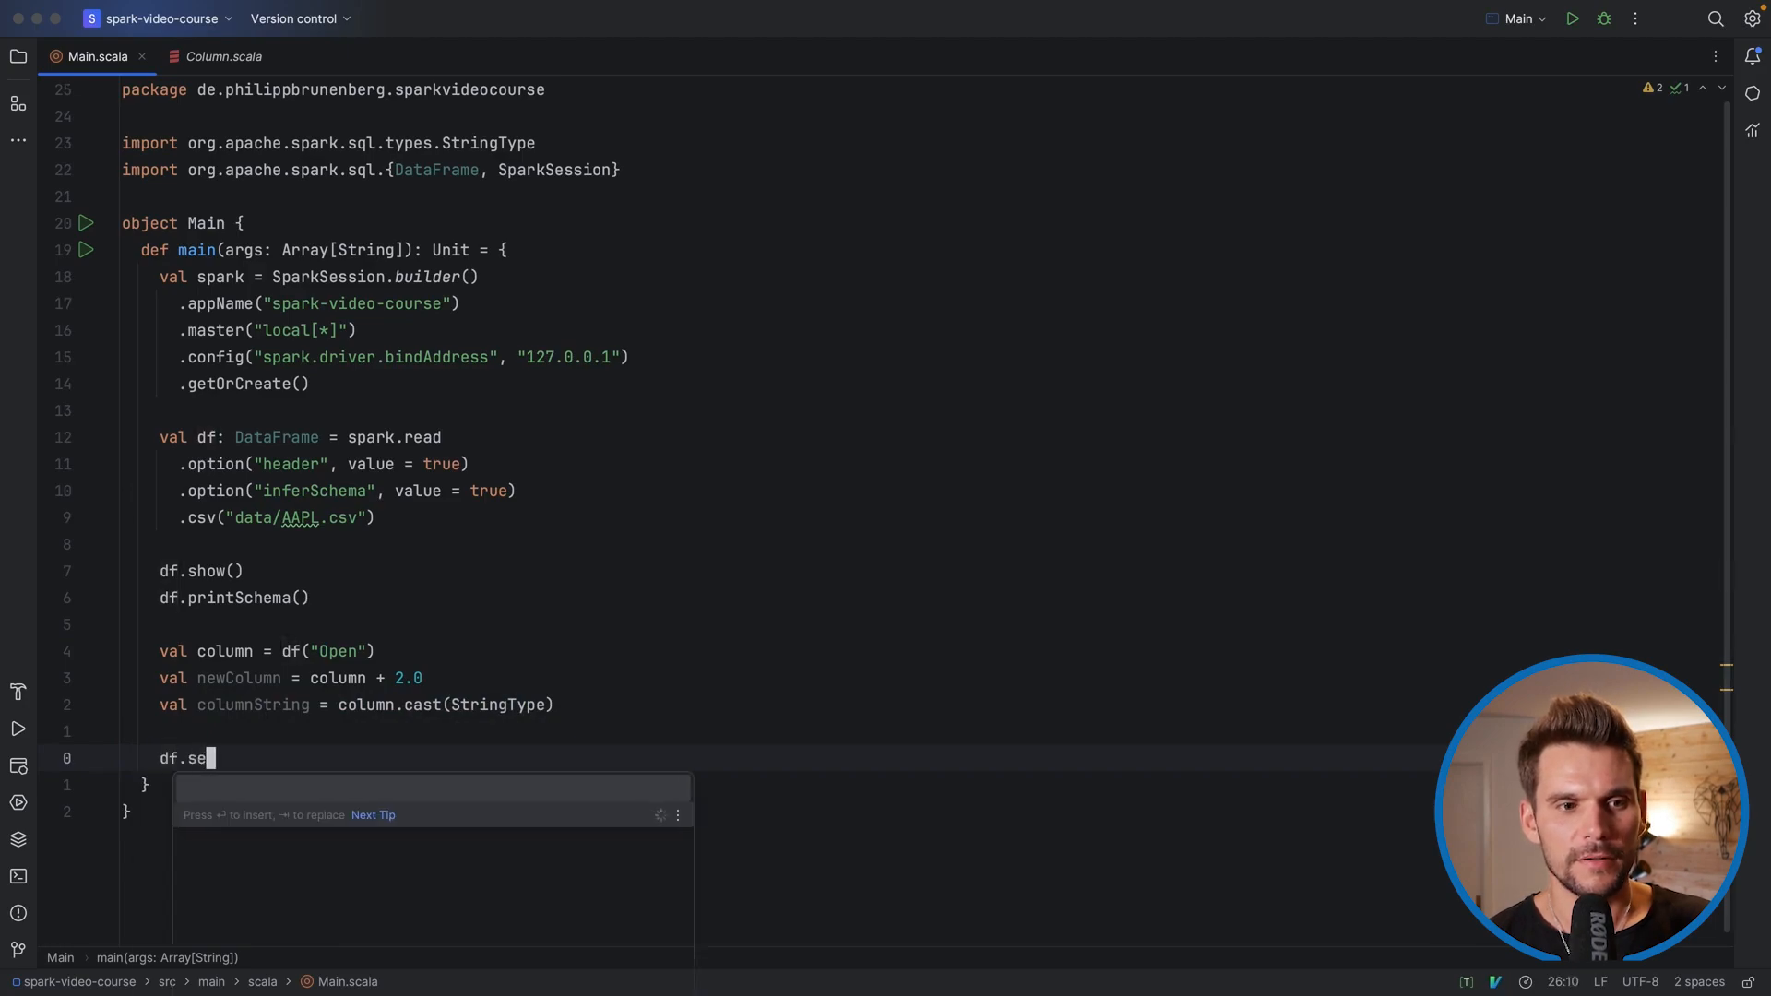
text(lect())
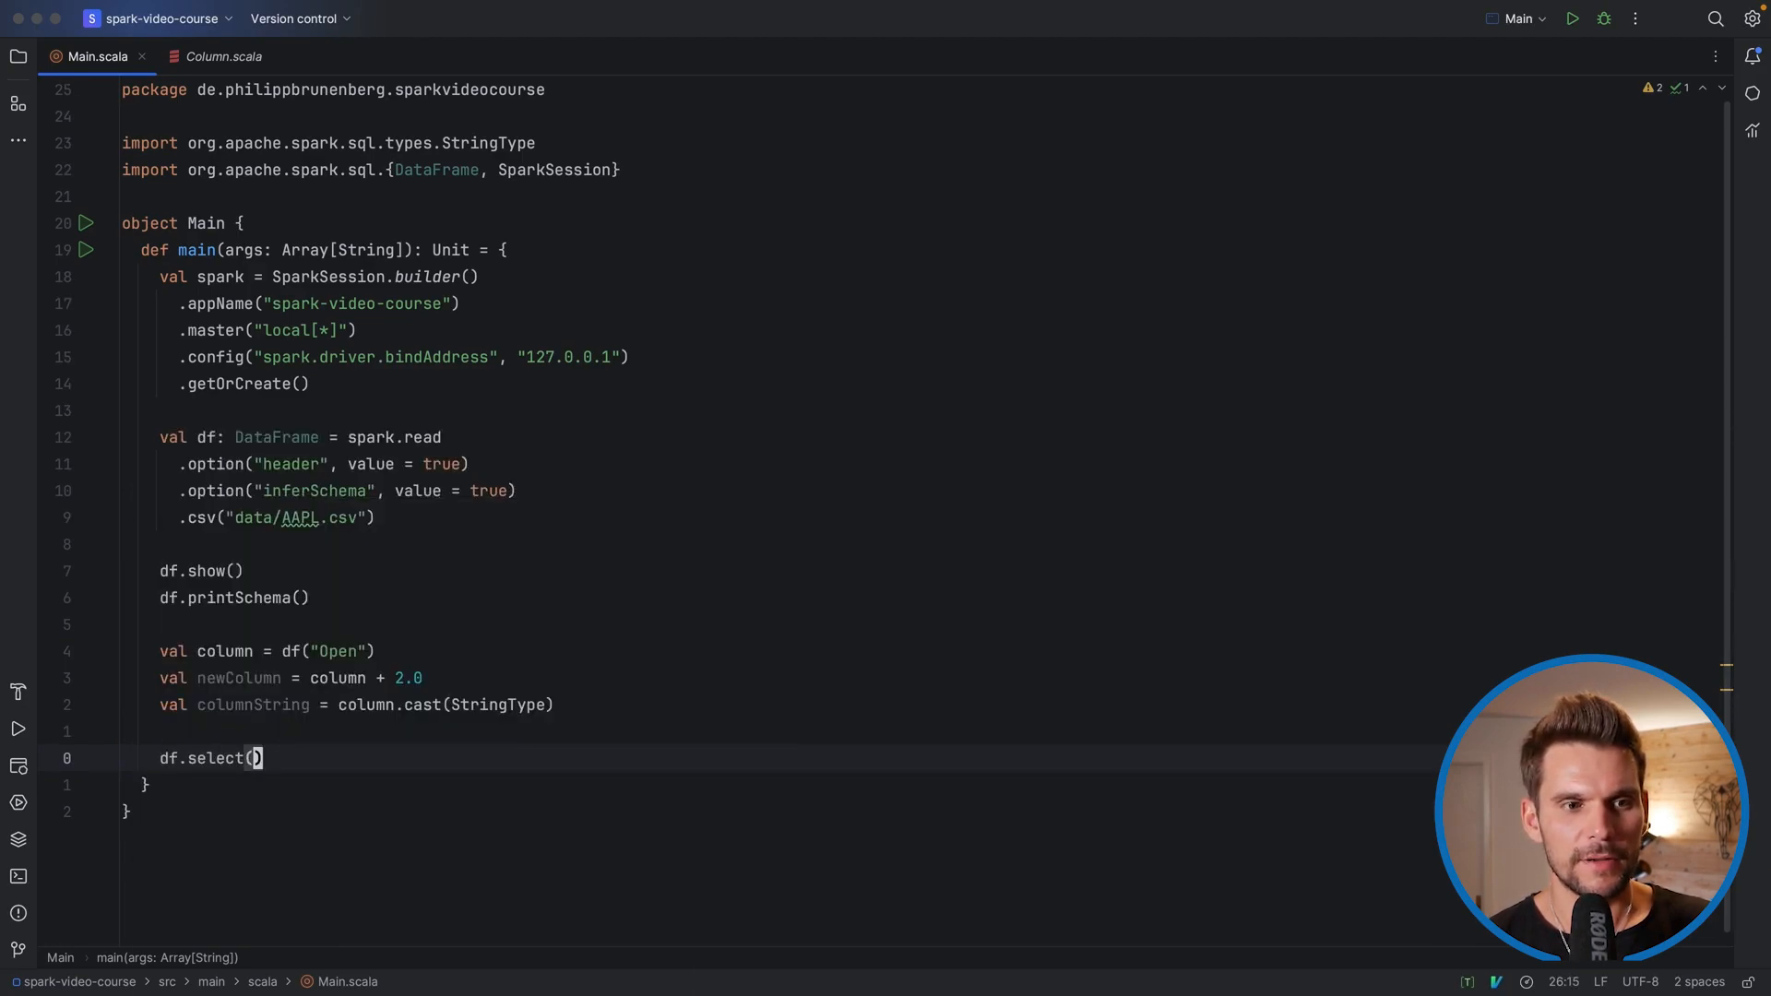
text(column, new)
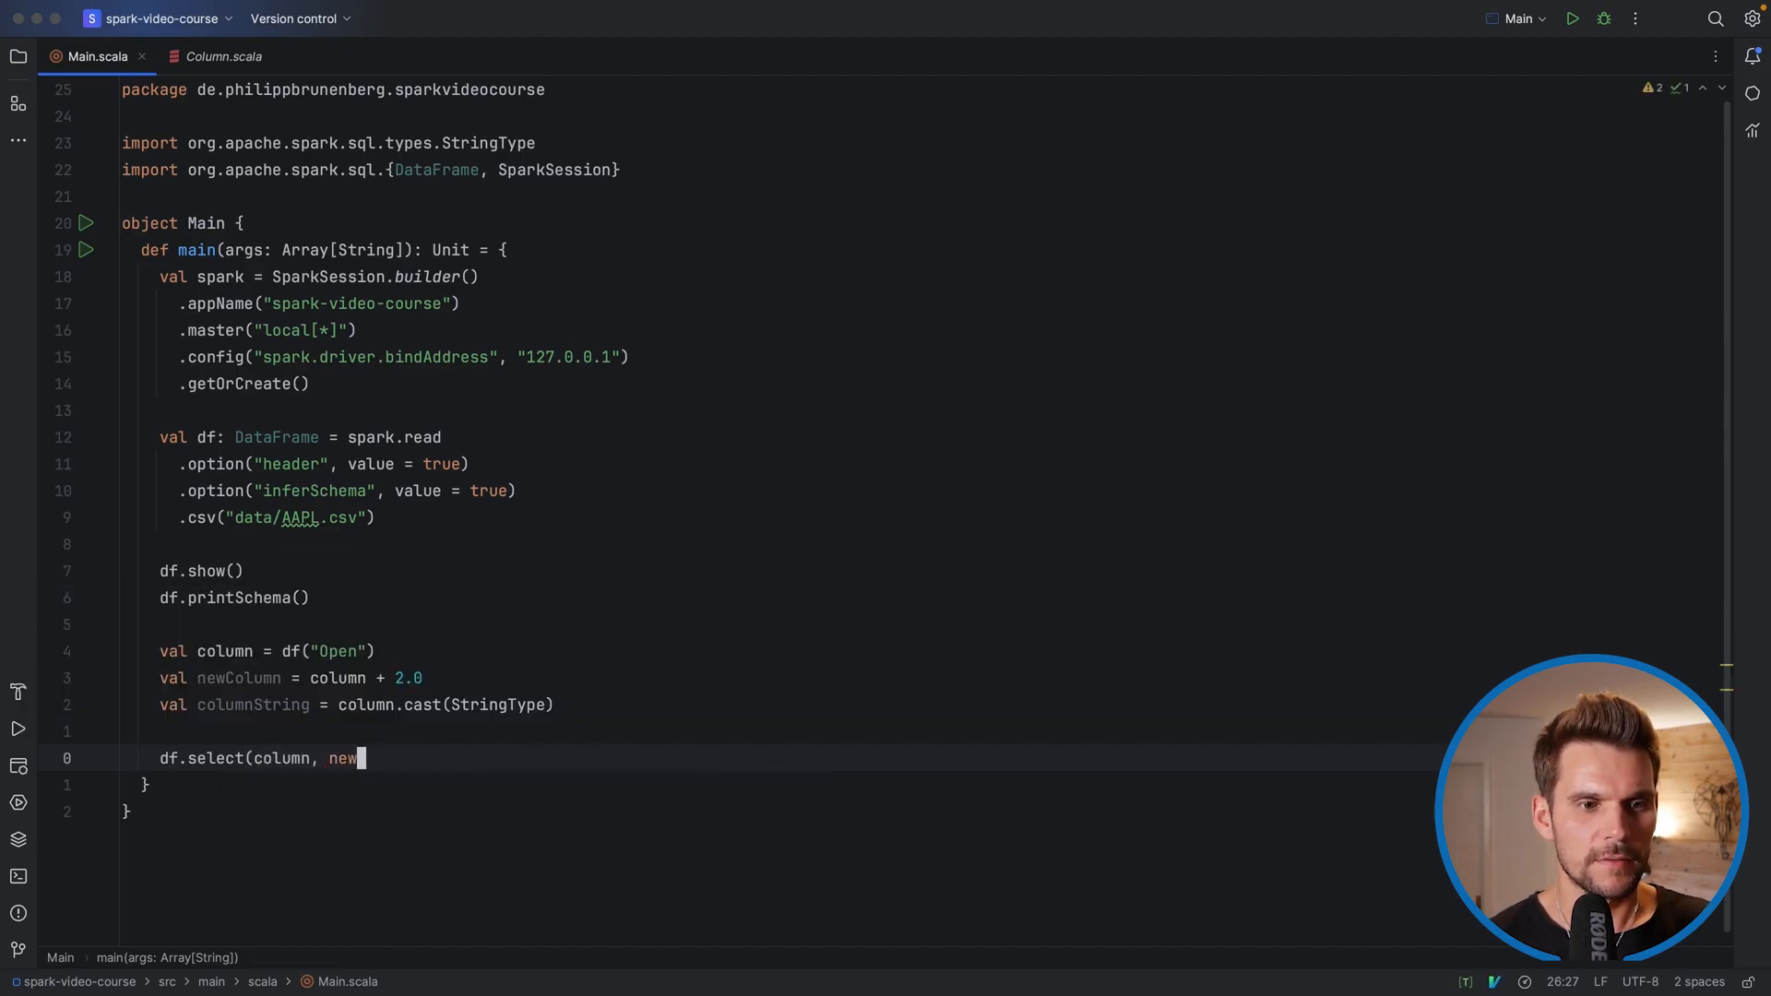
text(Column,)
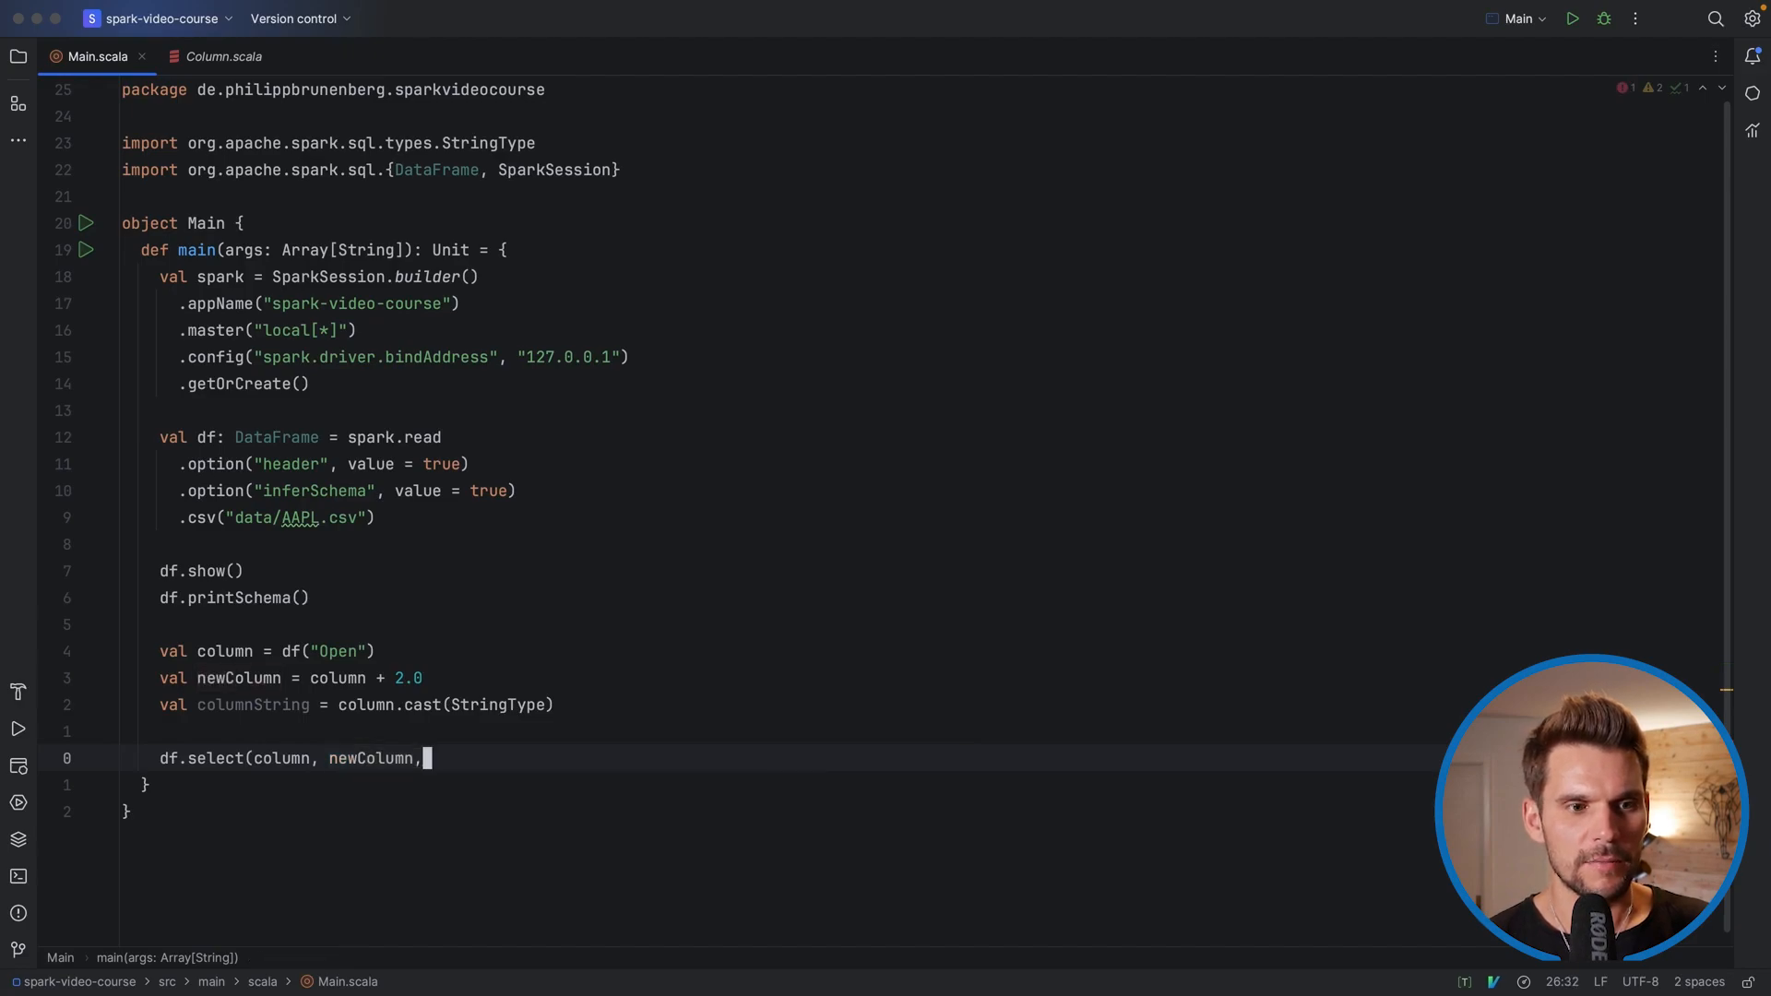
text(columnString)
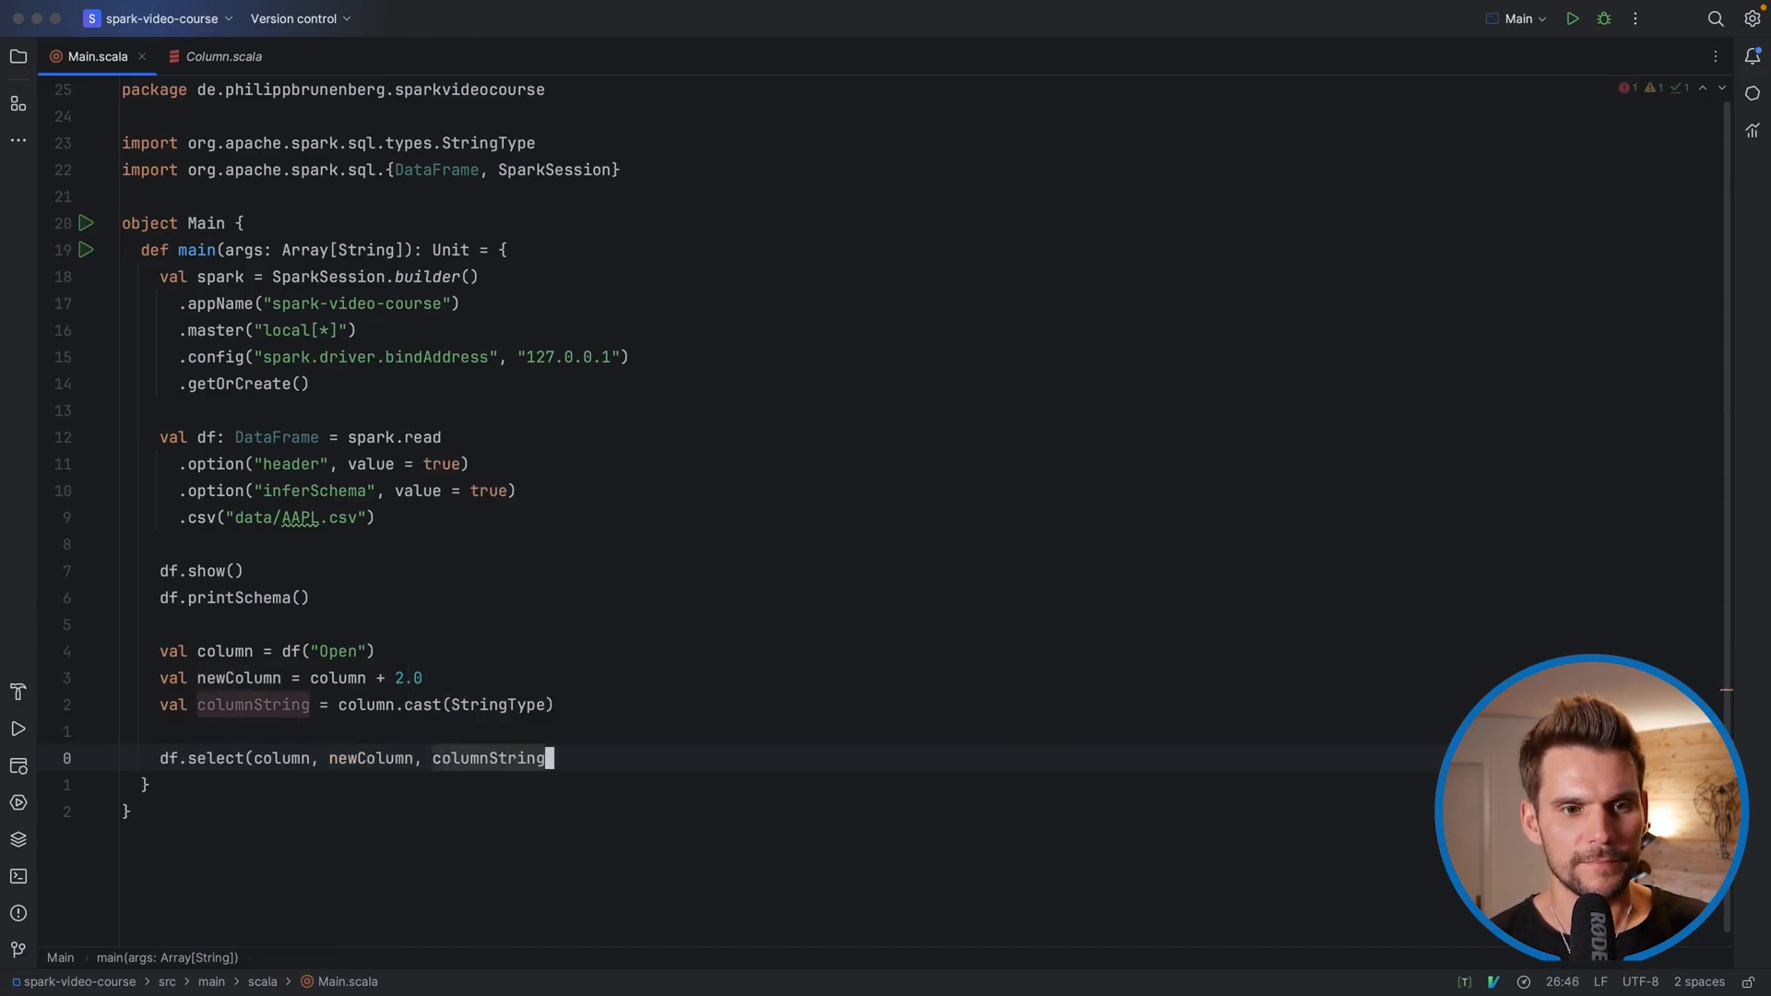
text().show())
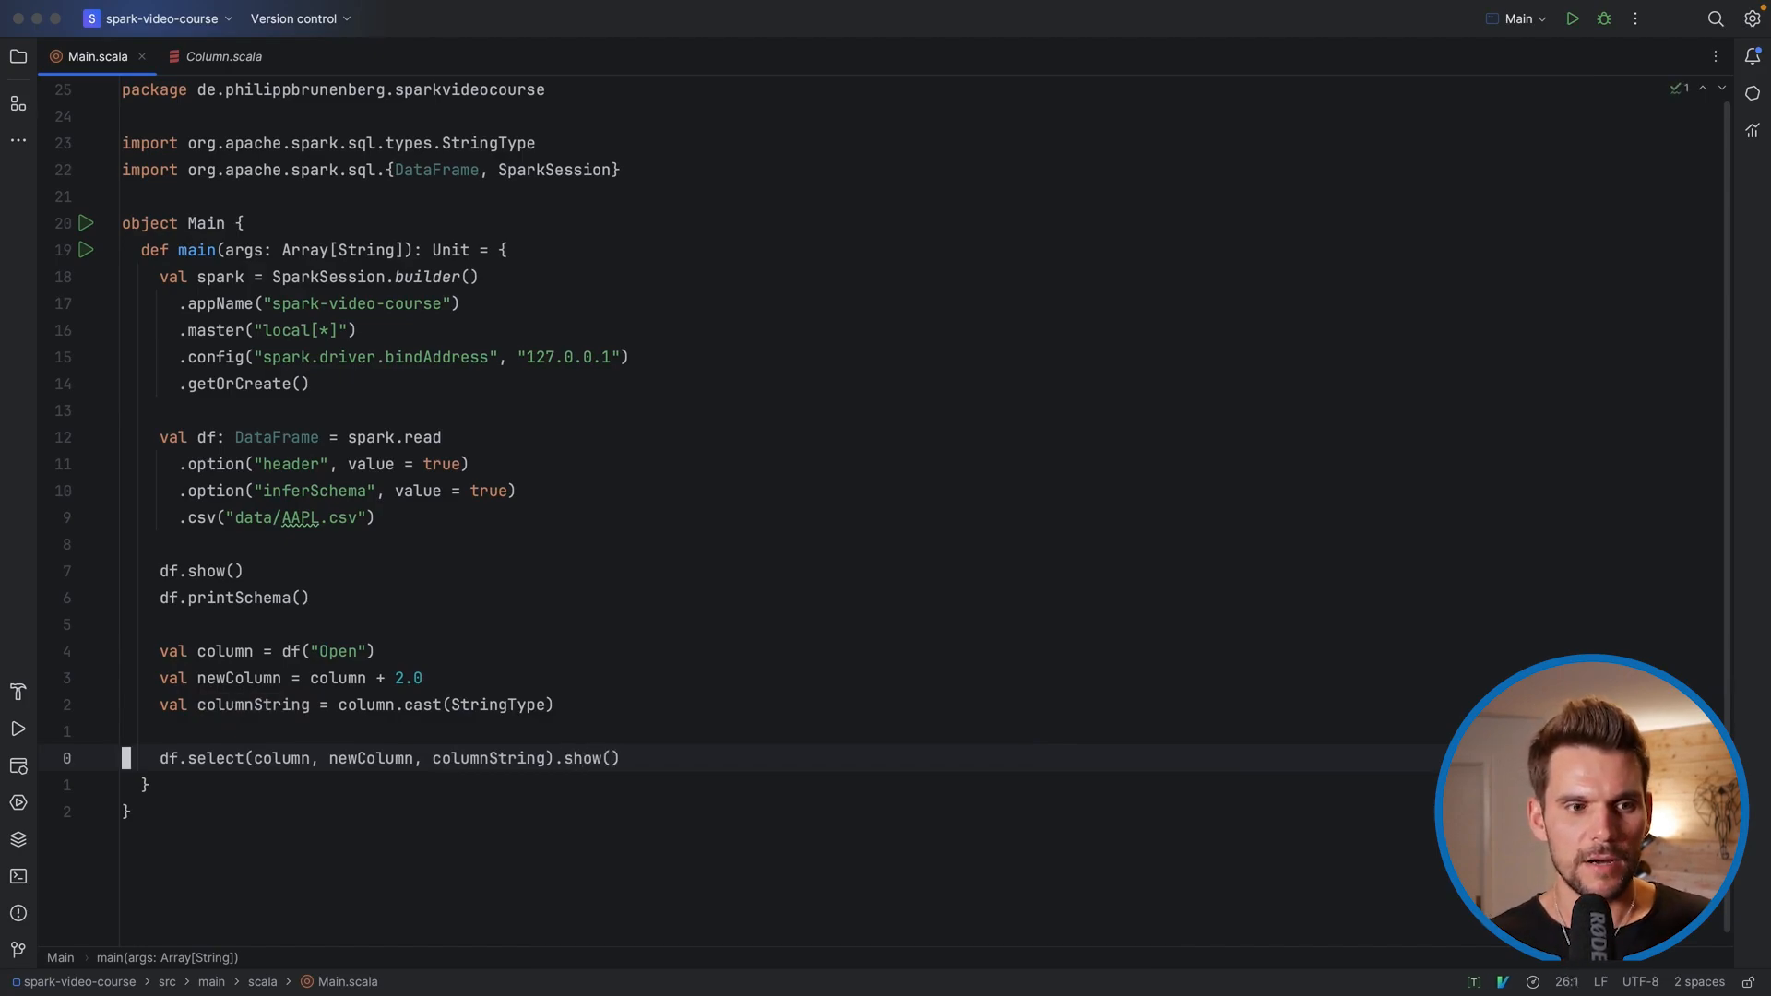
click(1573, 19)
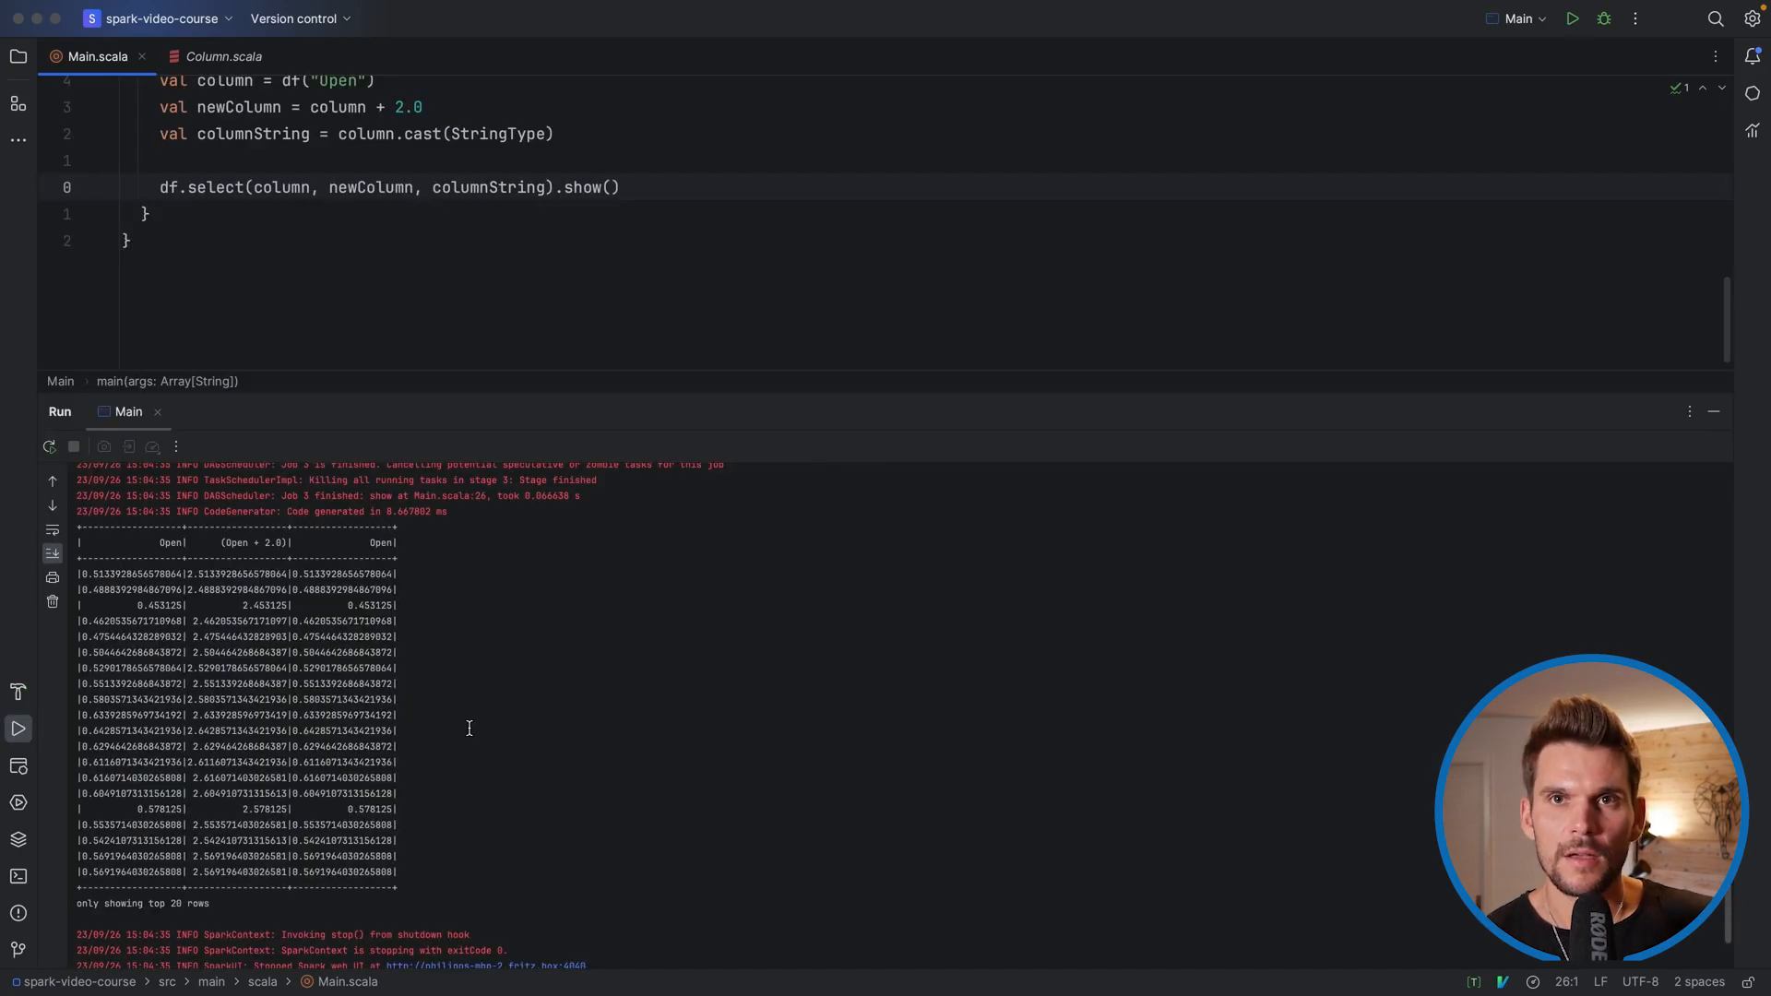
mouse_move(118, 543)
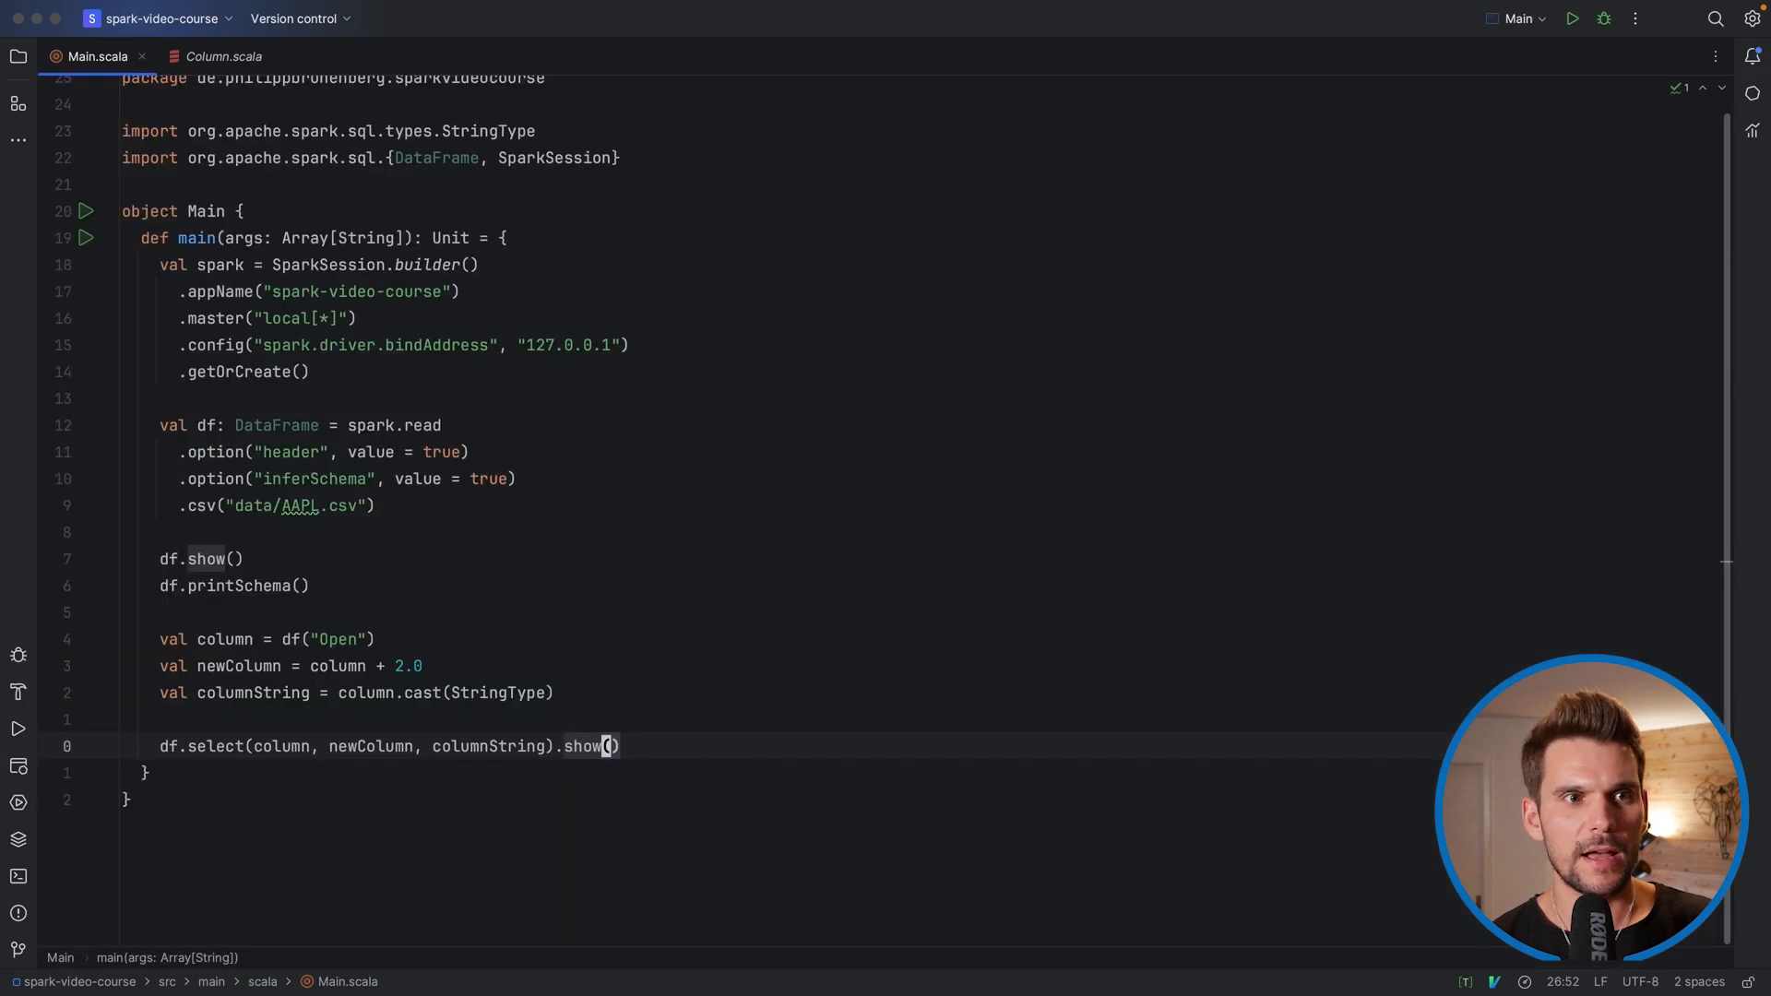
Scroll Column.scala to the !==, > and gt comparison methods, then return to Main.scala
click(223, 57)
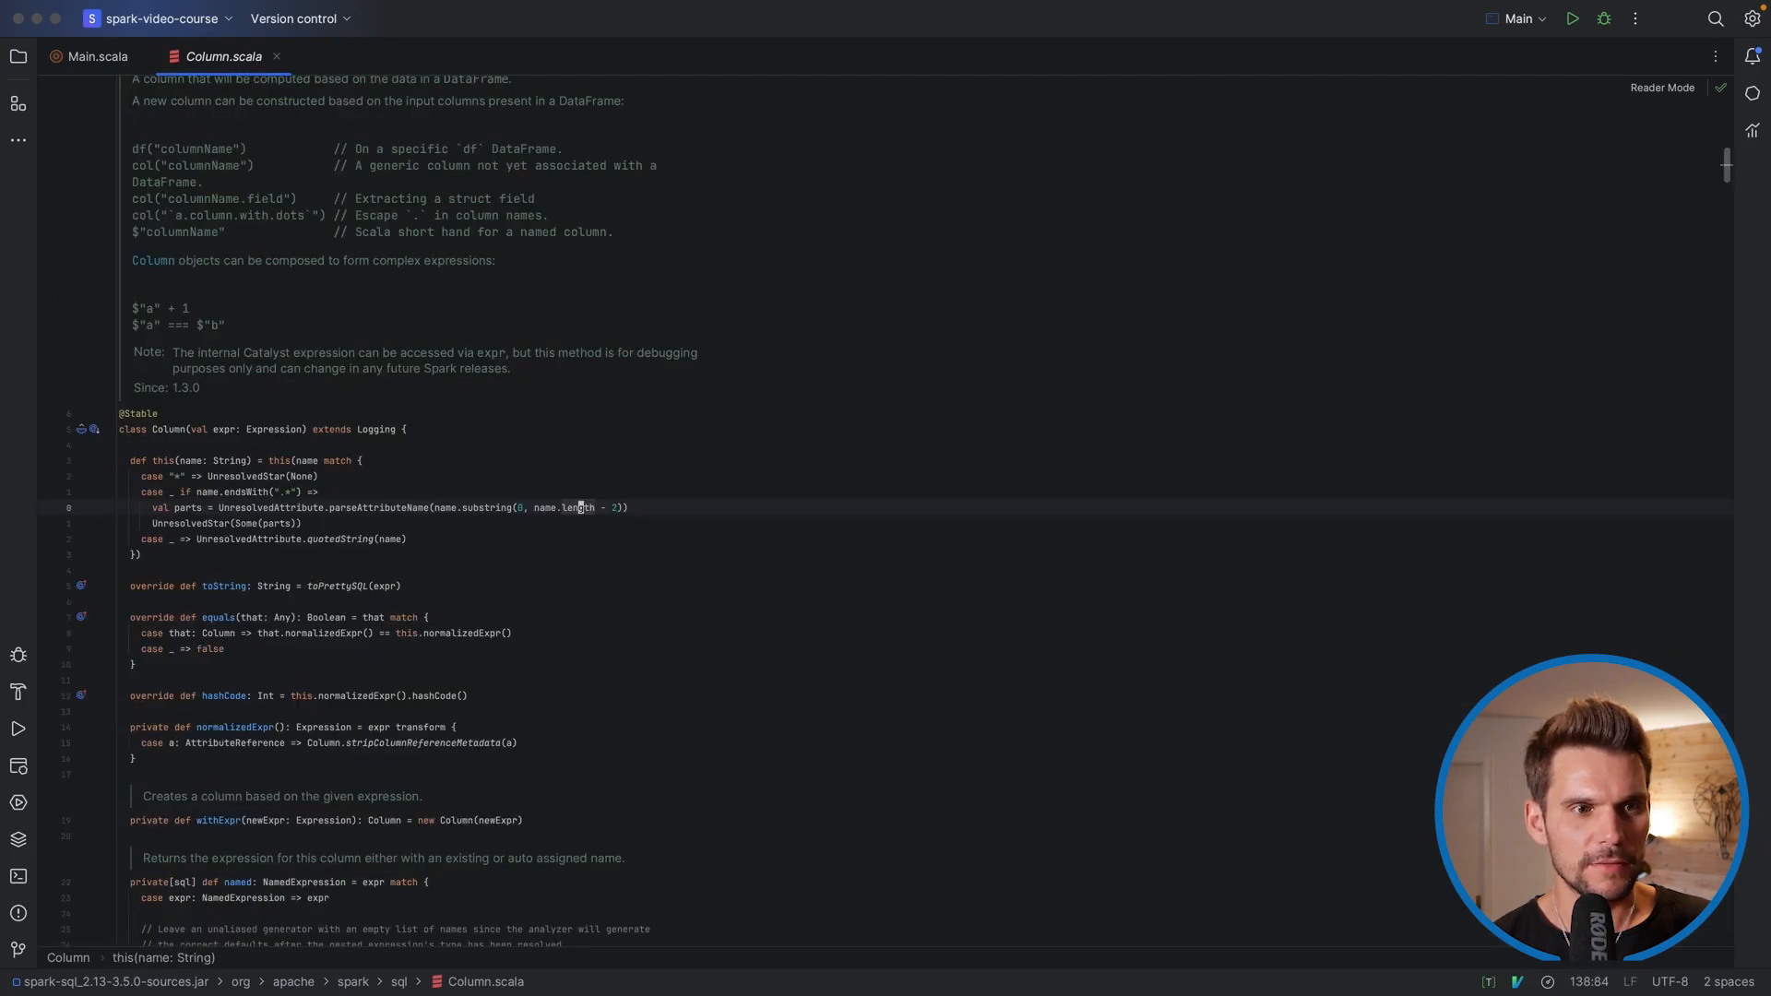
scroll(down, 3)
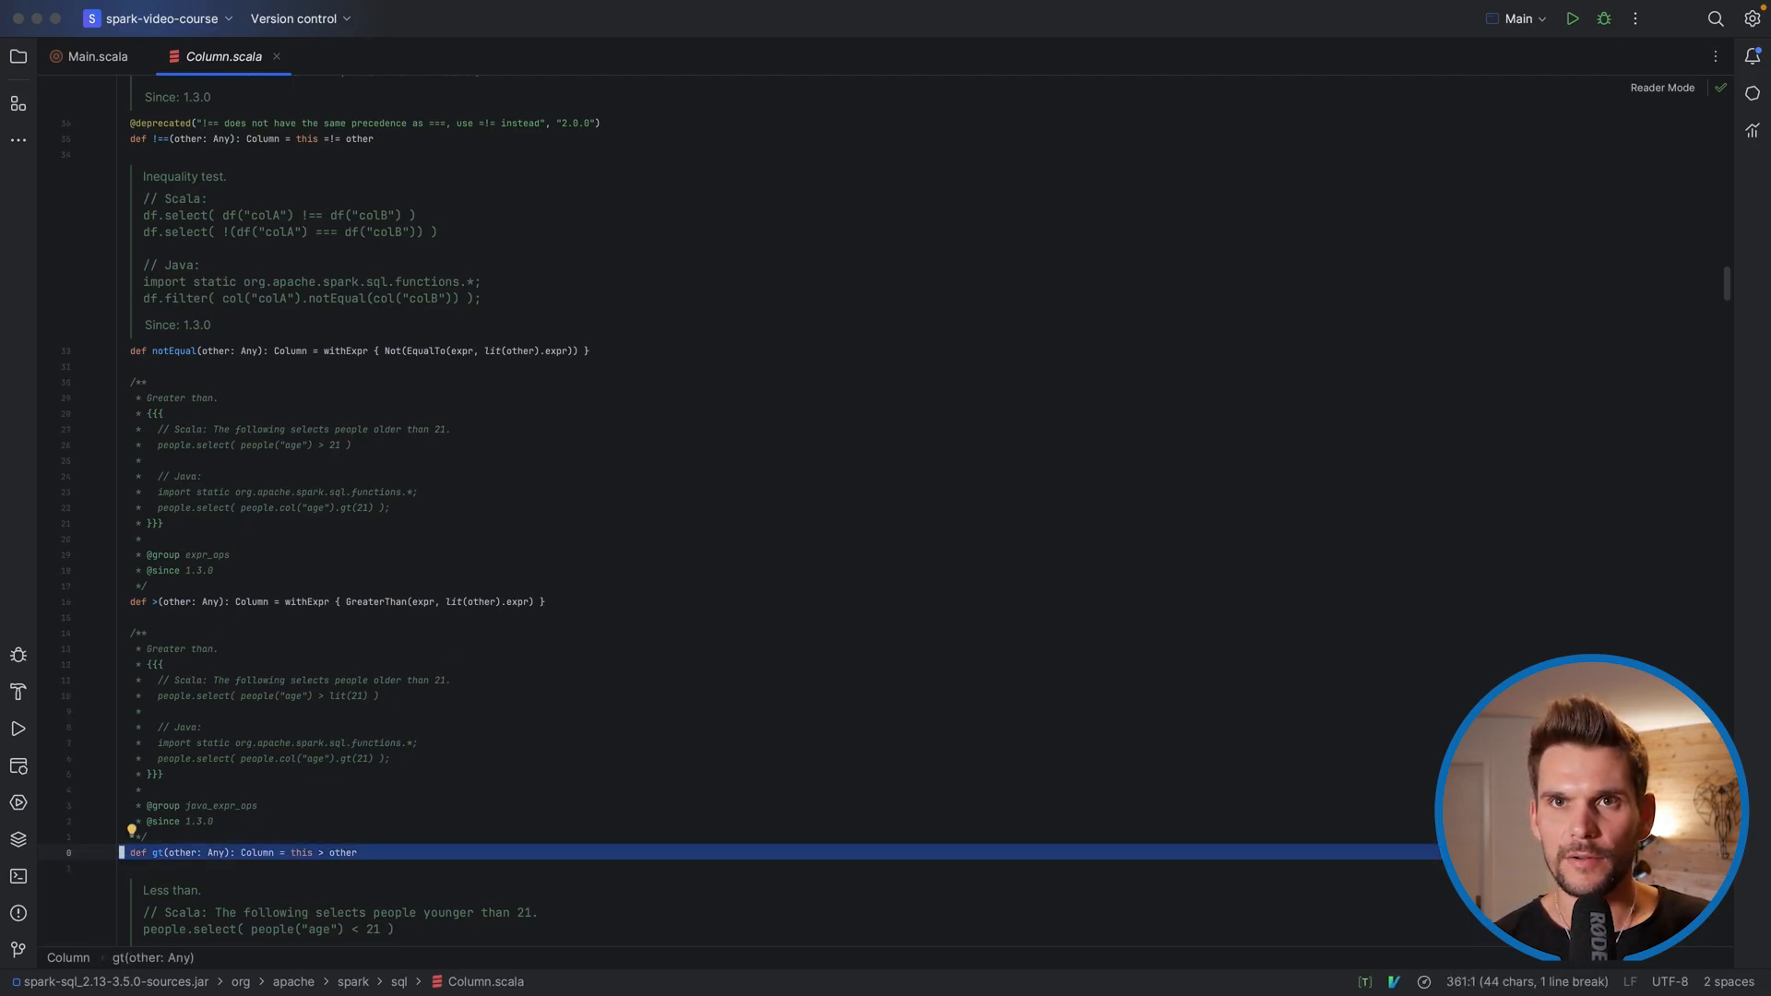
click(94, 57)
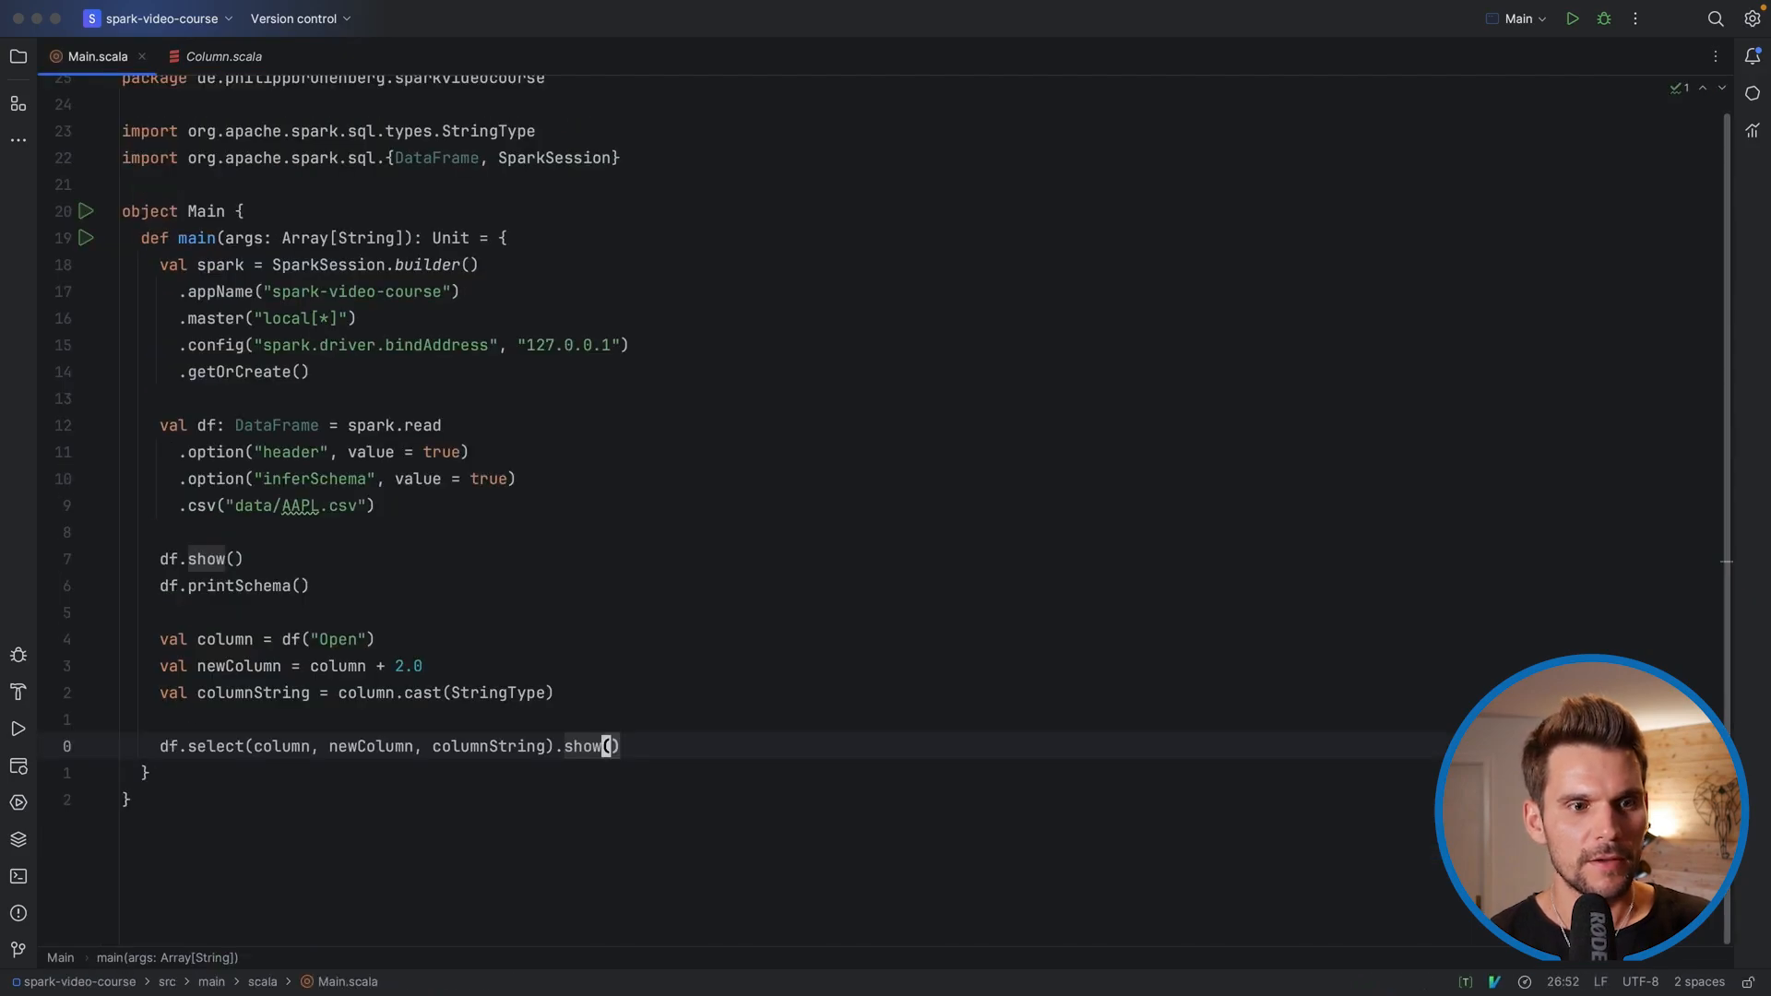
Chain .filter(newColumn > 2.0) and .filter(newColumn > column) on the select, ending with .show()
text(df)
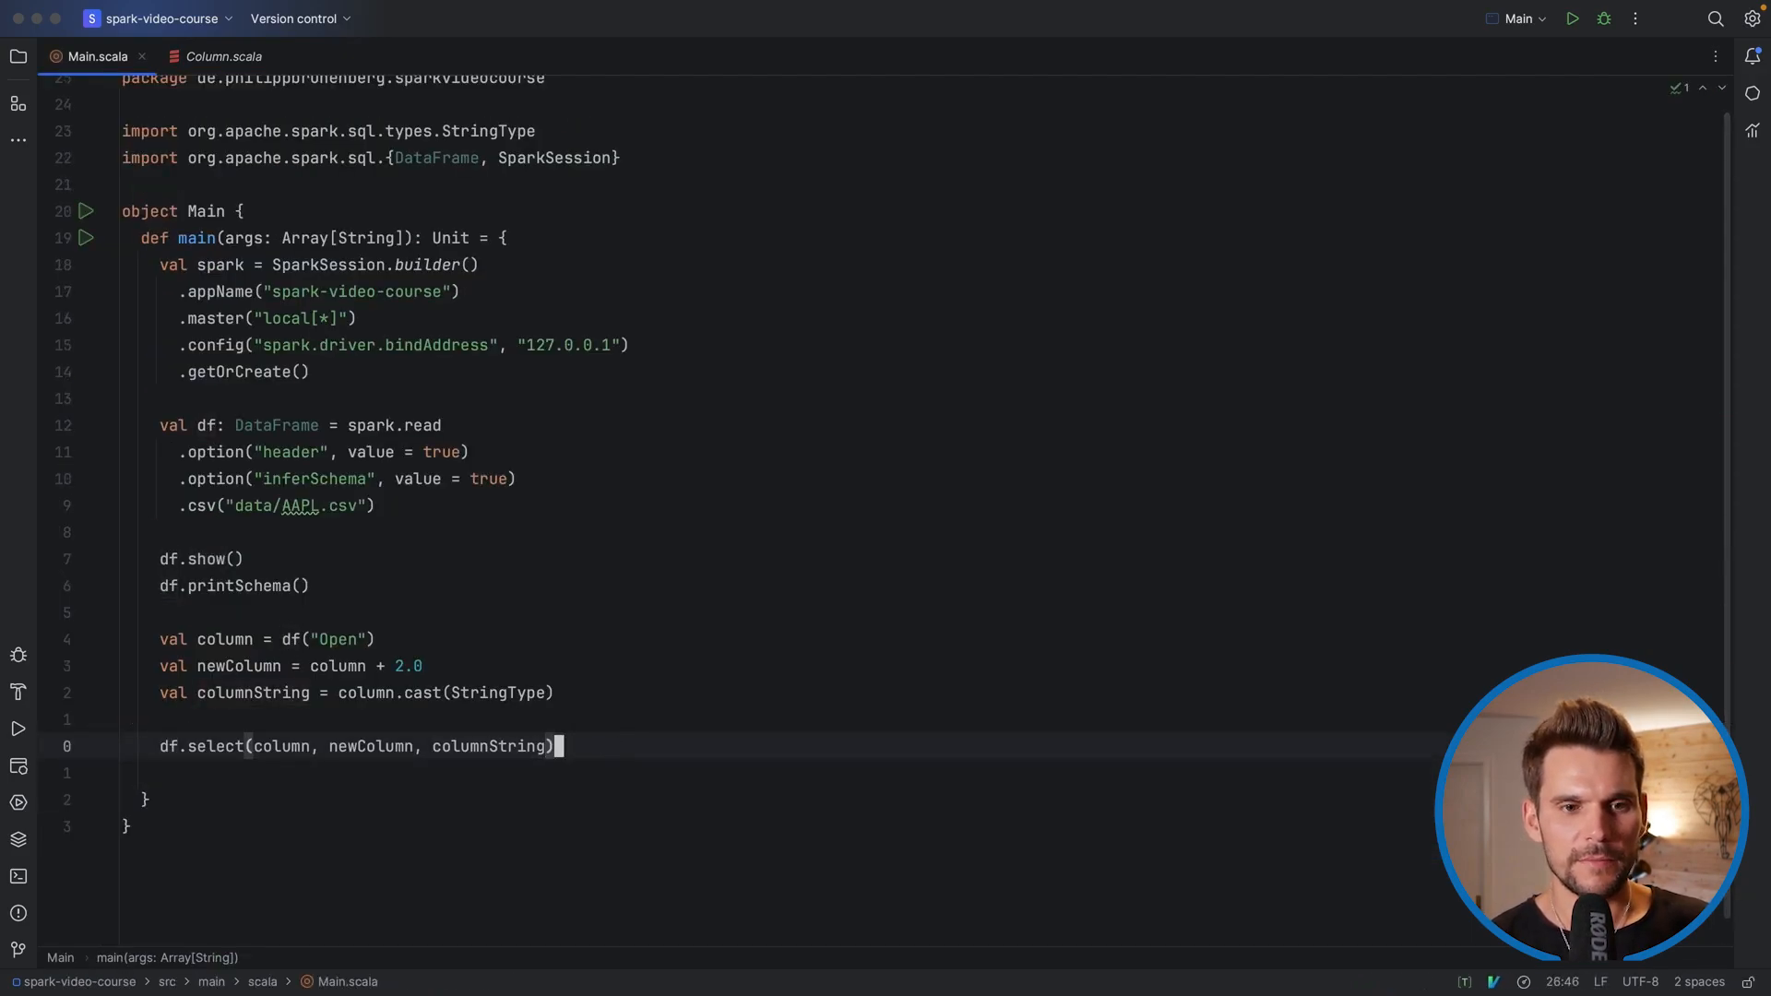
text(.)
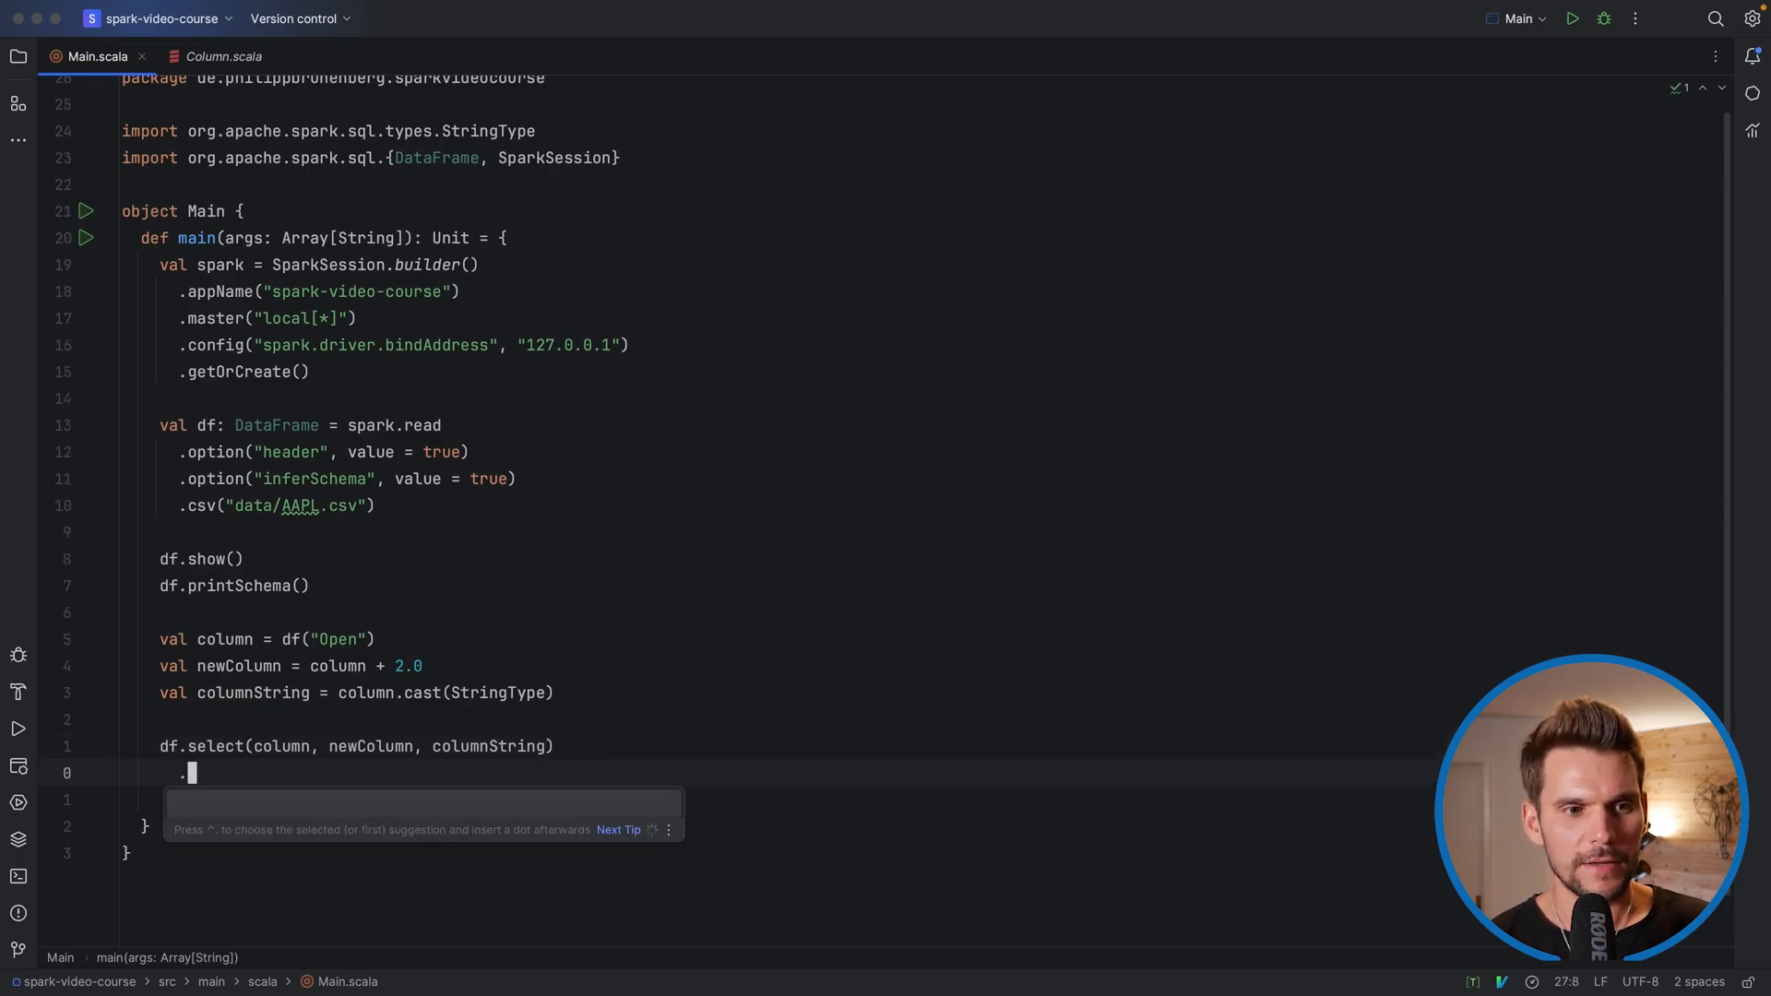
text(filter()
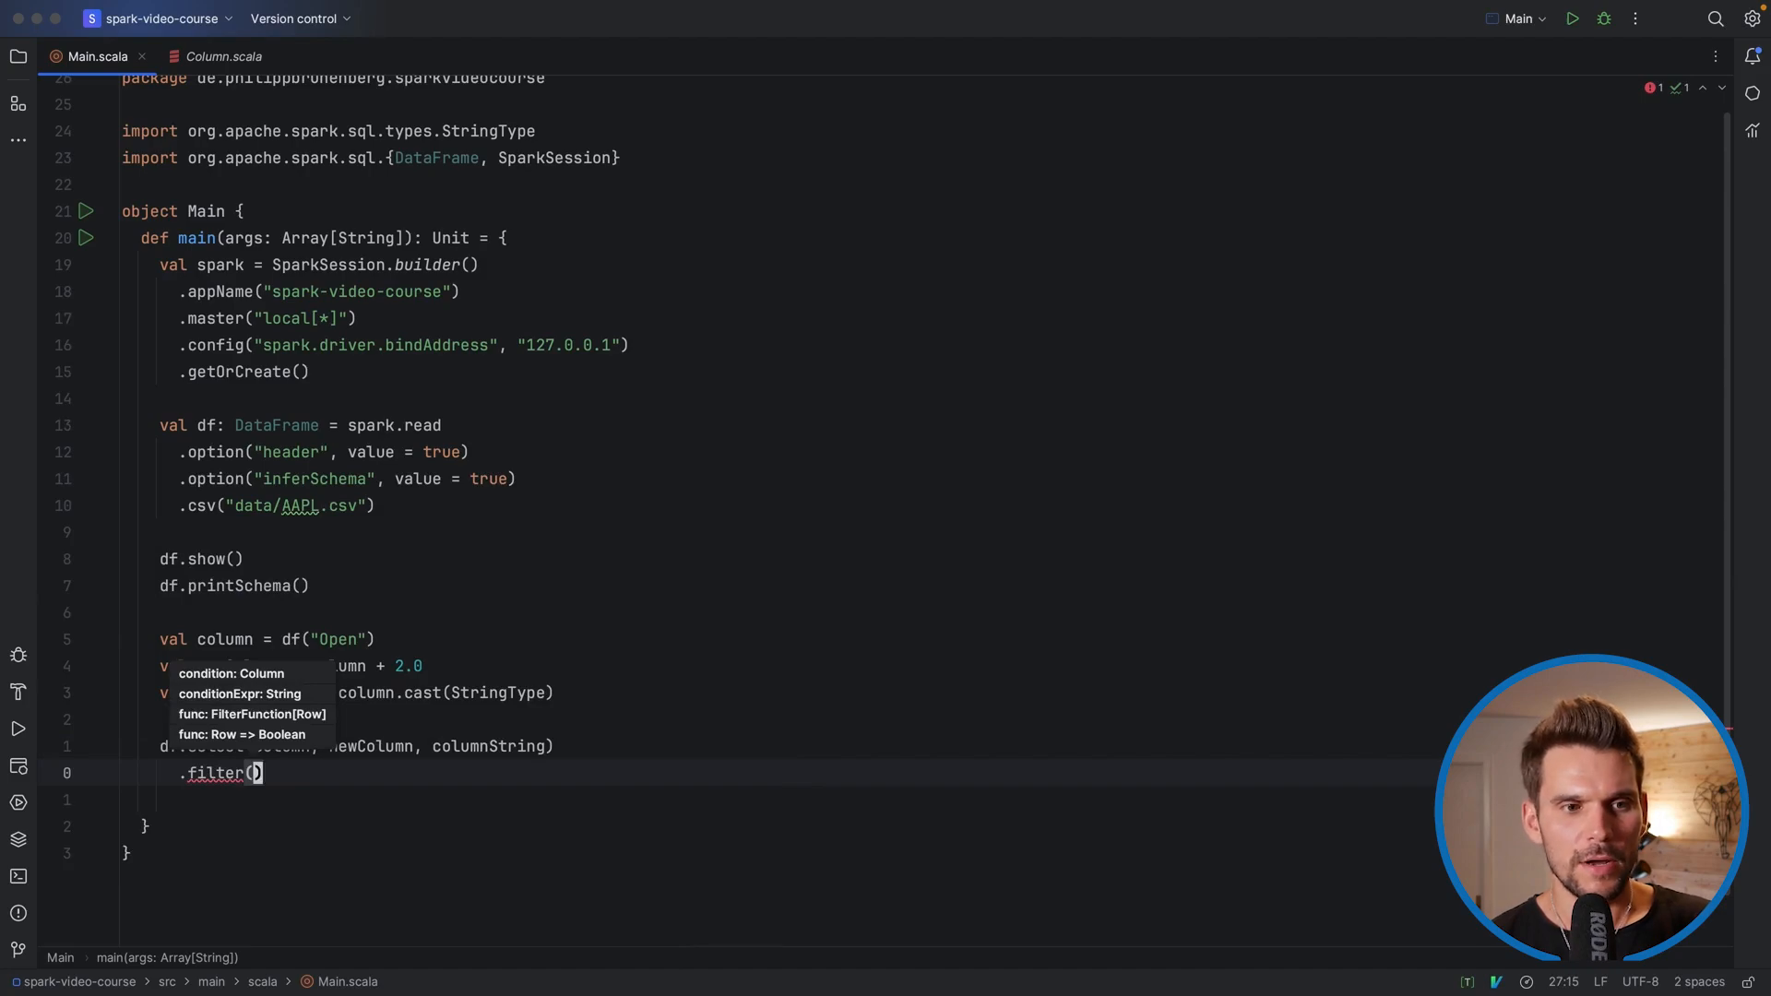
text(newColumn)
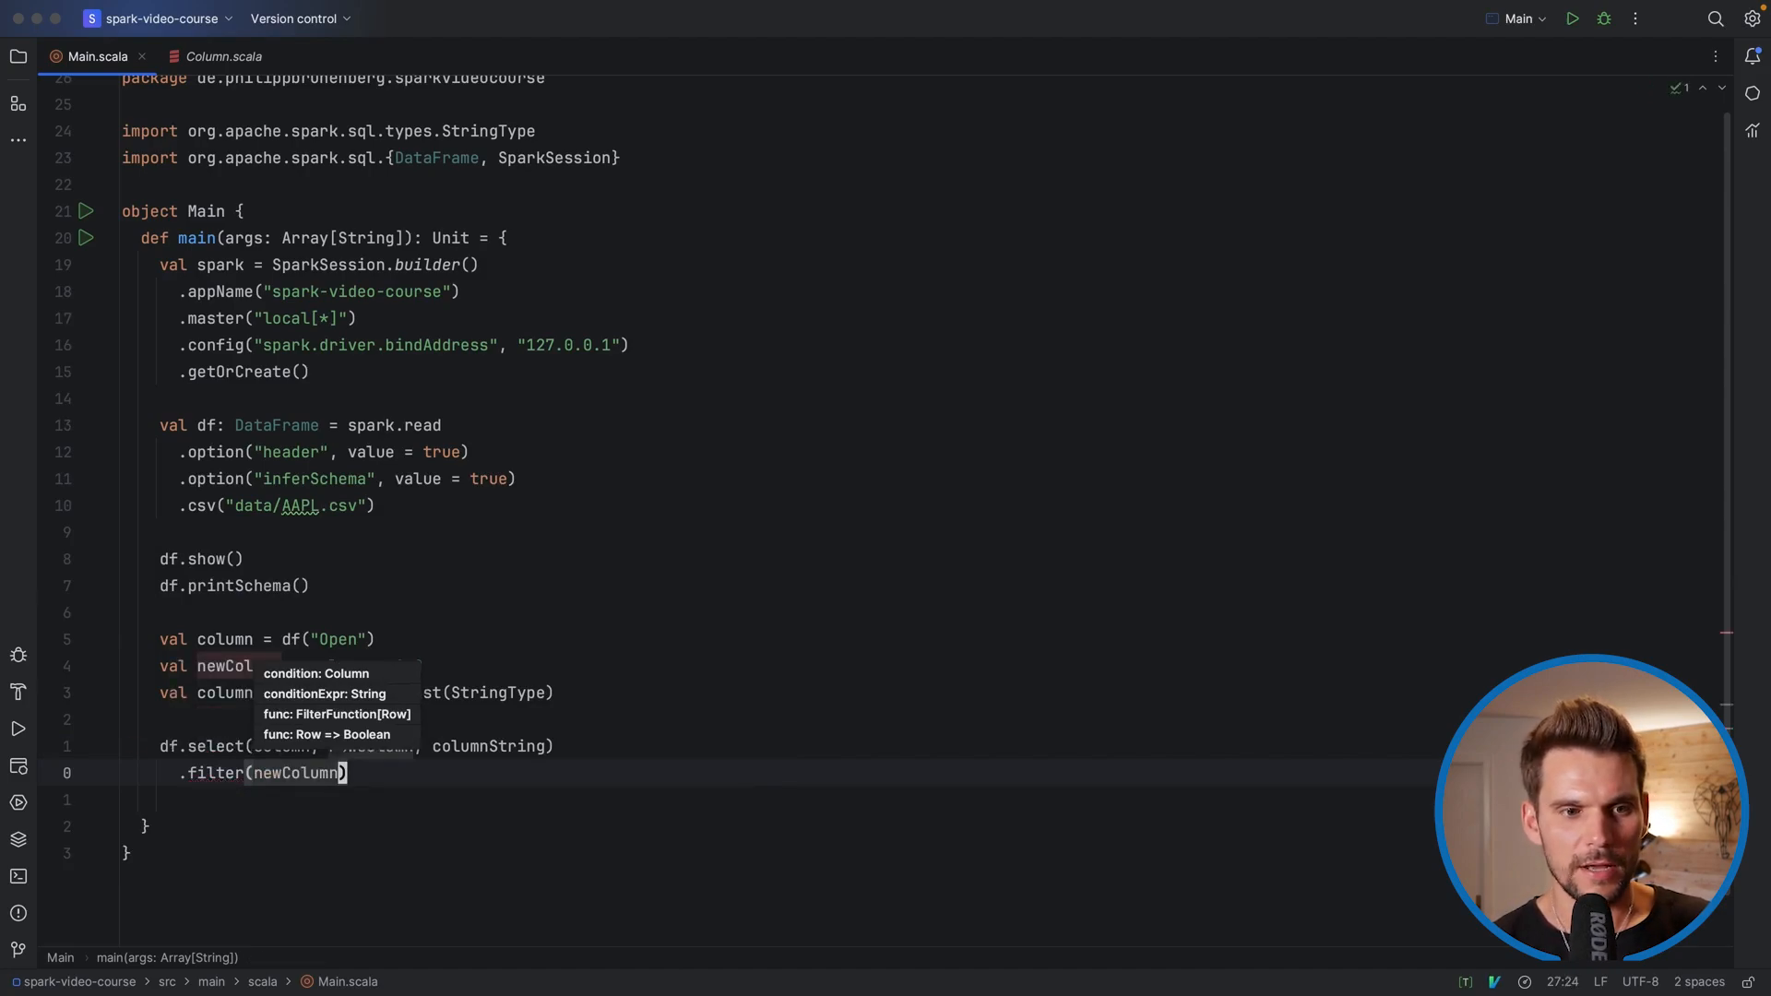
text(> 2.0)
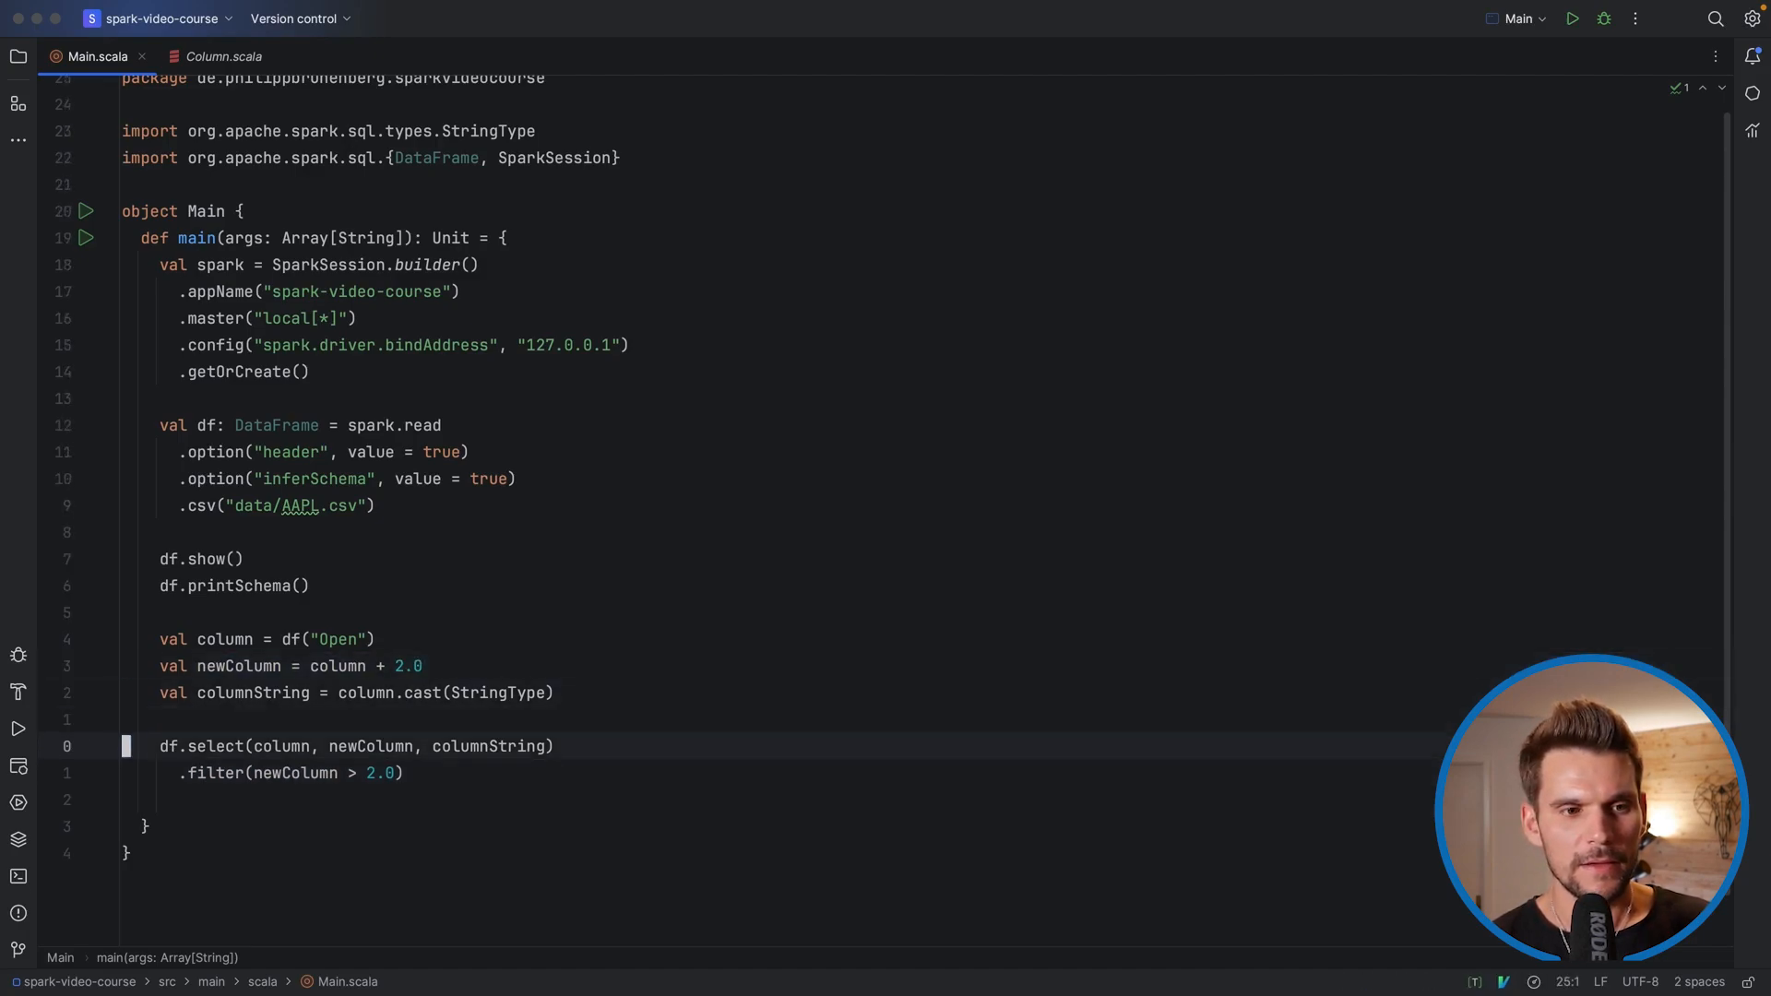
key(enter)
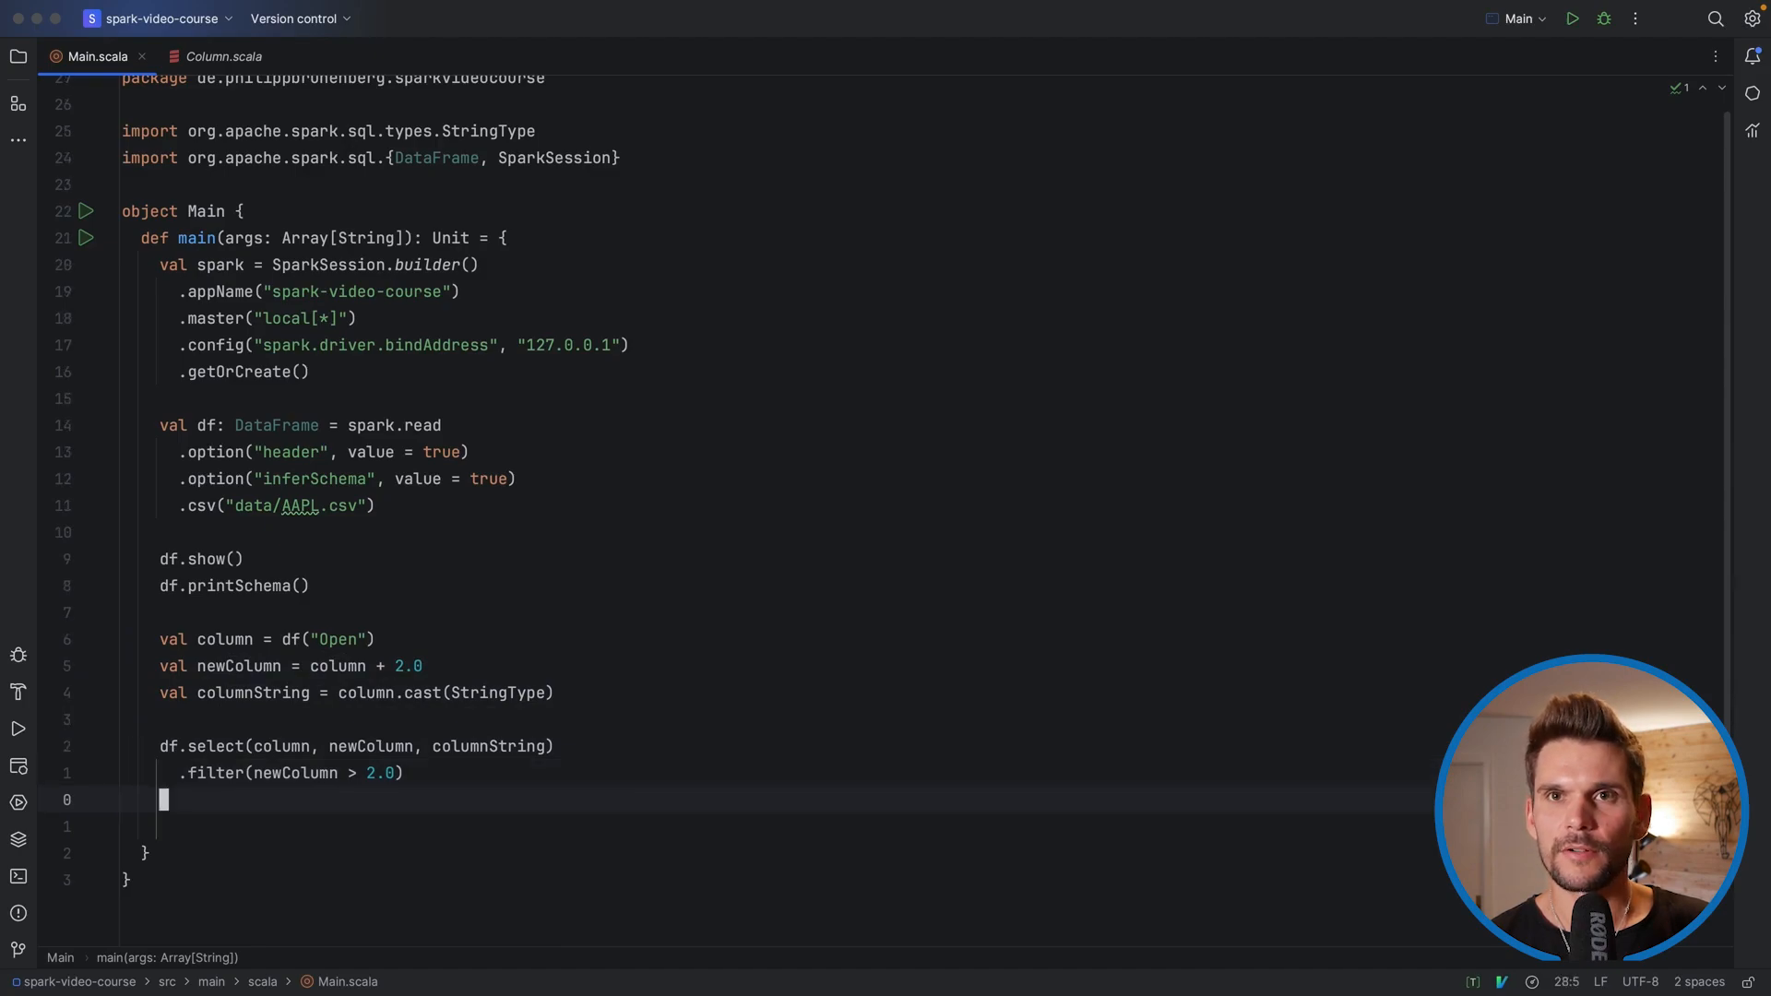
text(filter(newColumn)
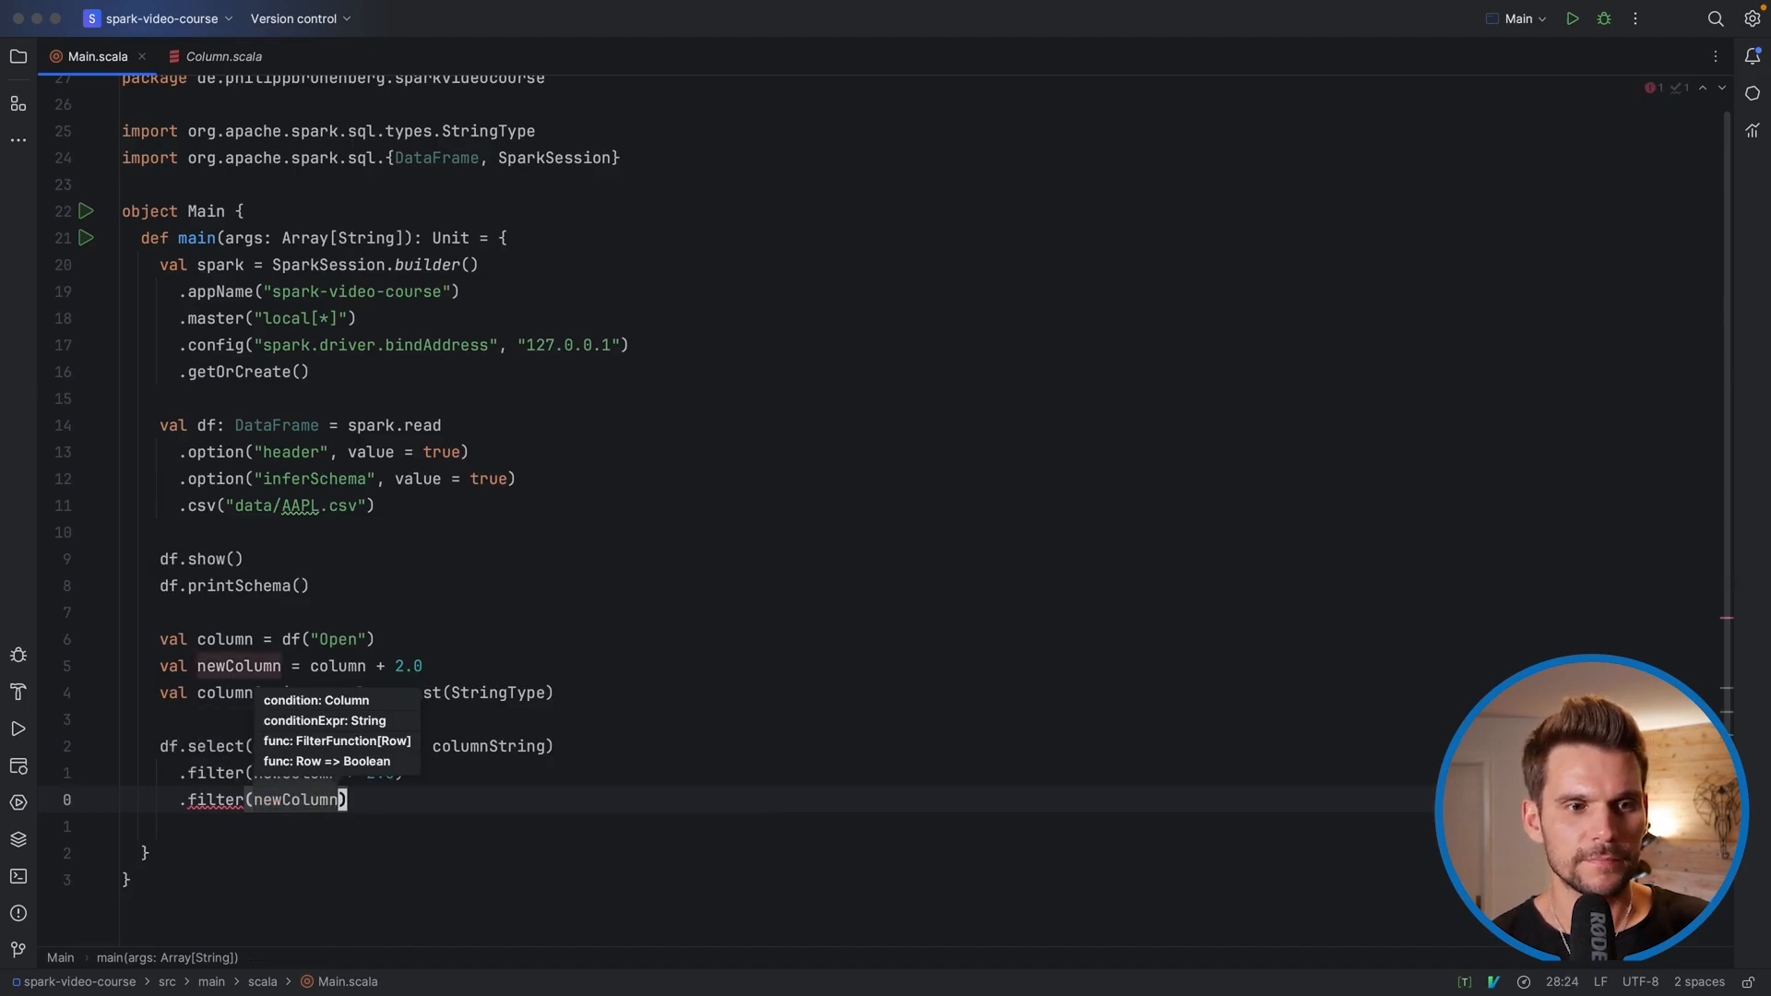
text(> column)
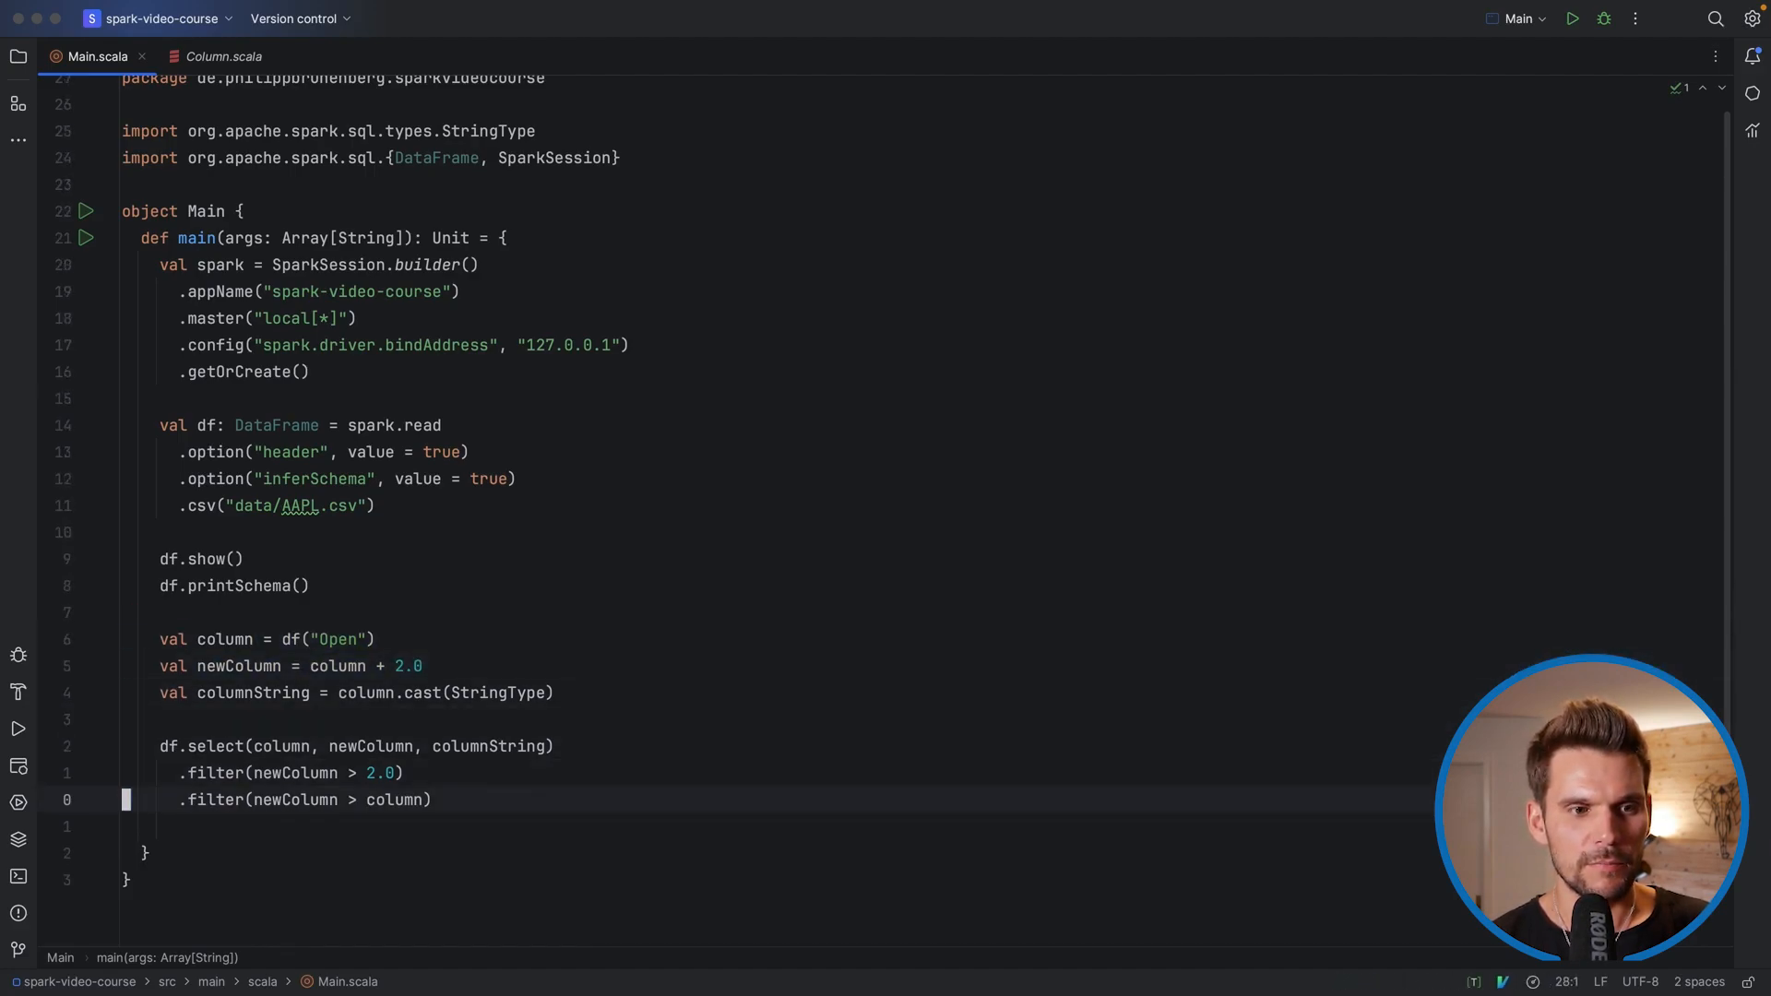
text(.show())
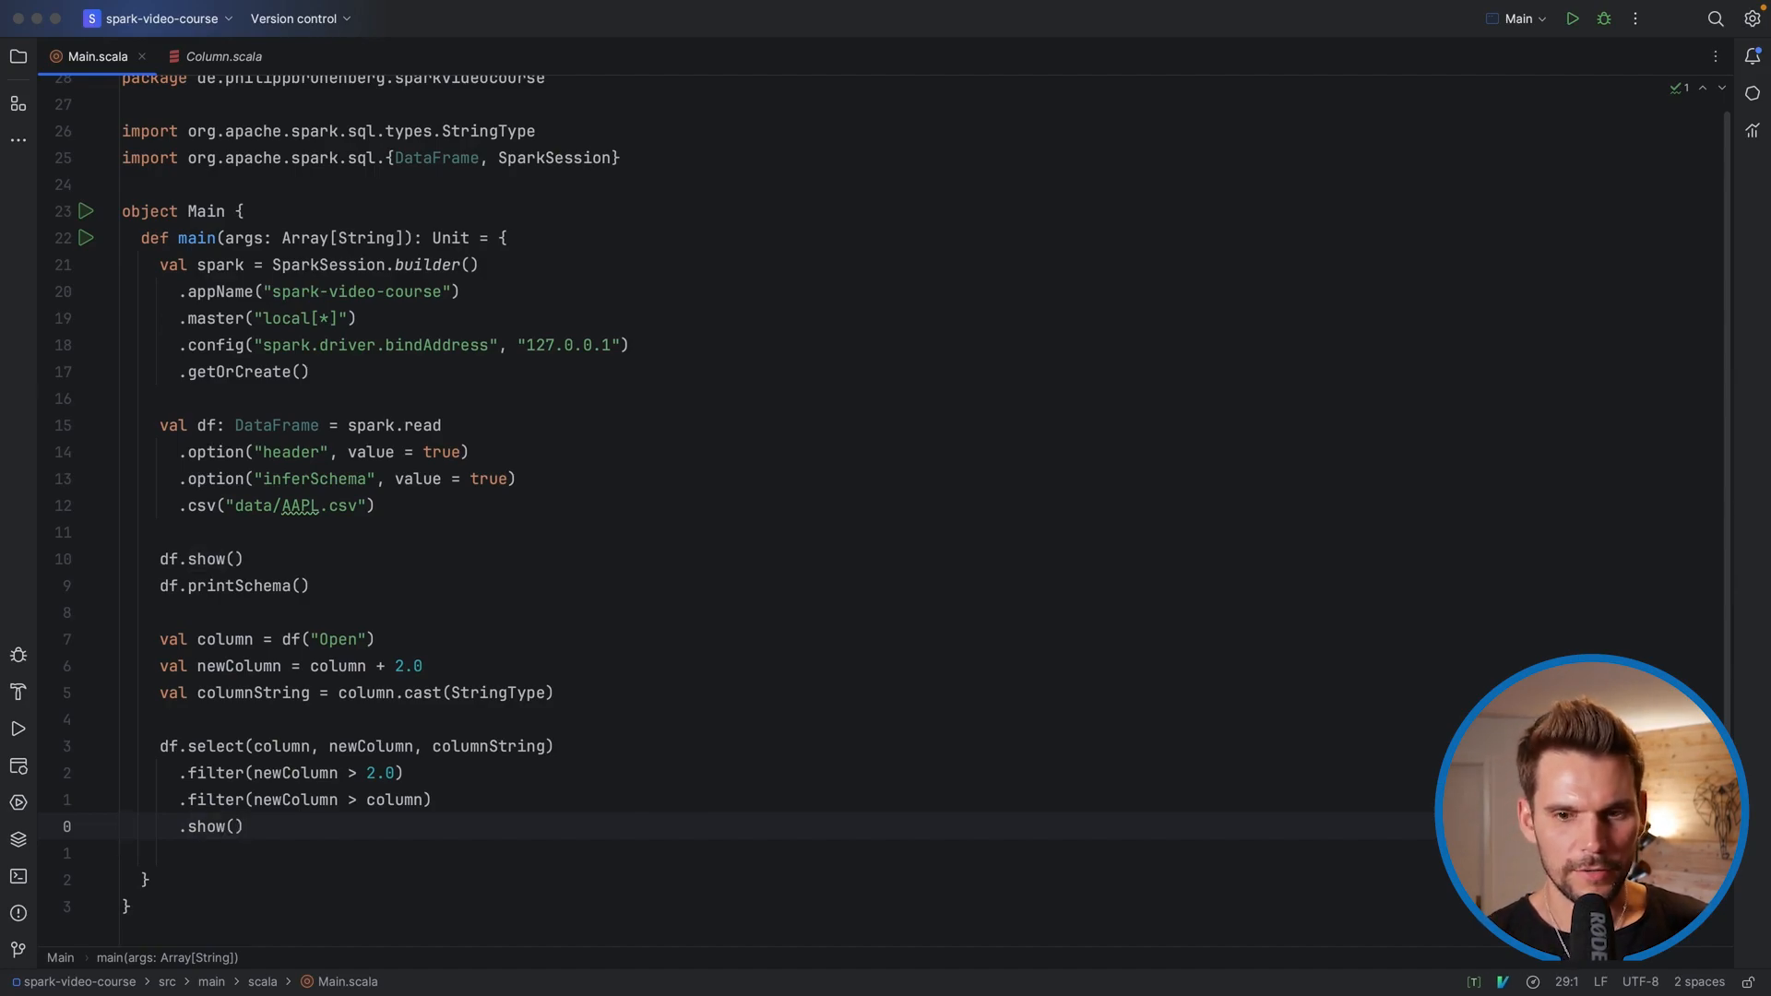
click(1572, 18)
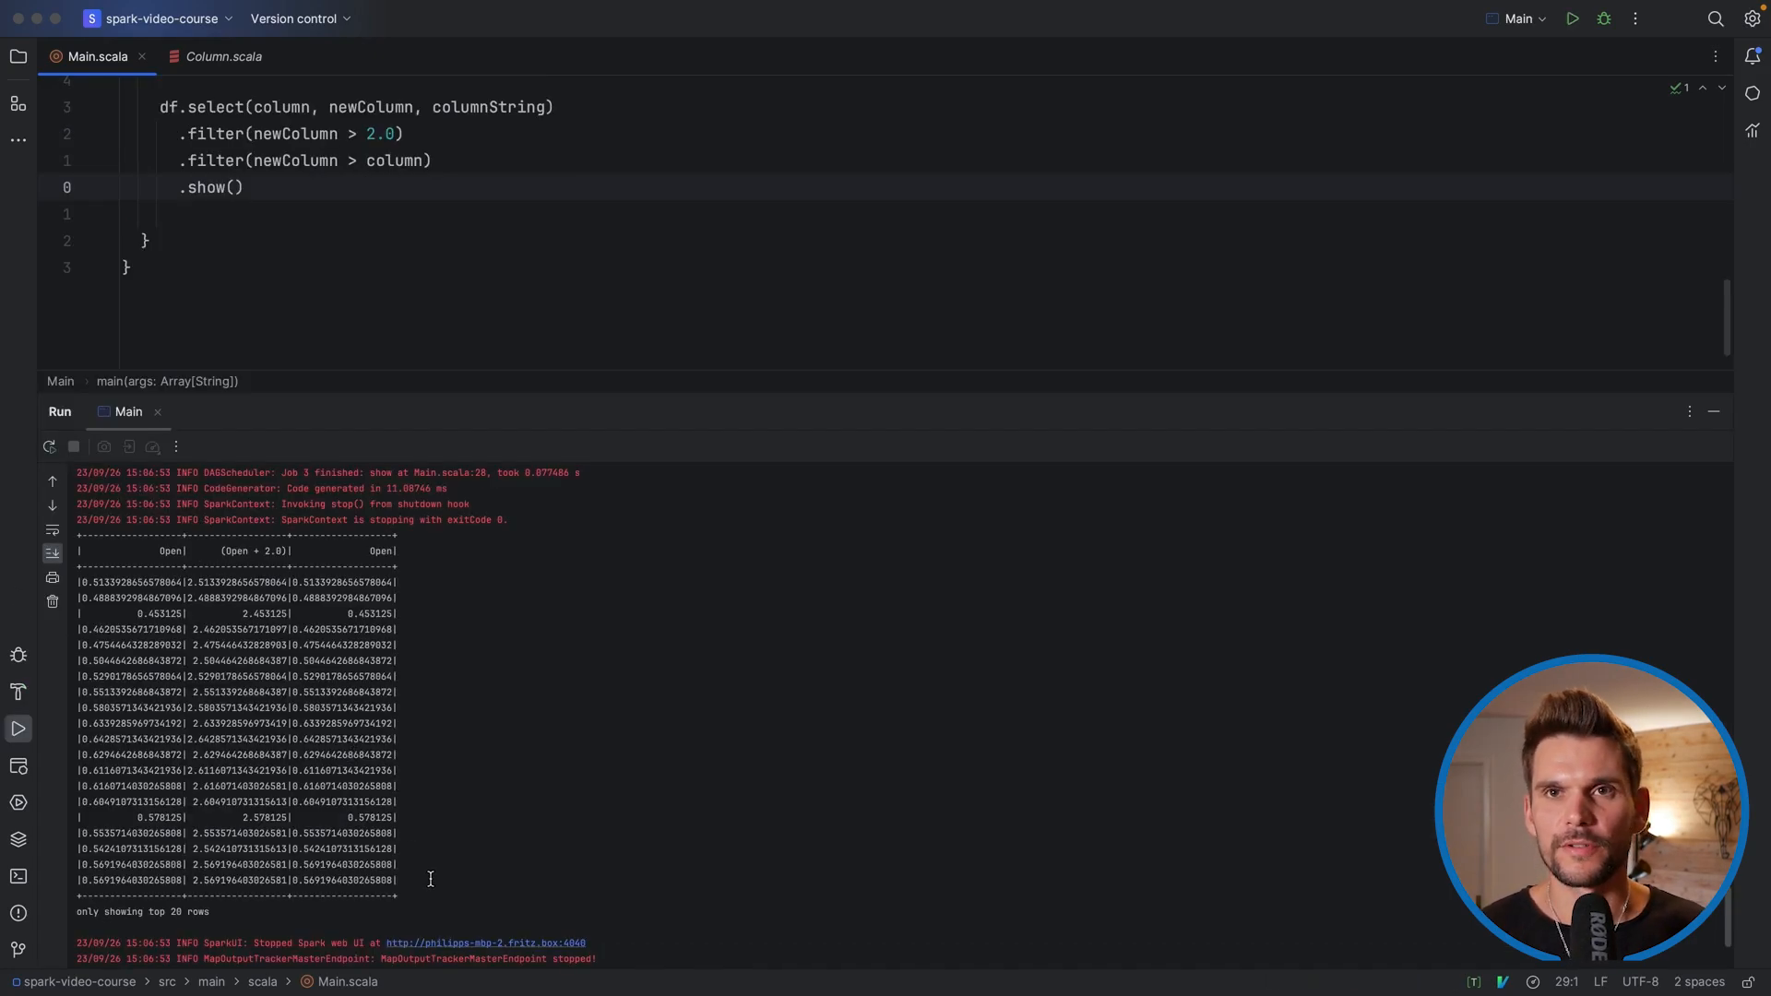
mouse_move(696, 491)
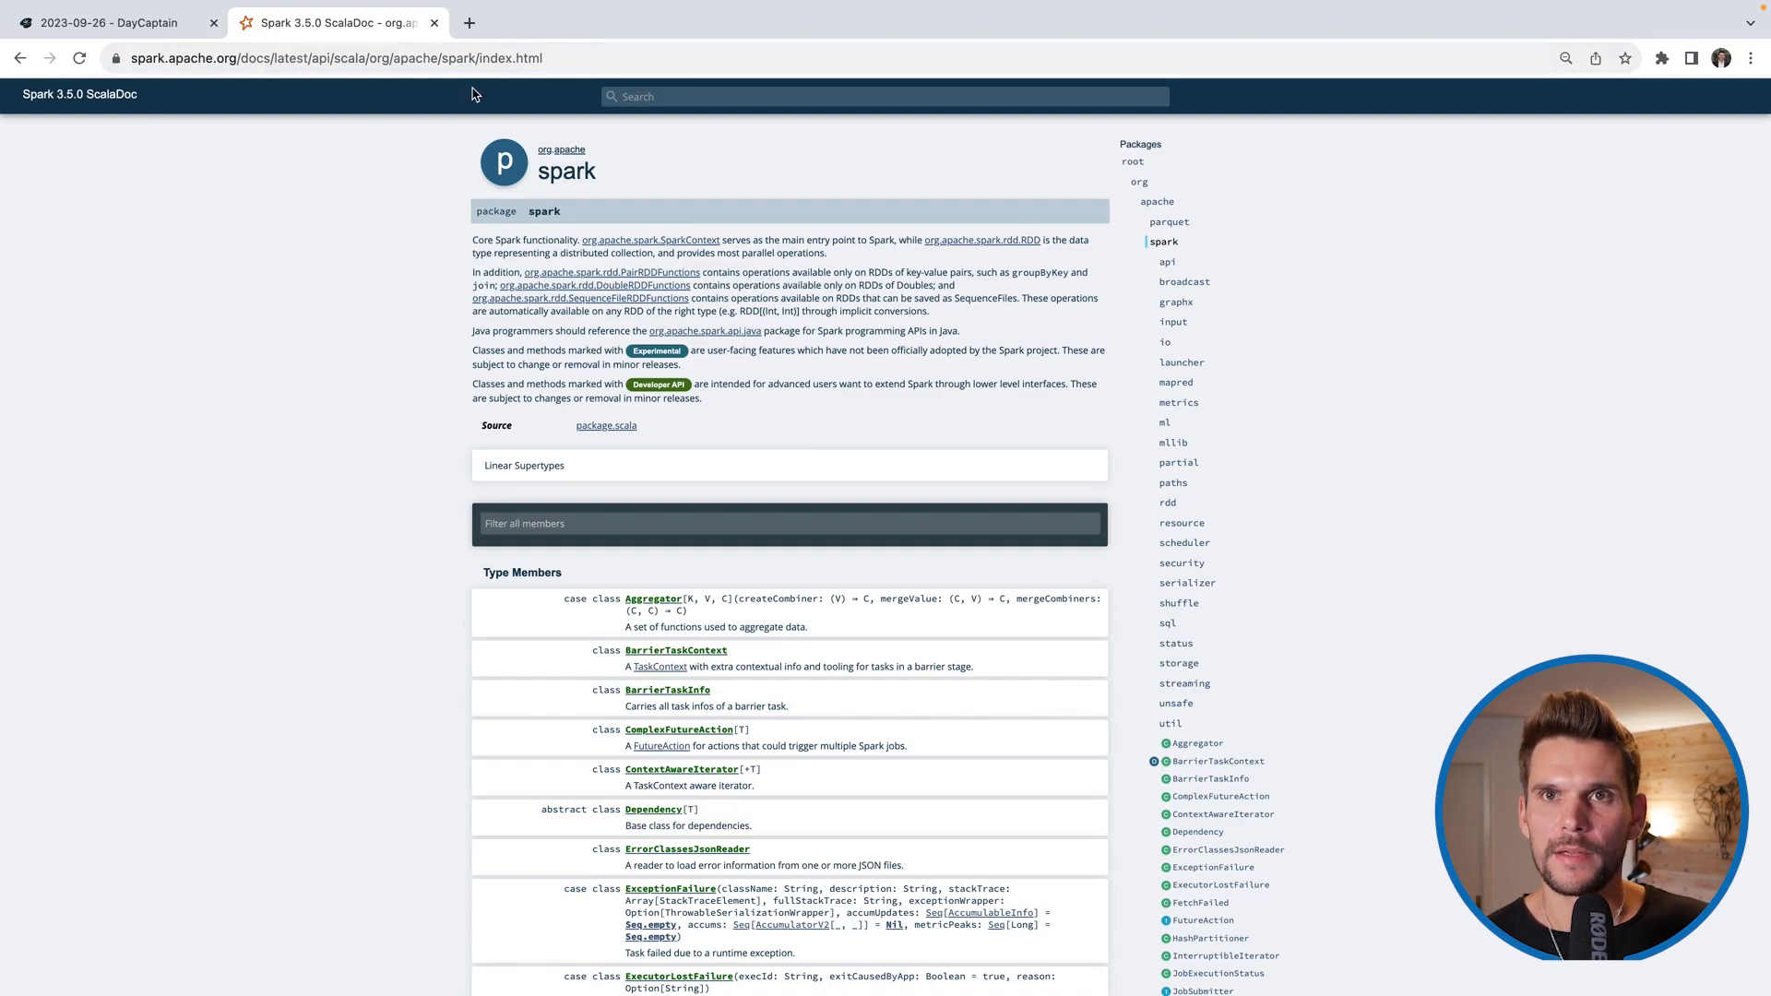
mouse_move(1115, 196)
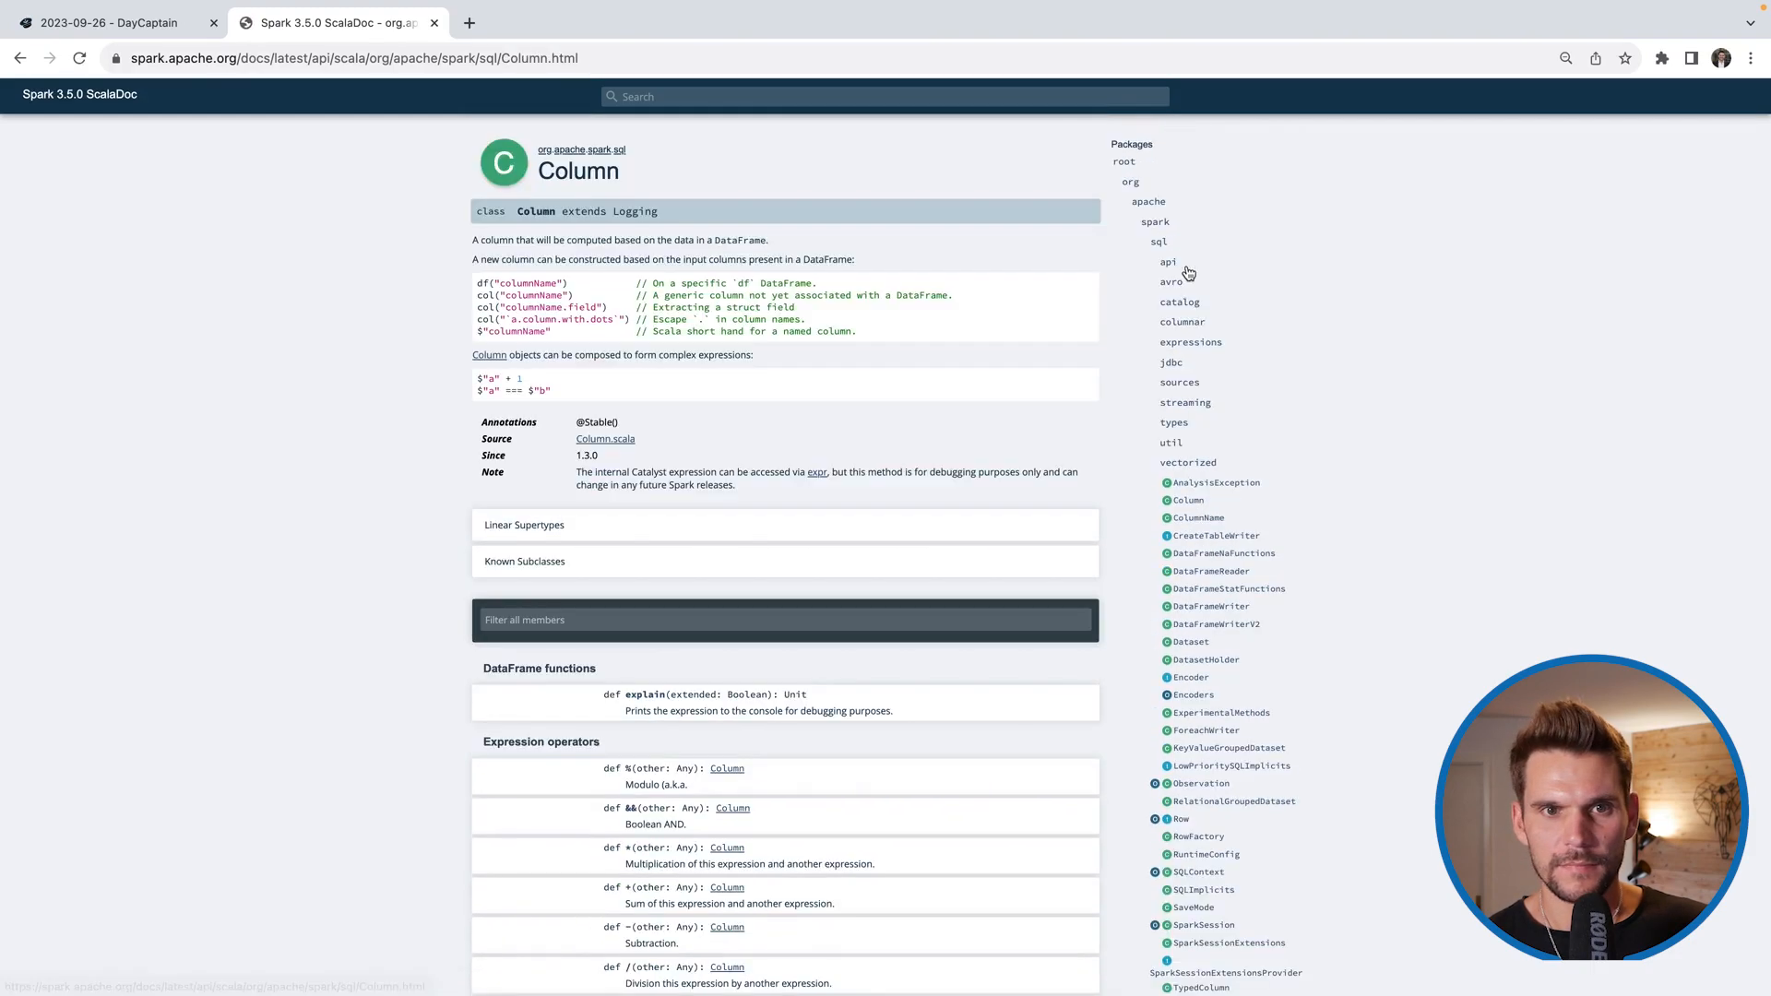
Scroll the Spark 3.5.0 Column ScalaDoc to the comparison operators such as === and >
scroll(down, 3)
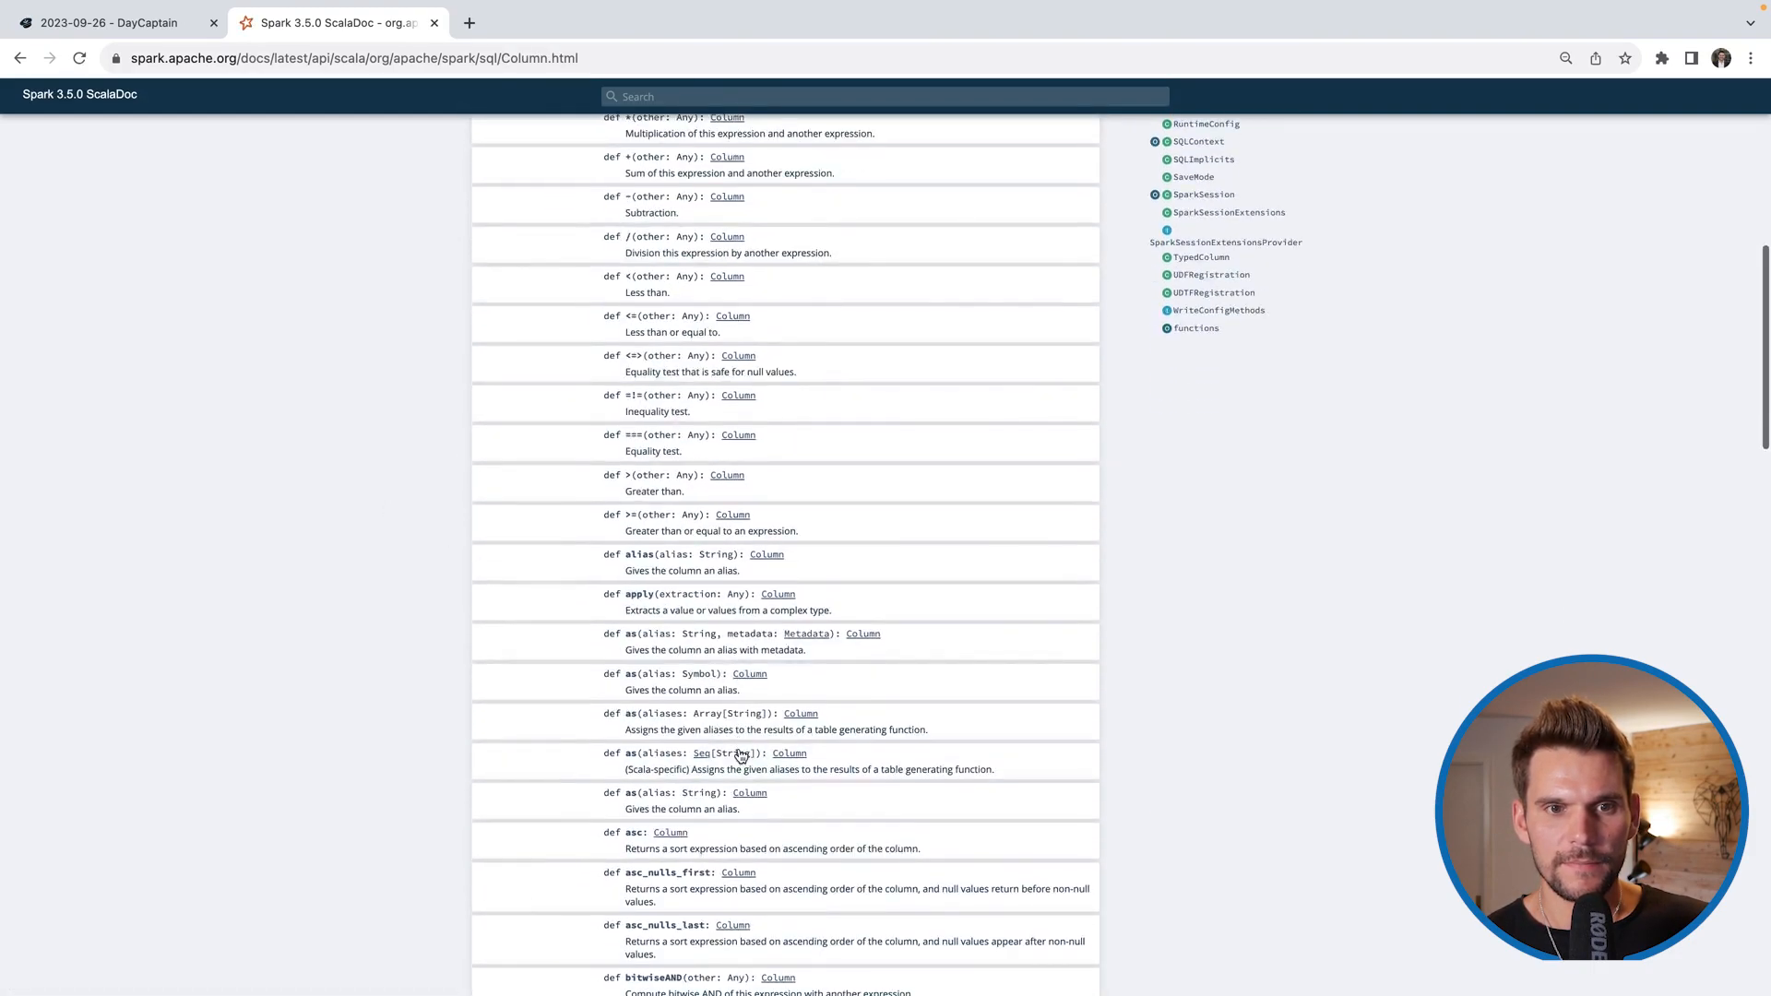
scroll(down, 3)
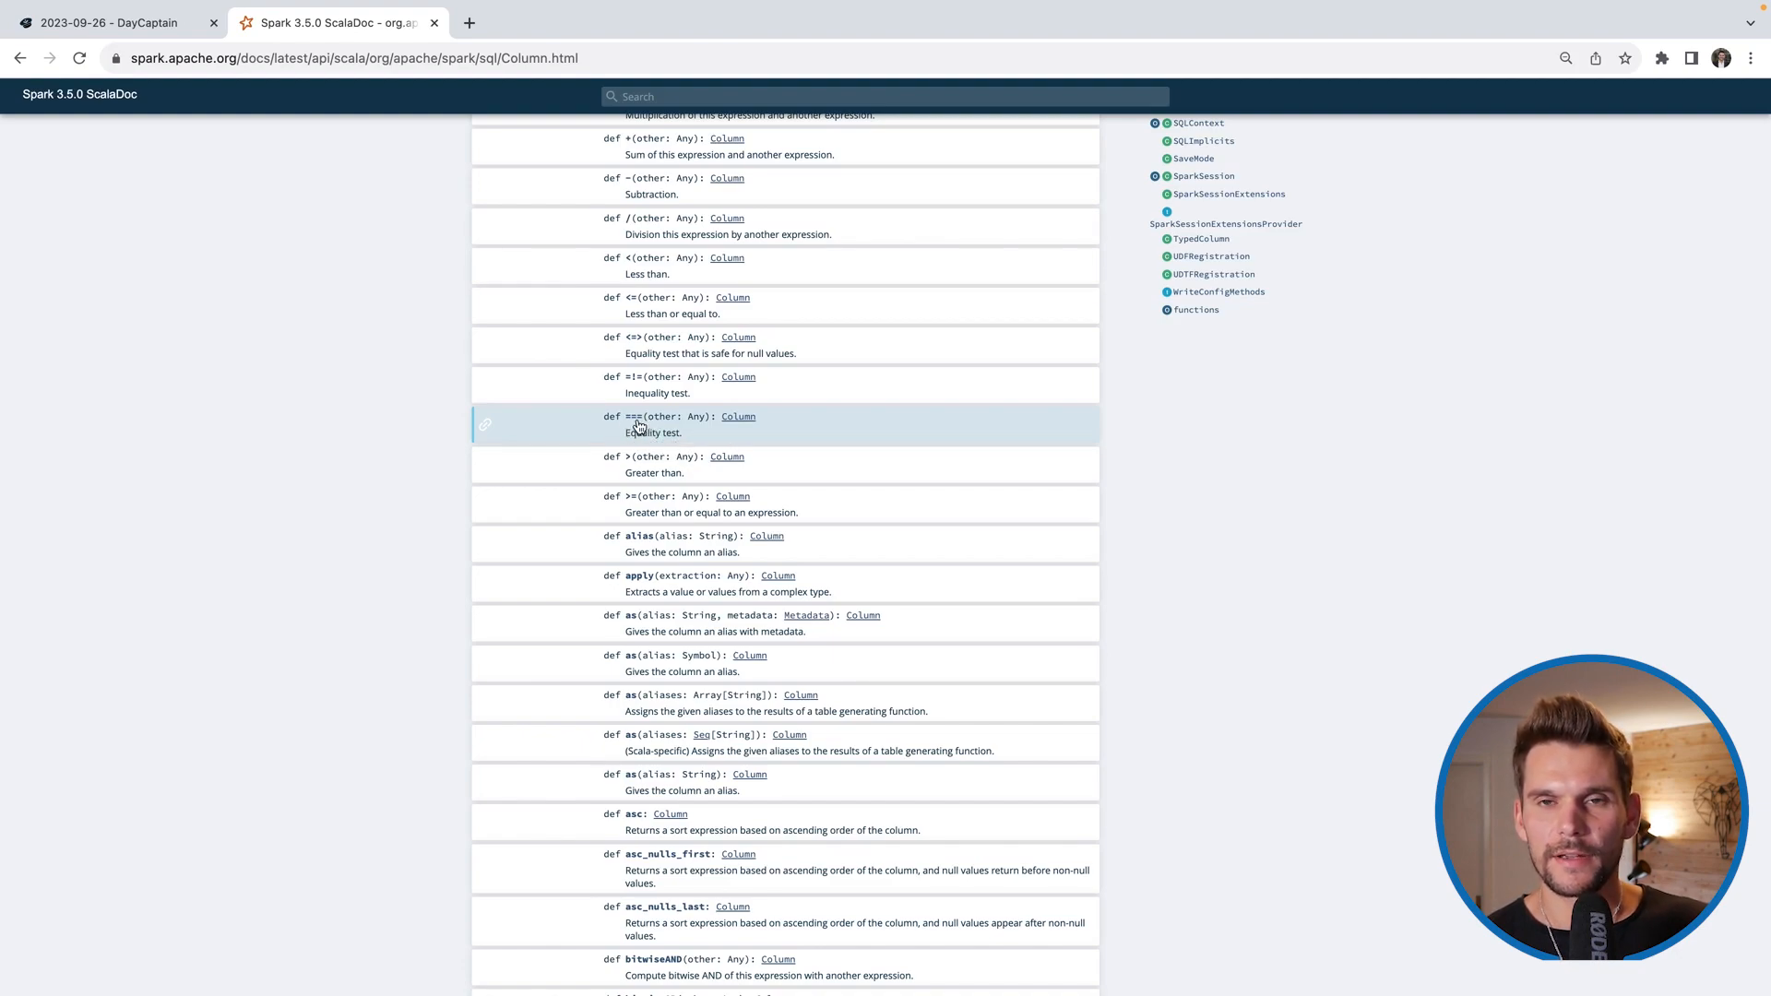
mouse_move(632, 415)
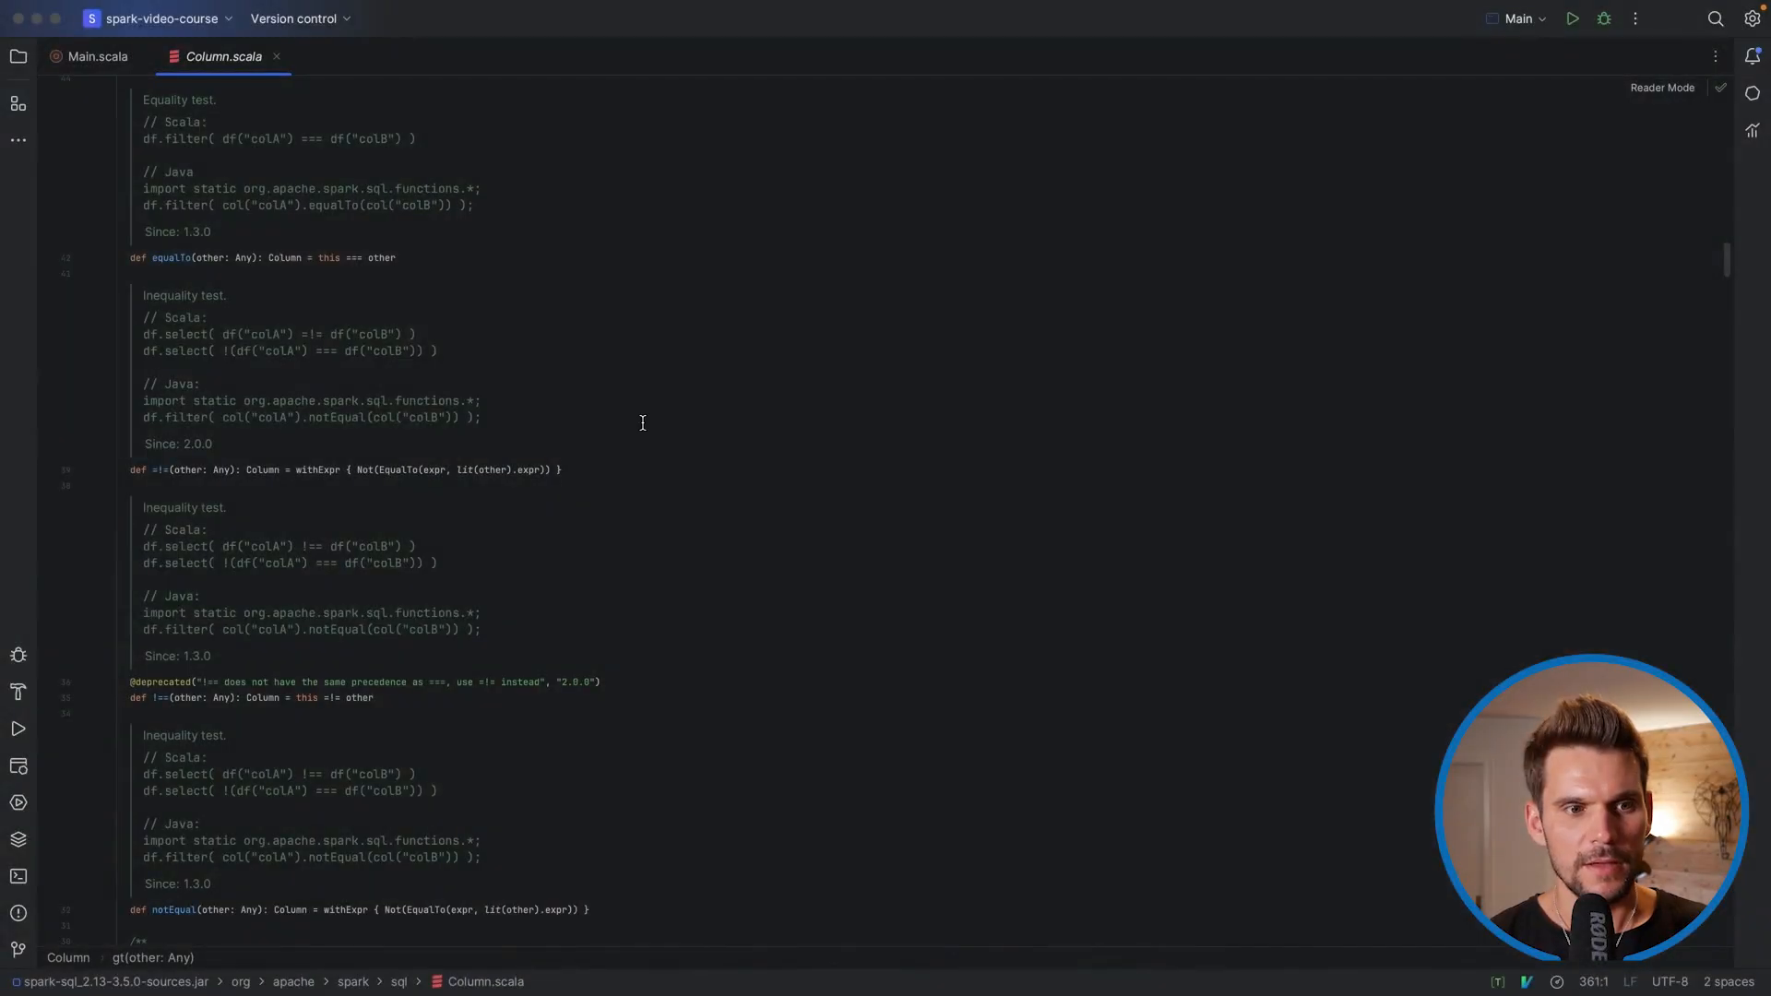
Add a third .filter(newColumn === column) before .show() in Main.scala
click(97, 58)
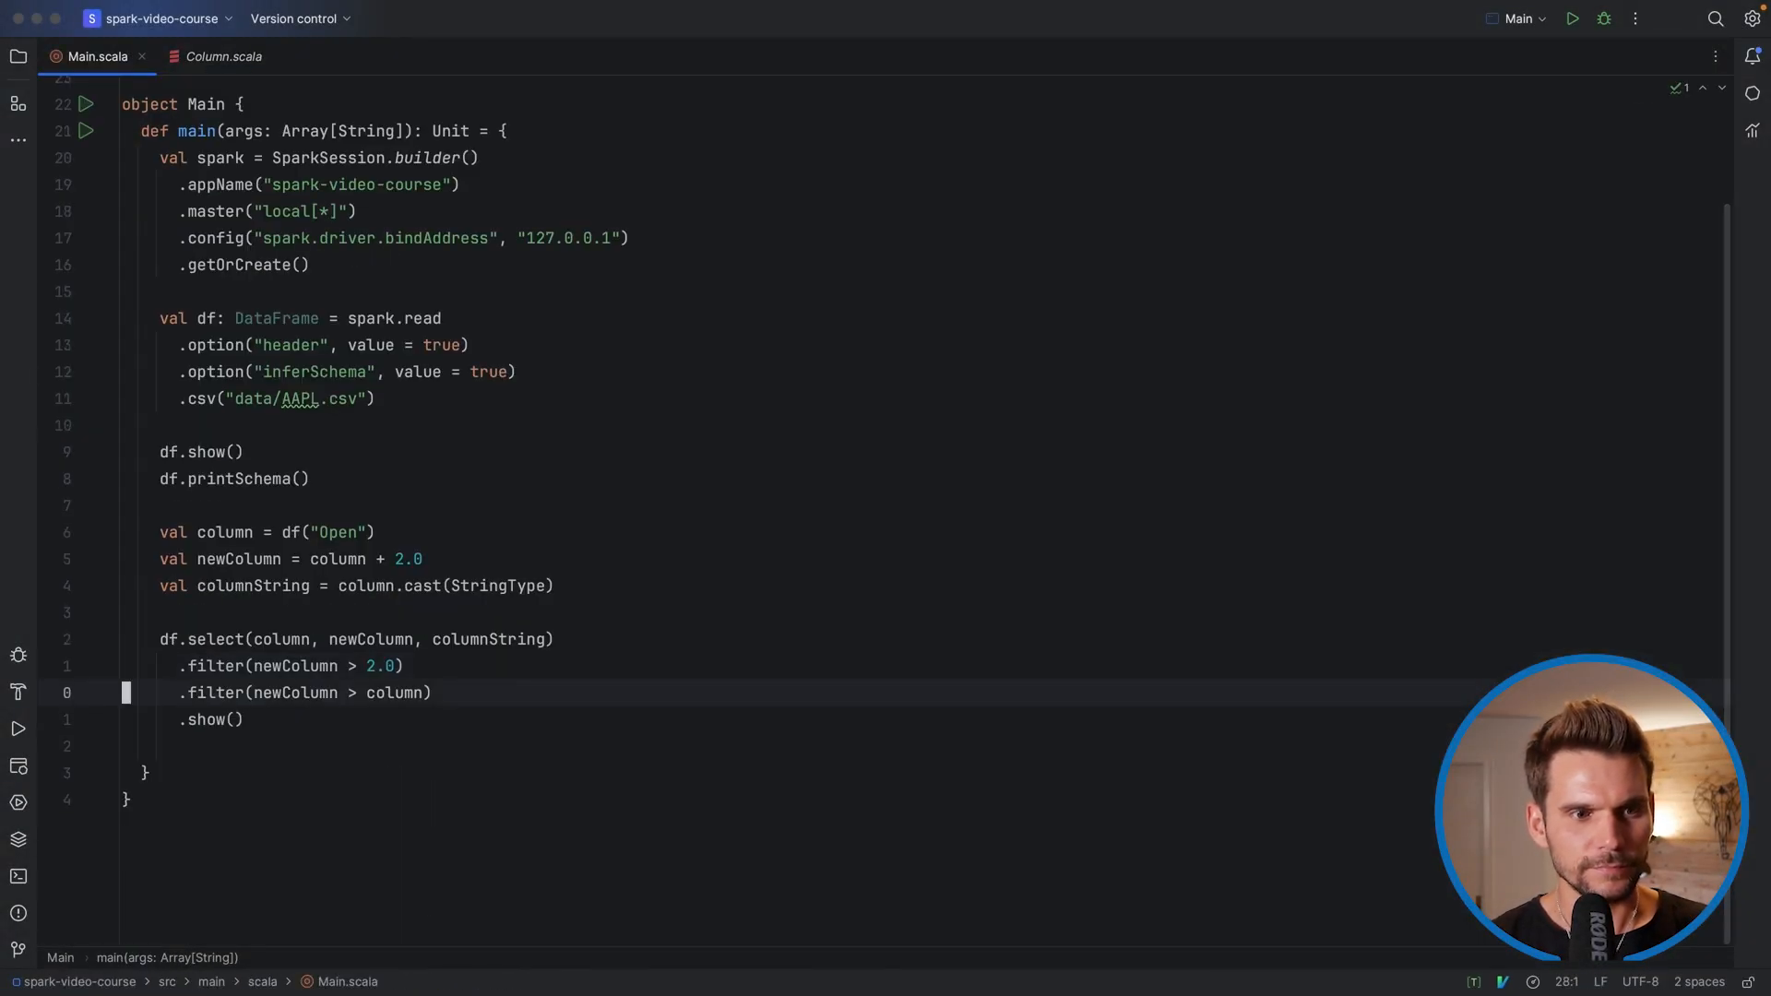
text(.fil)
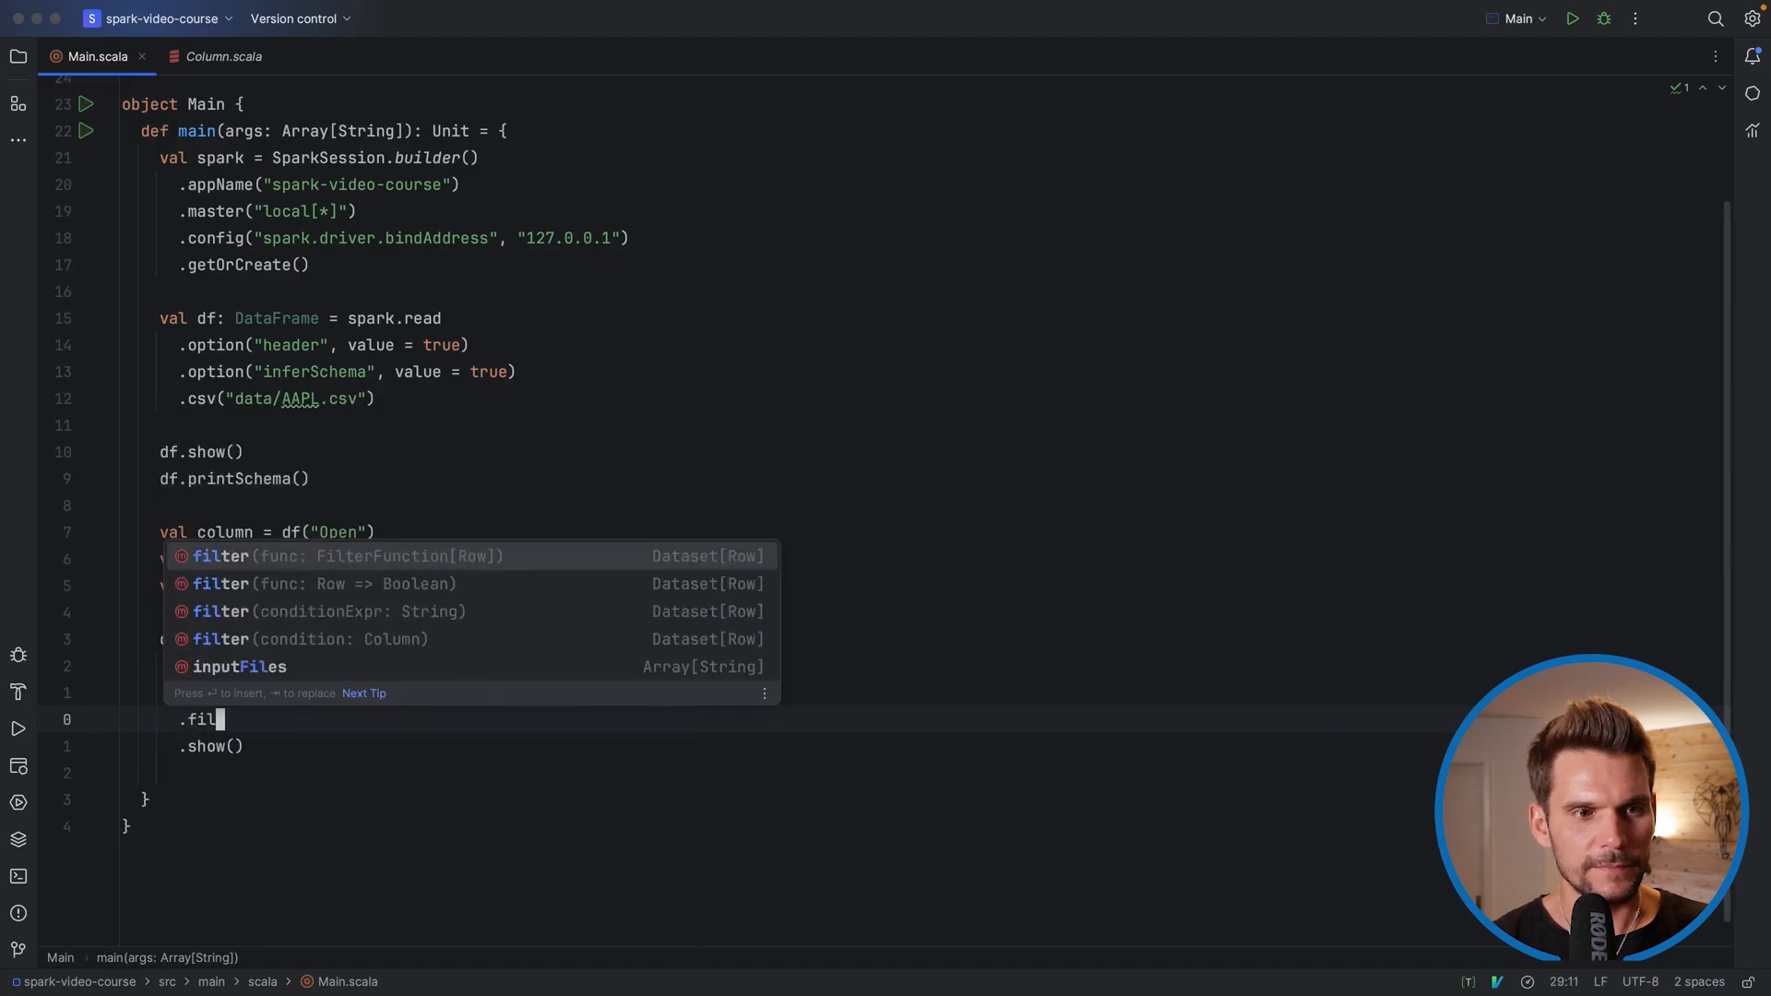
text(newColumn == ))
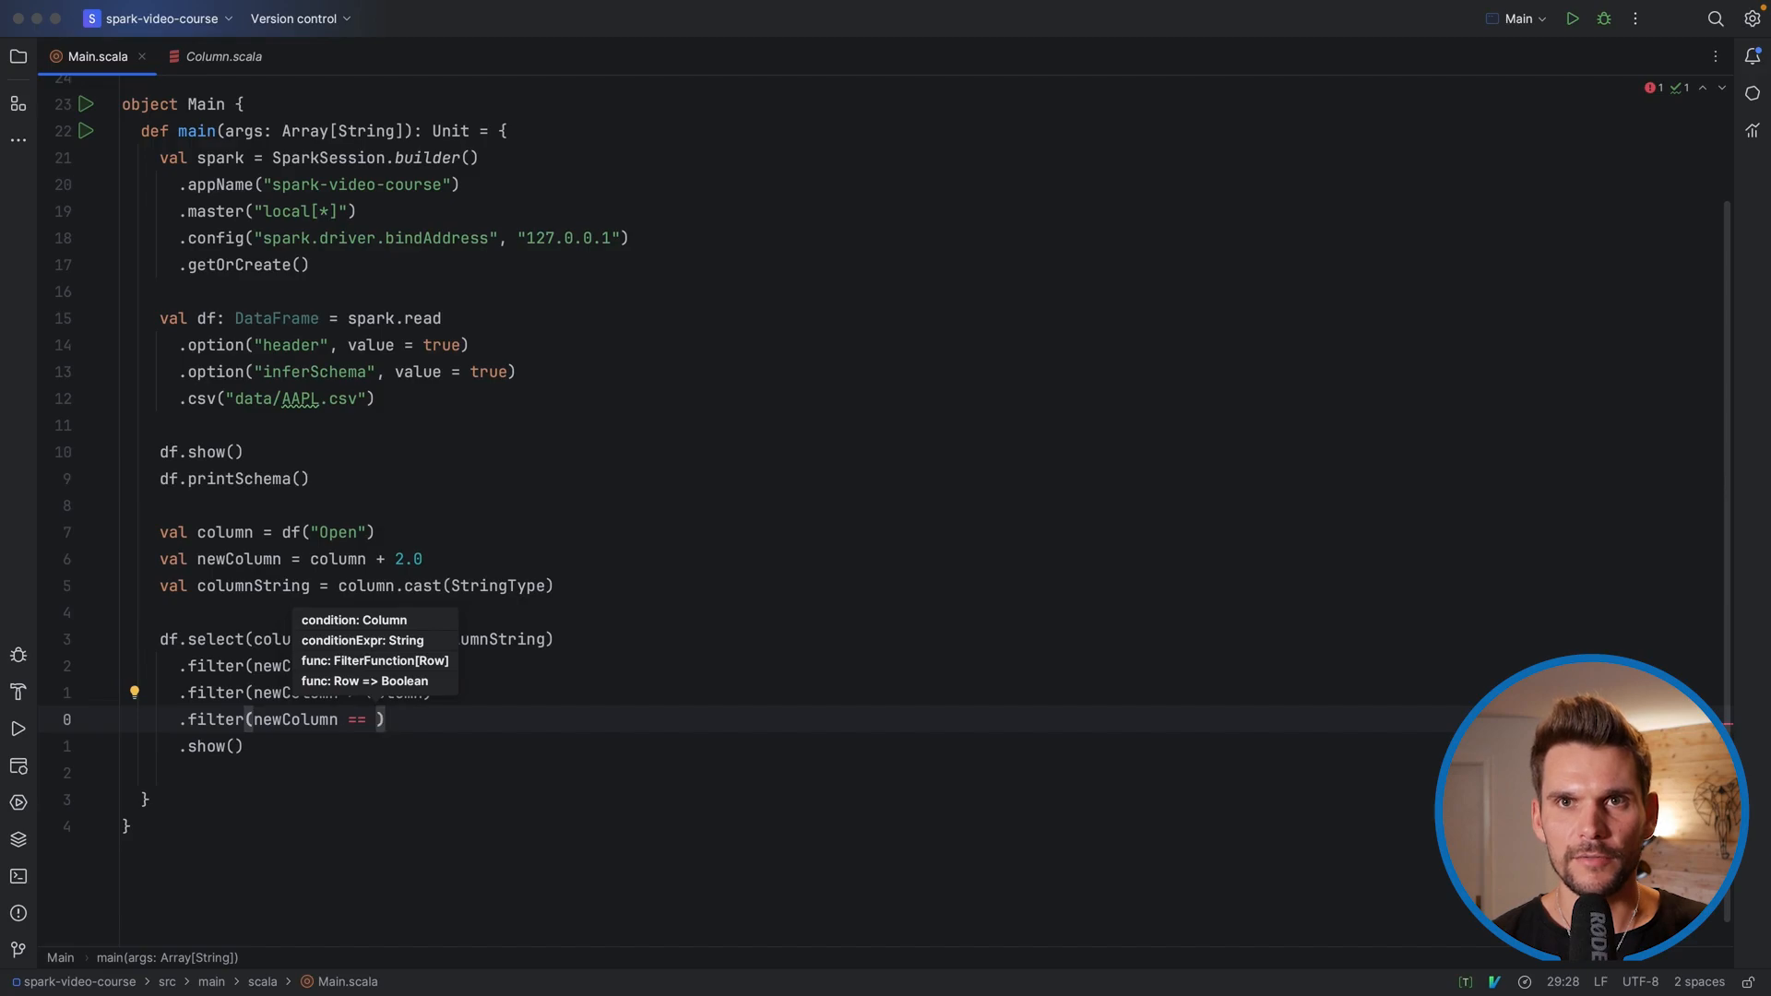
text(=)
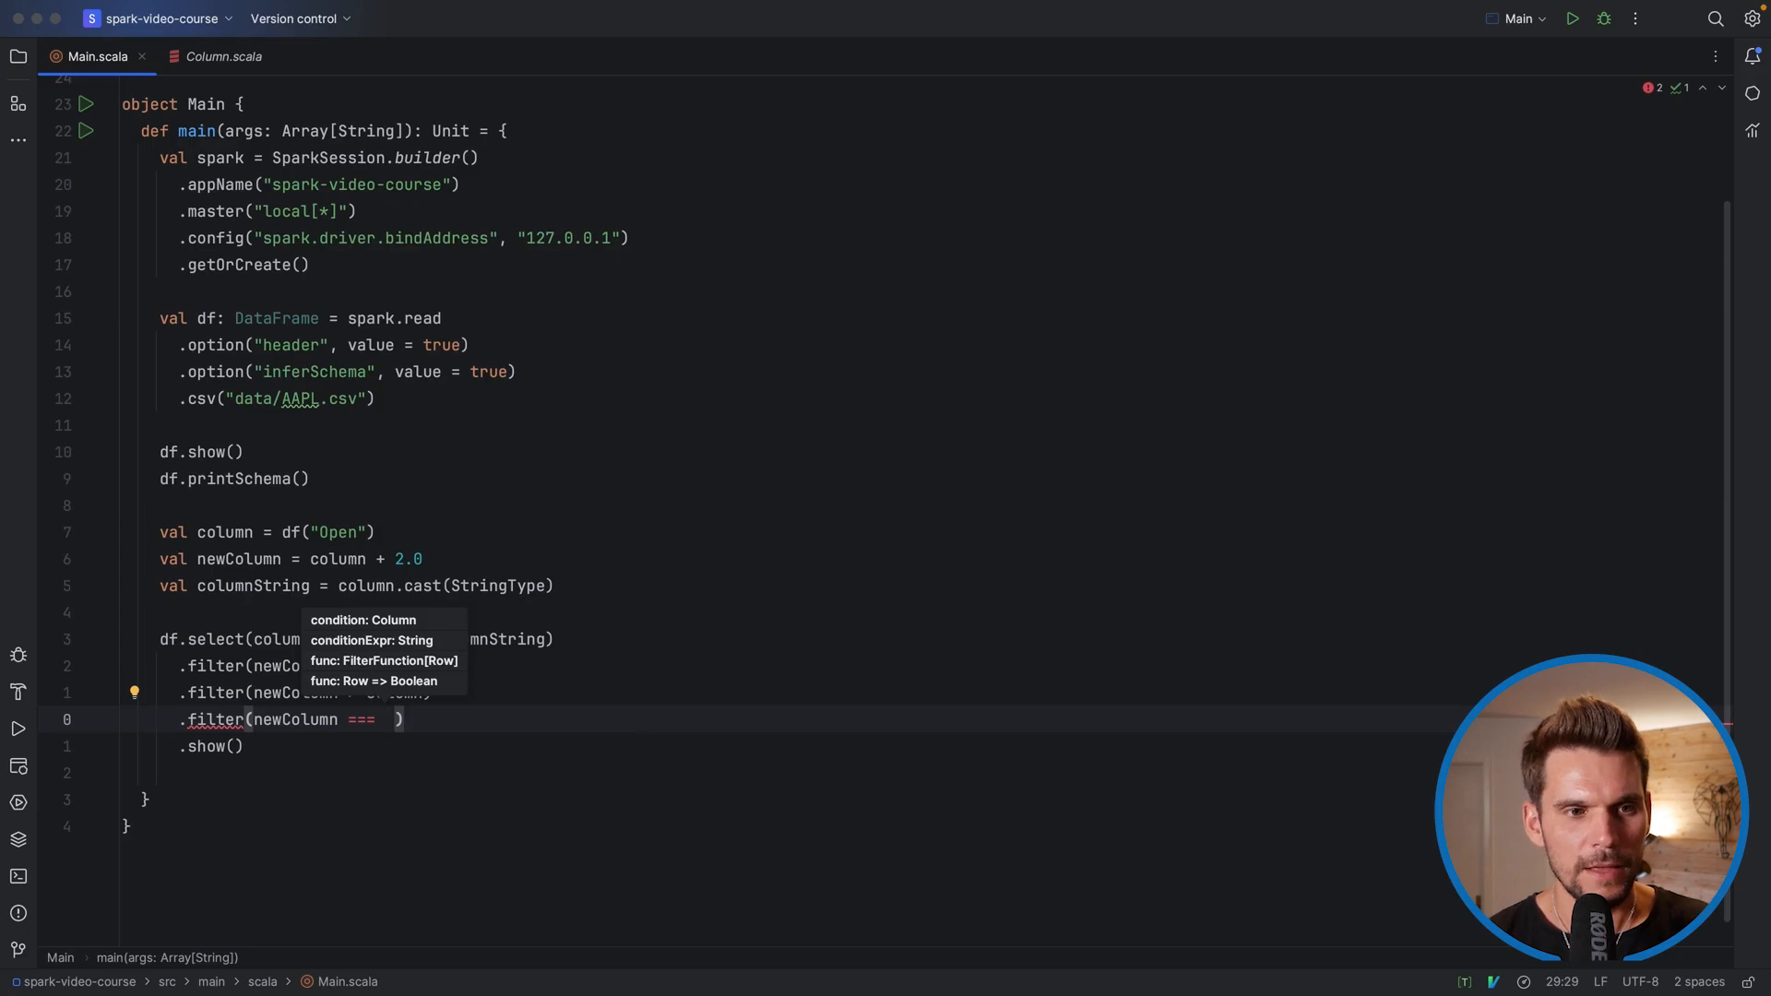
text(column)
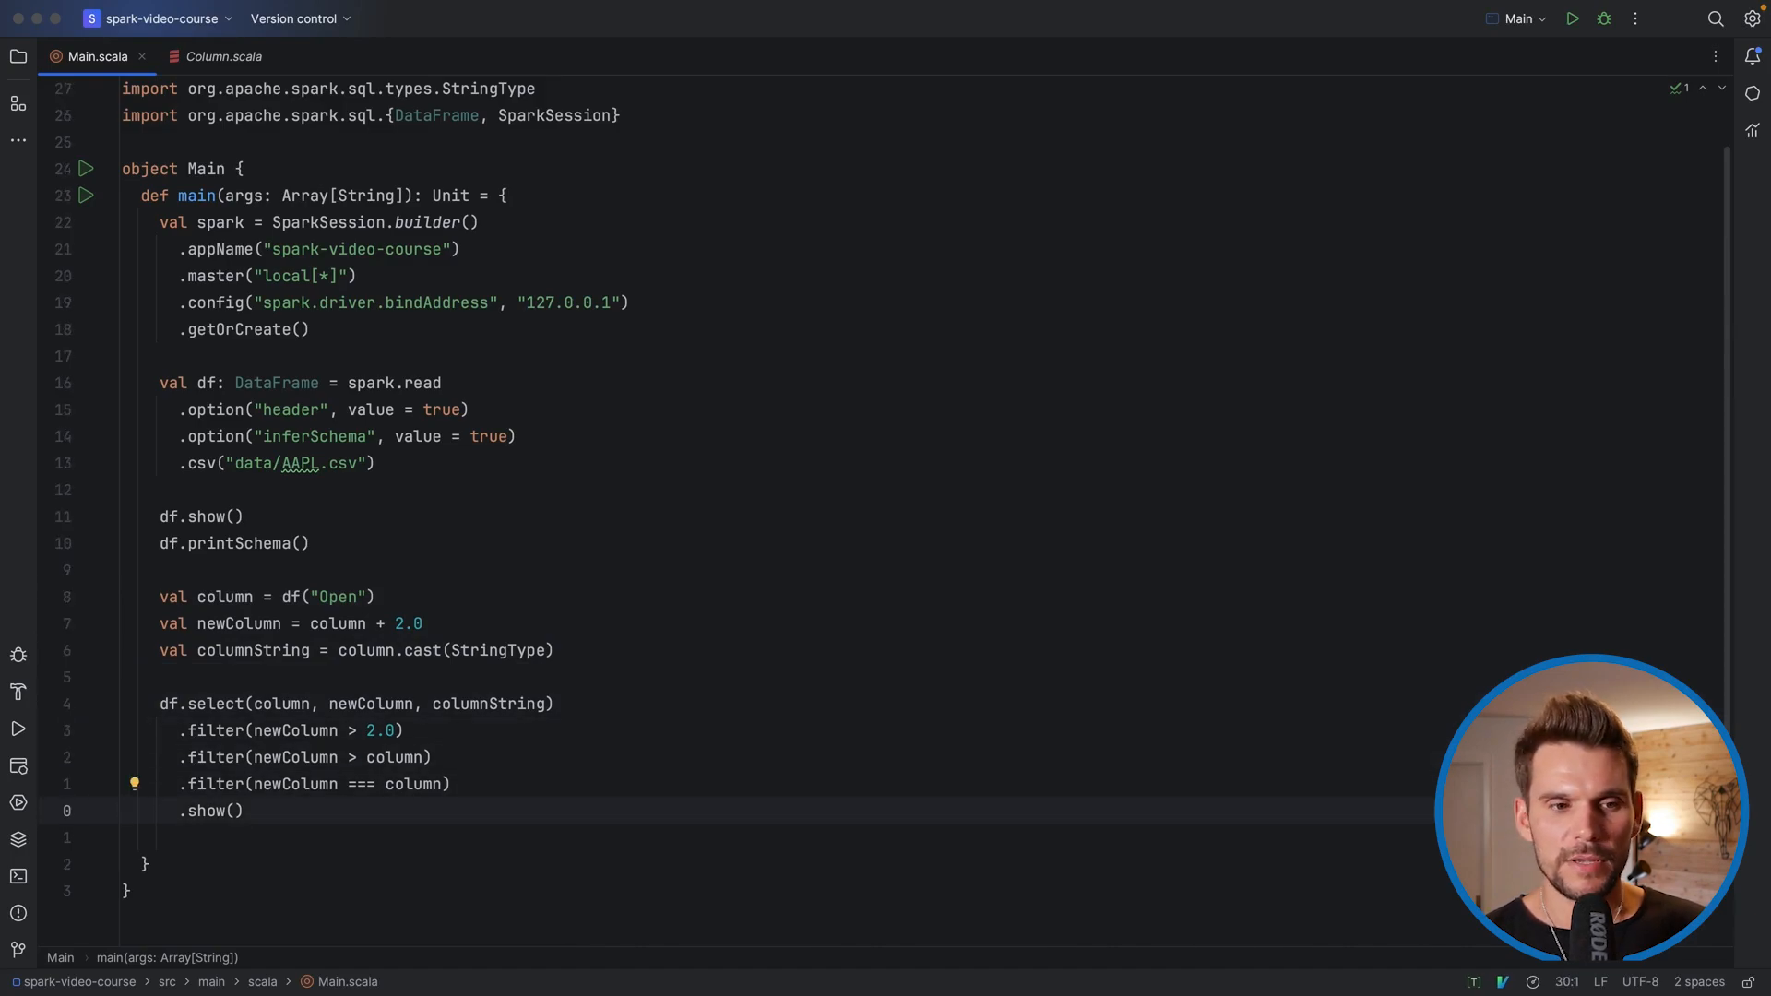
Review Column.scala once more, close it, and return to Main.scala's newColumn line
click(159, 703)
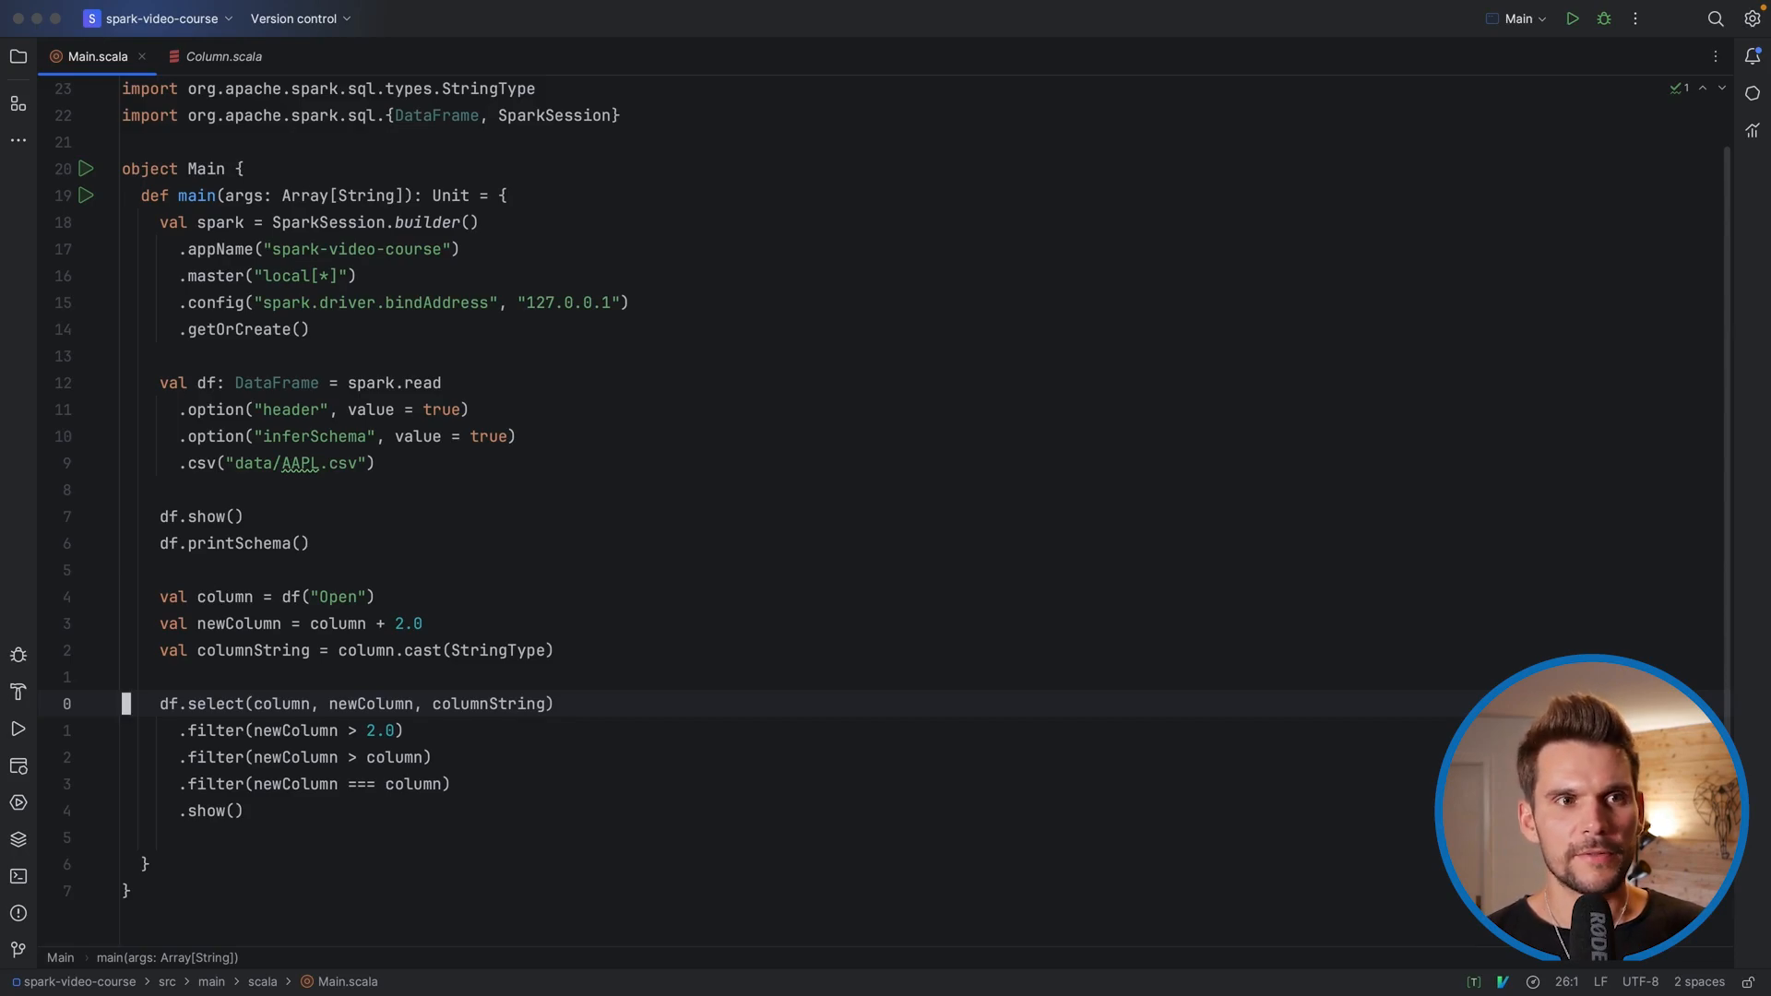
click(221, 55)
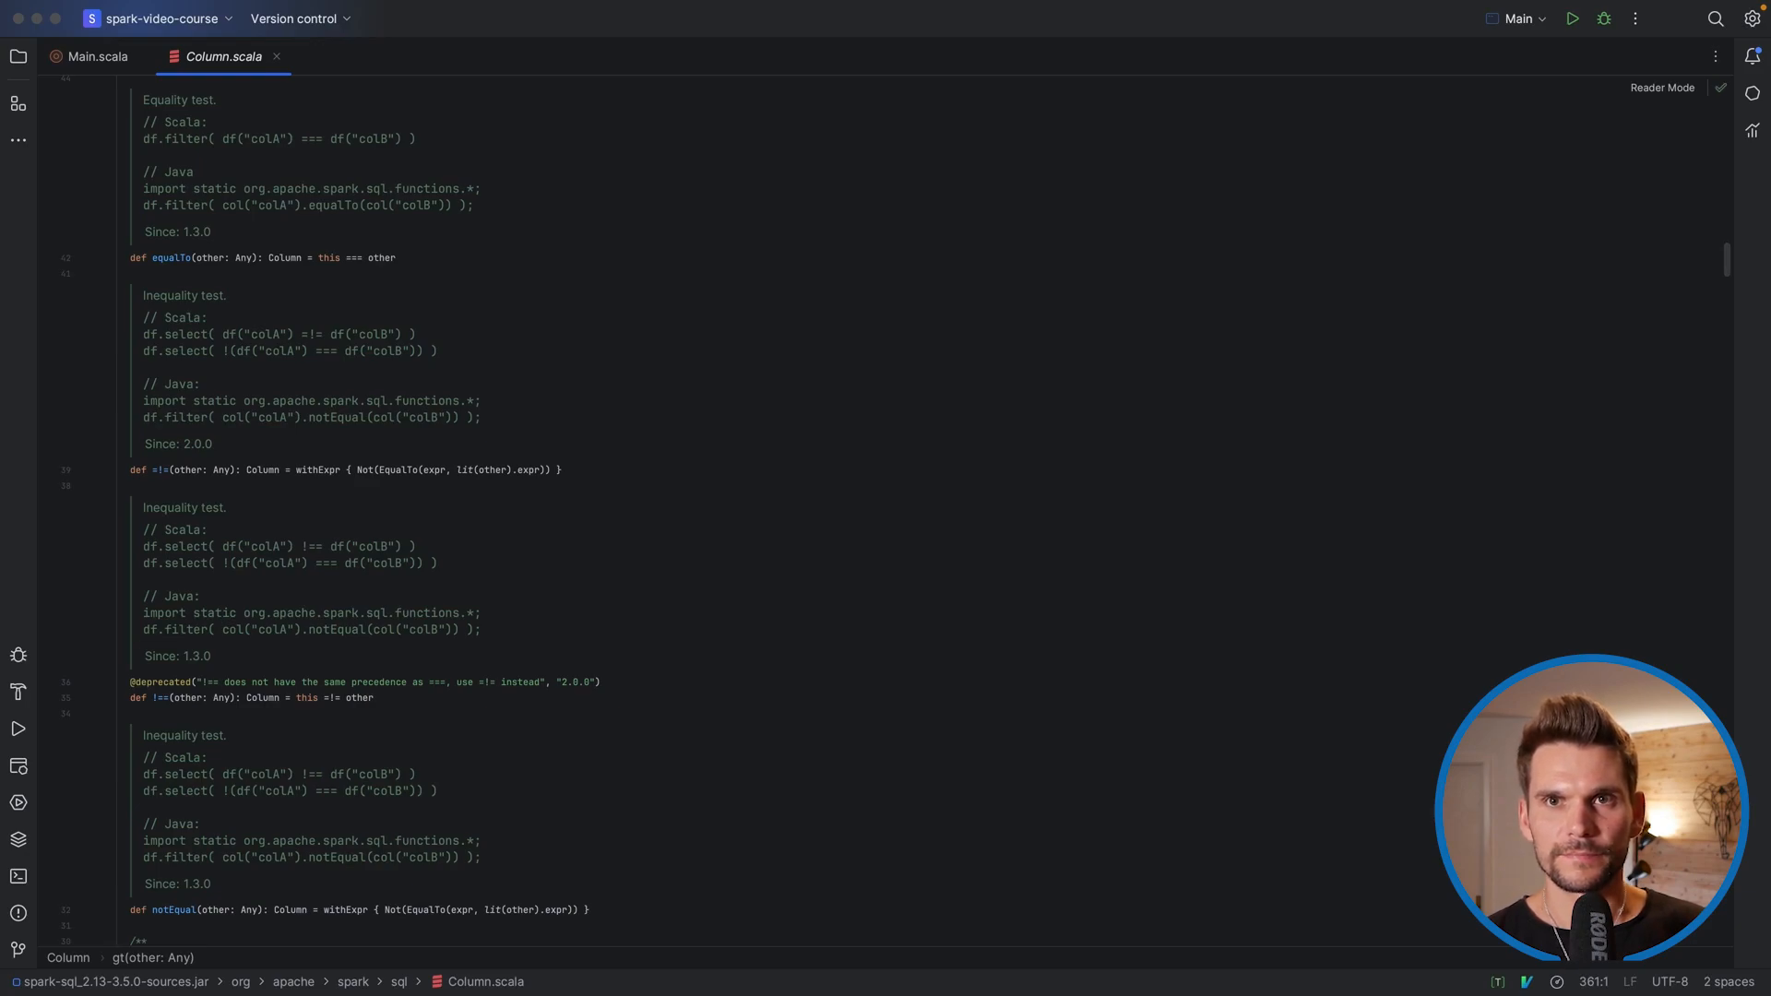
click(98, 57)
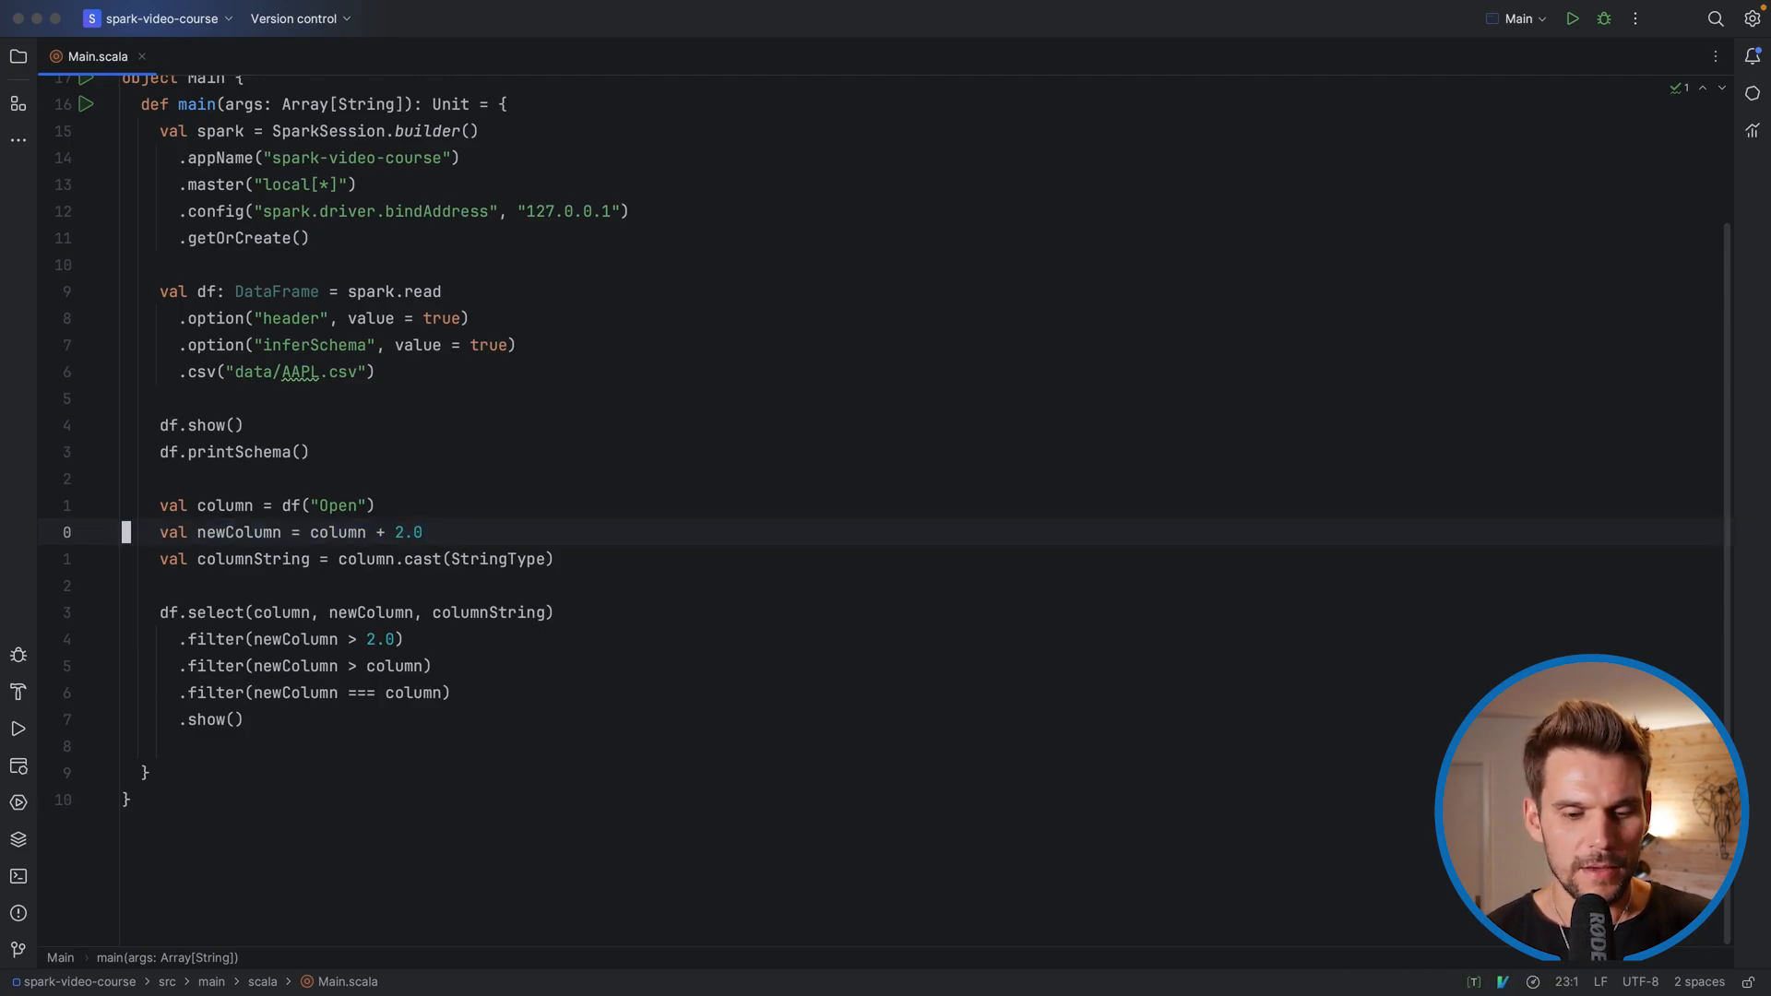
click(1572, 18)
text(()
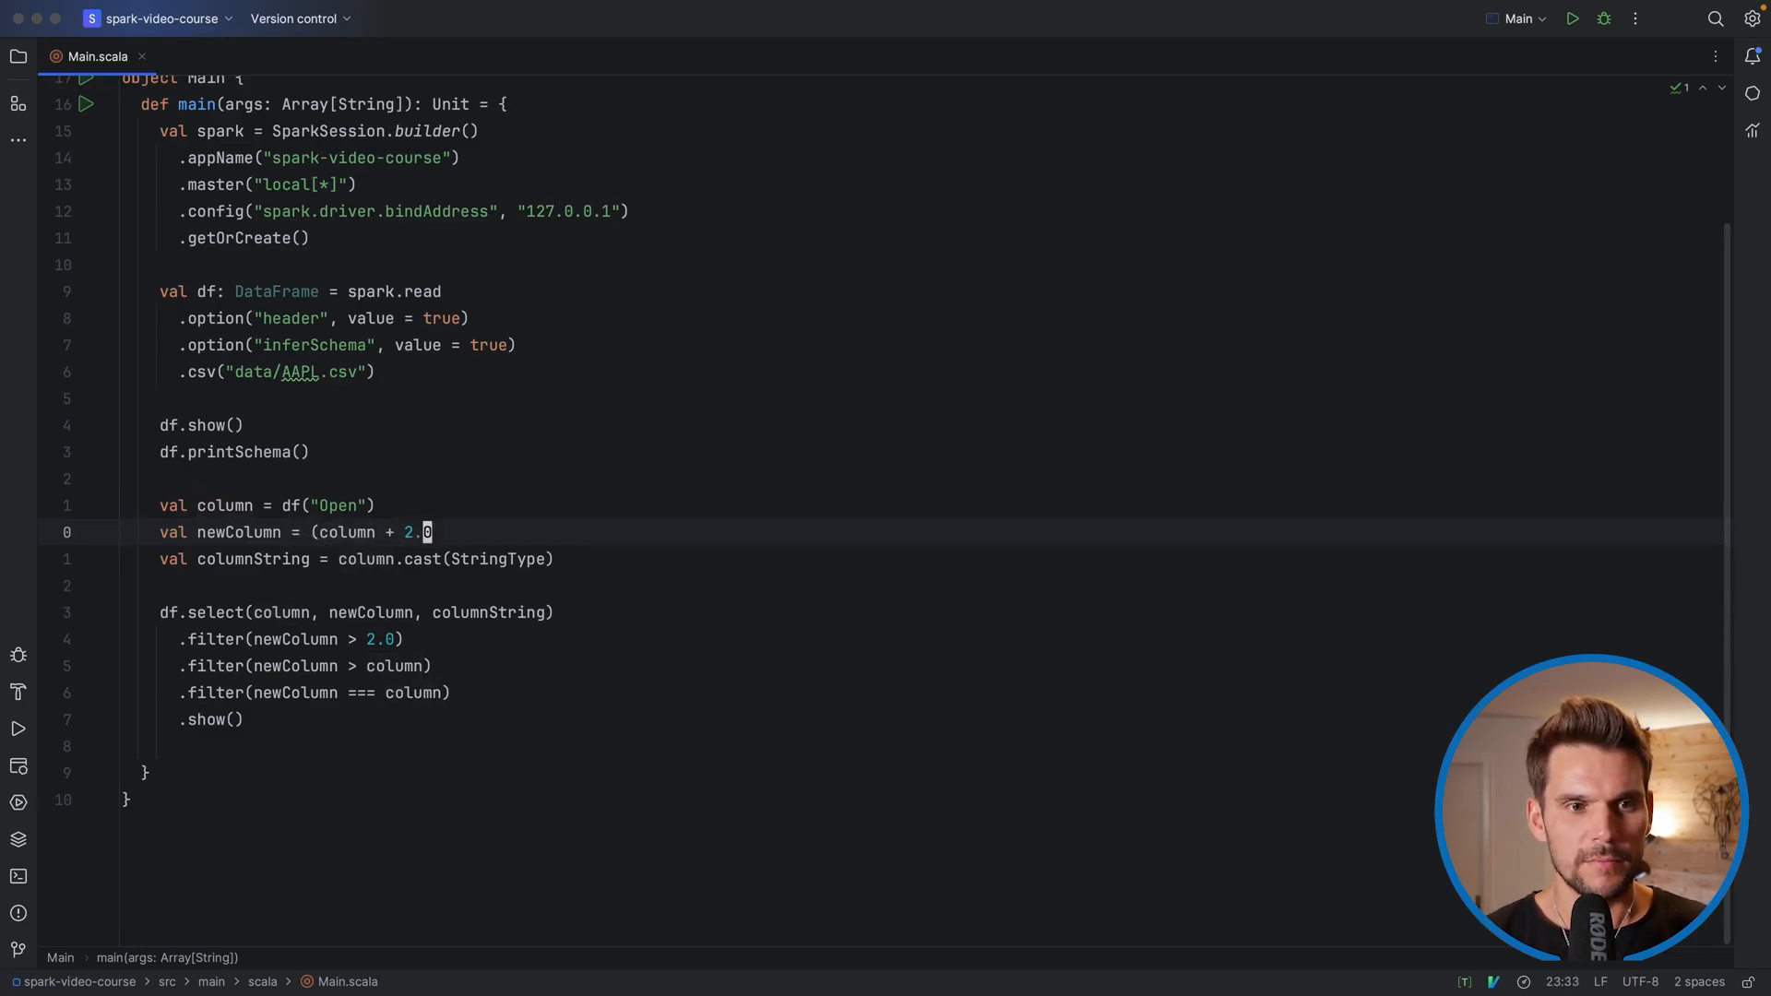
Alias newColumn's (column + 2.0) expression as "OpenIncreasedBy2"
text())
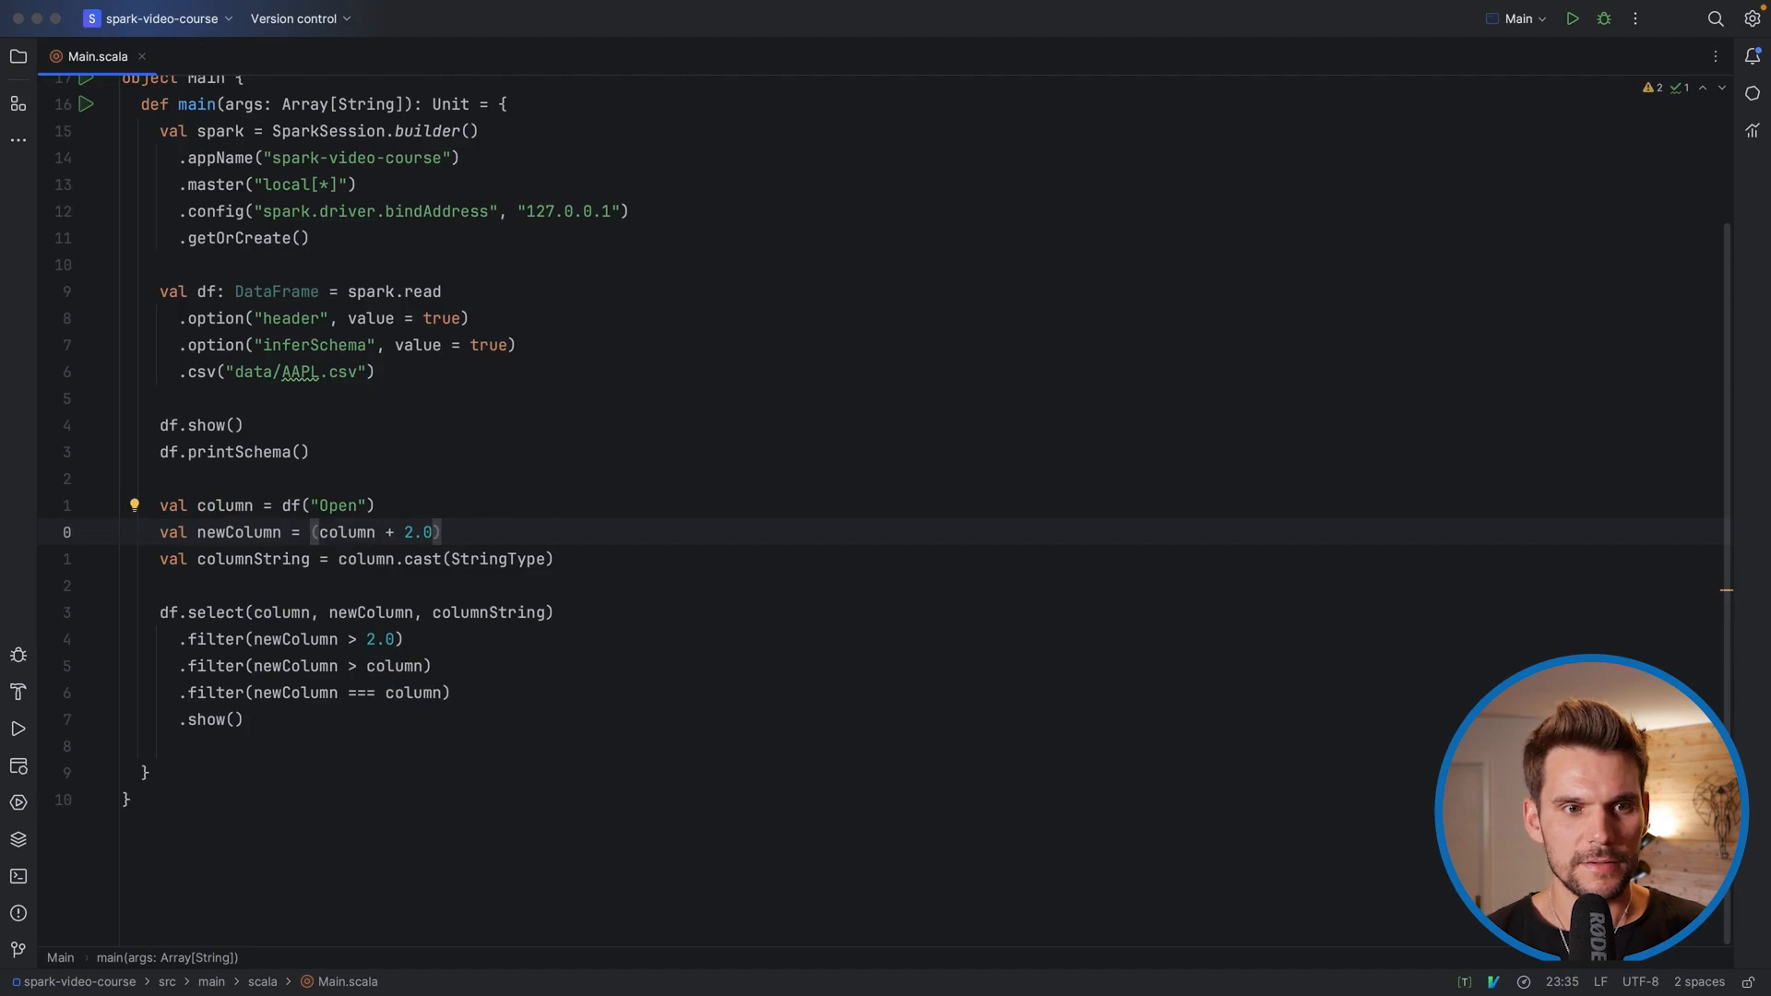
text(.as())
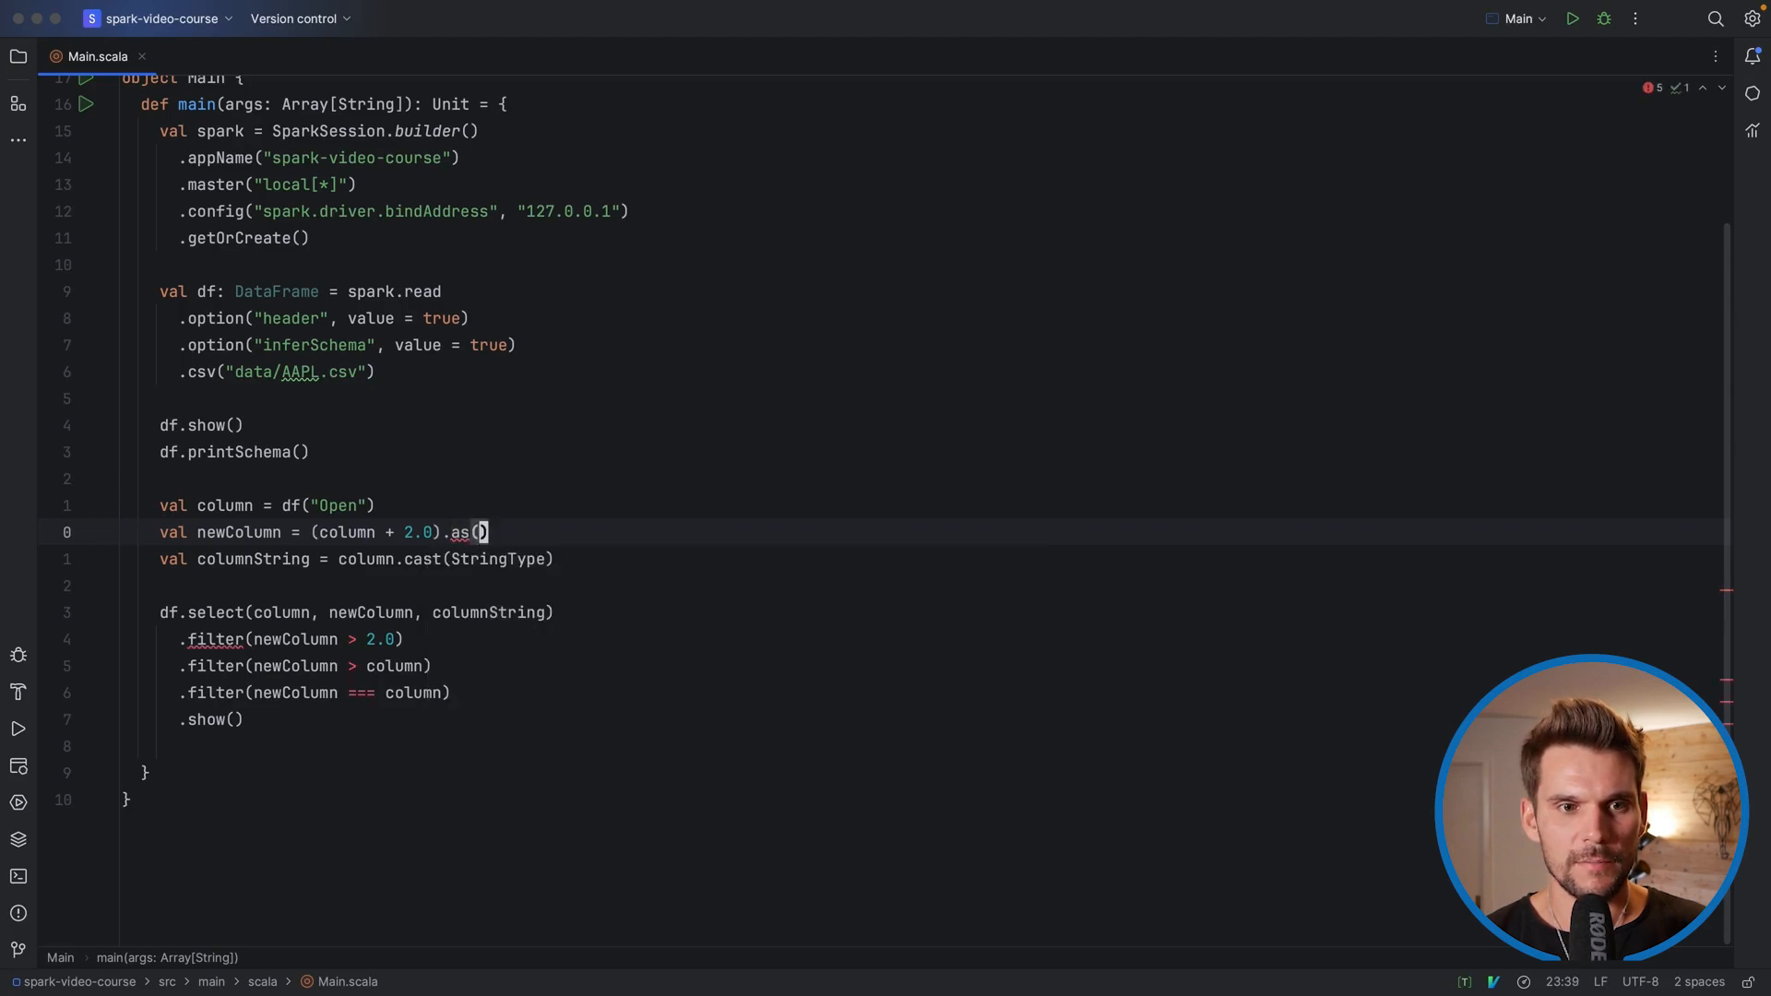
text(")
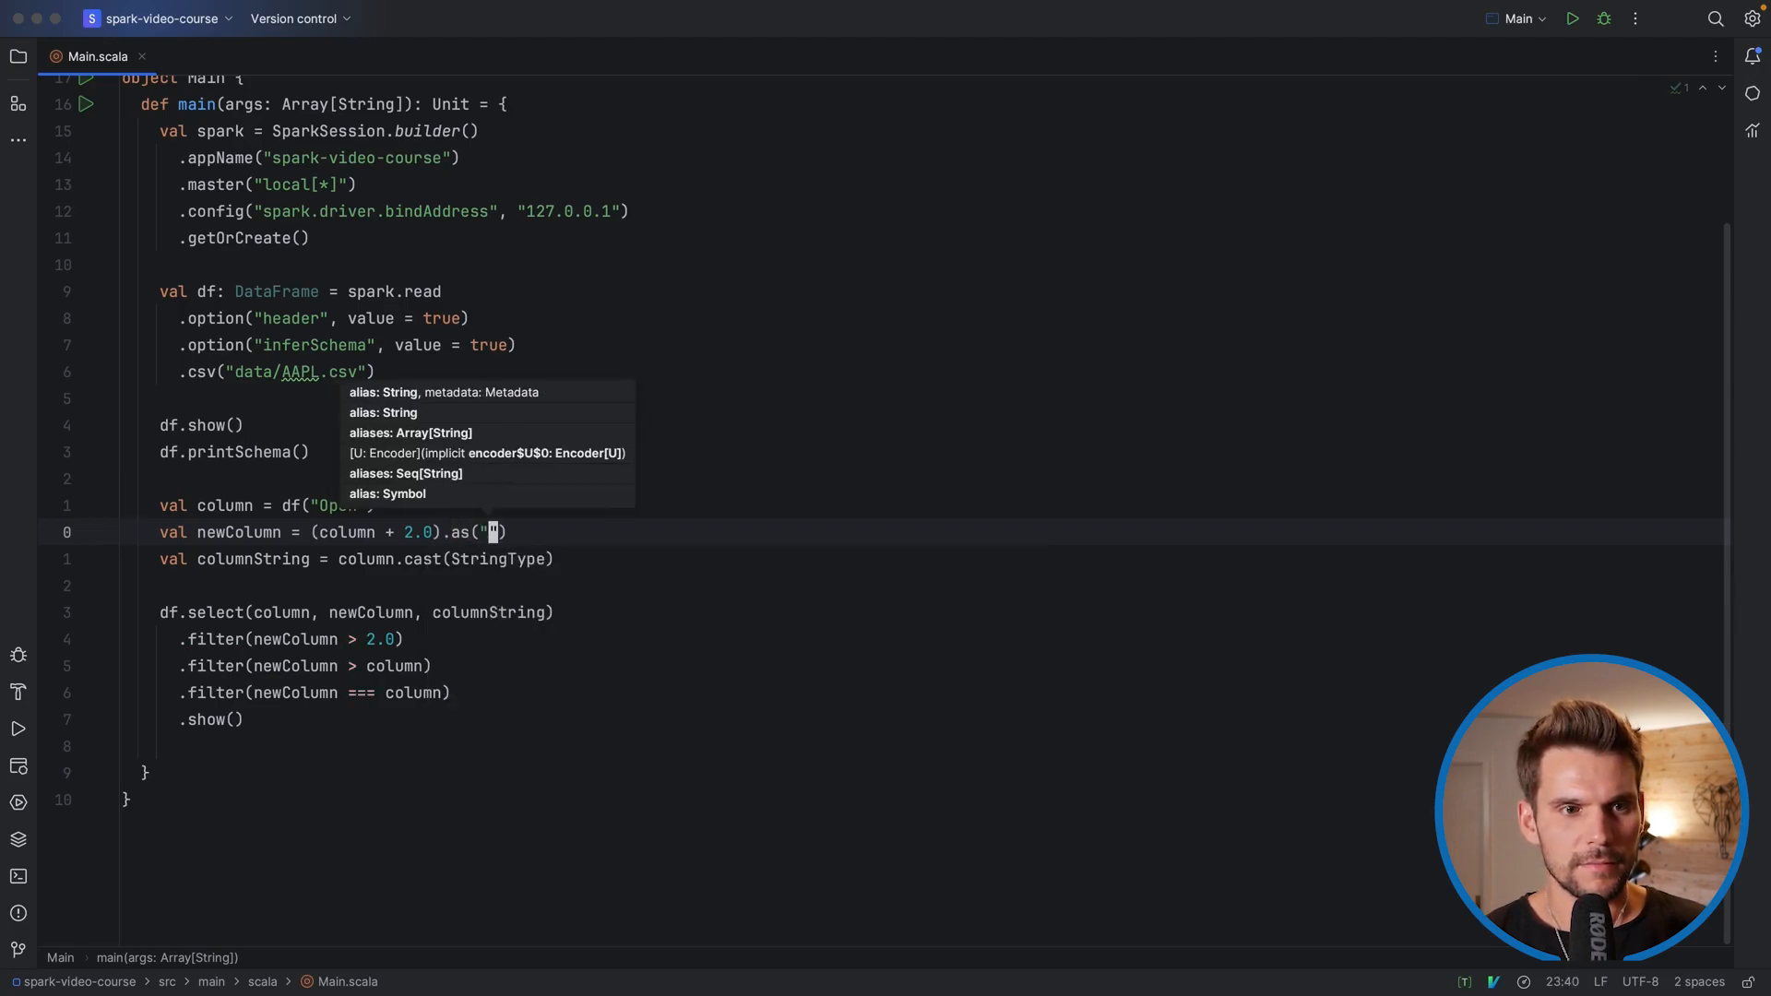
text(OpenIncreasedBy)
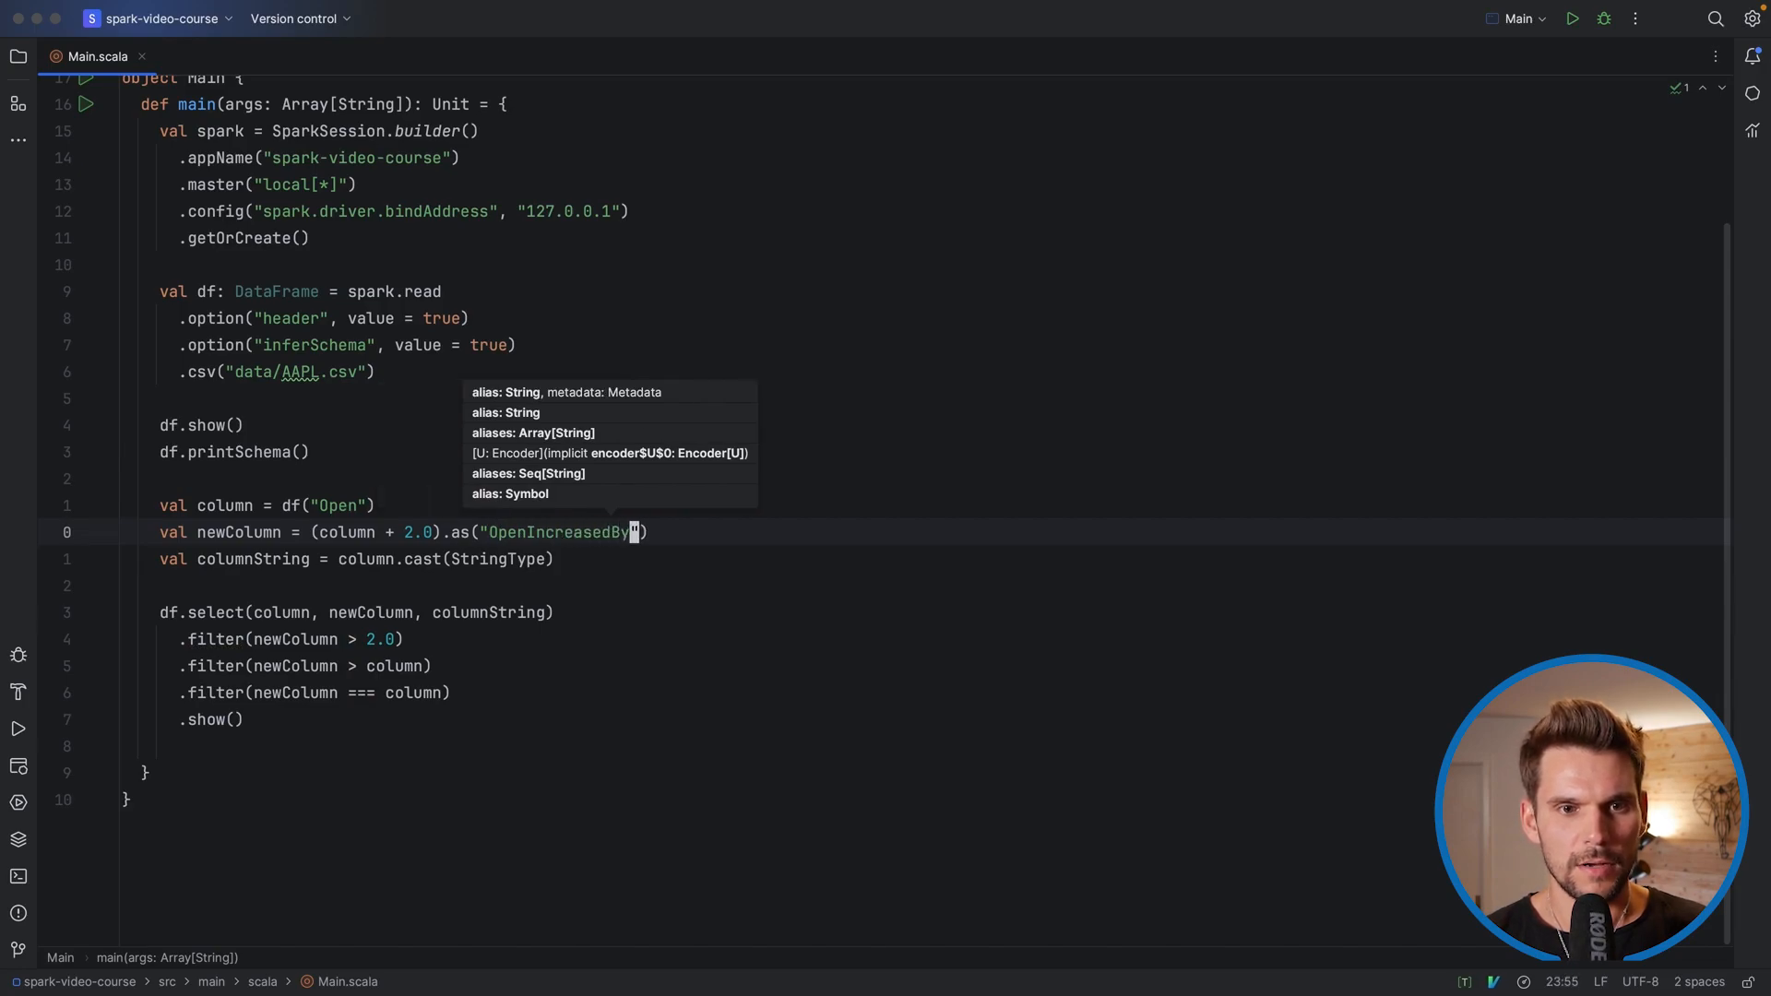
text(2)
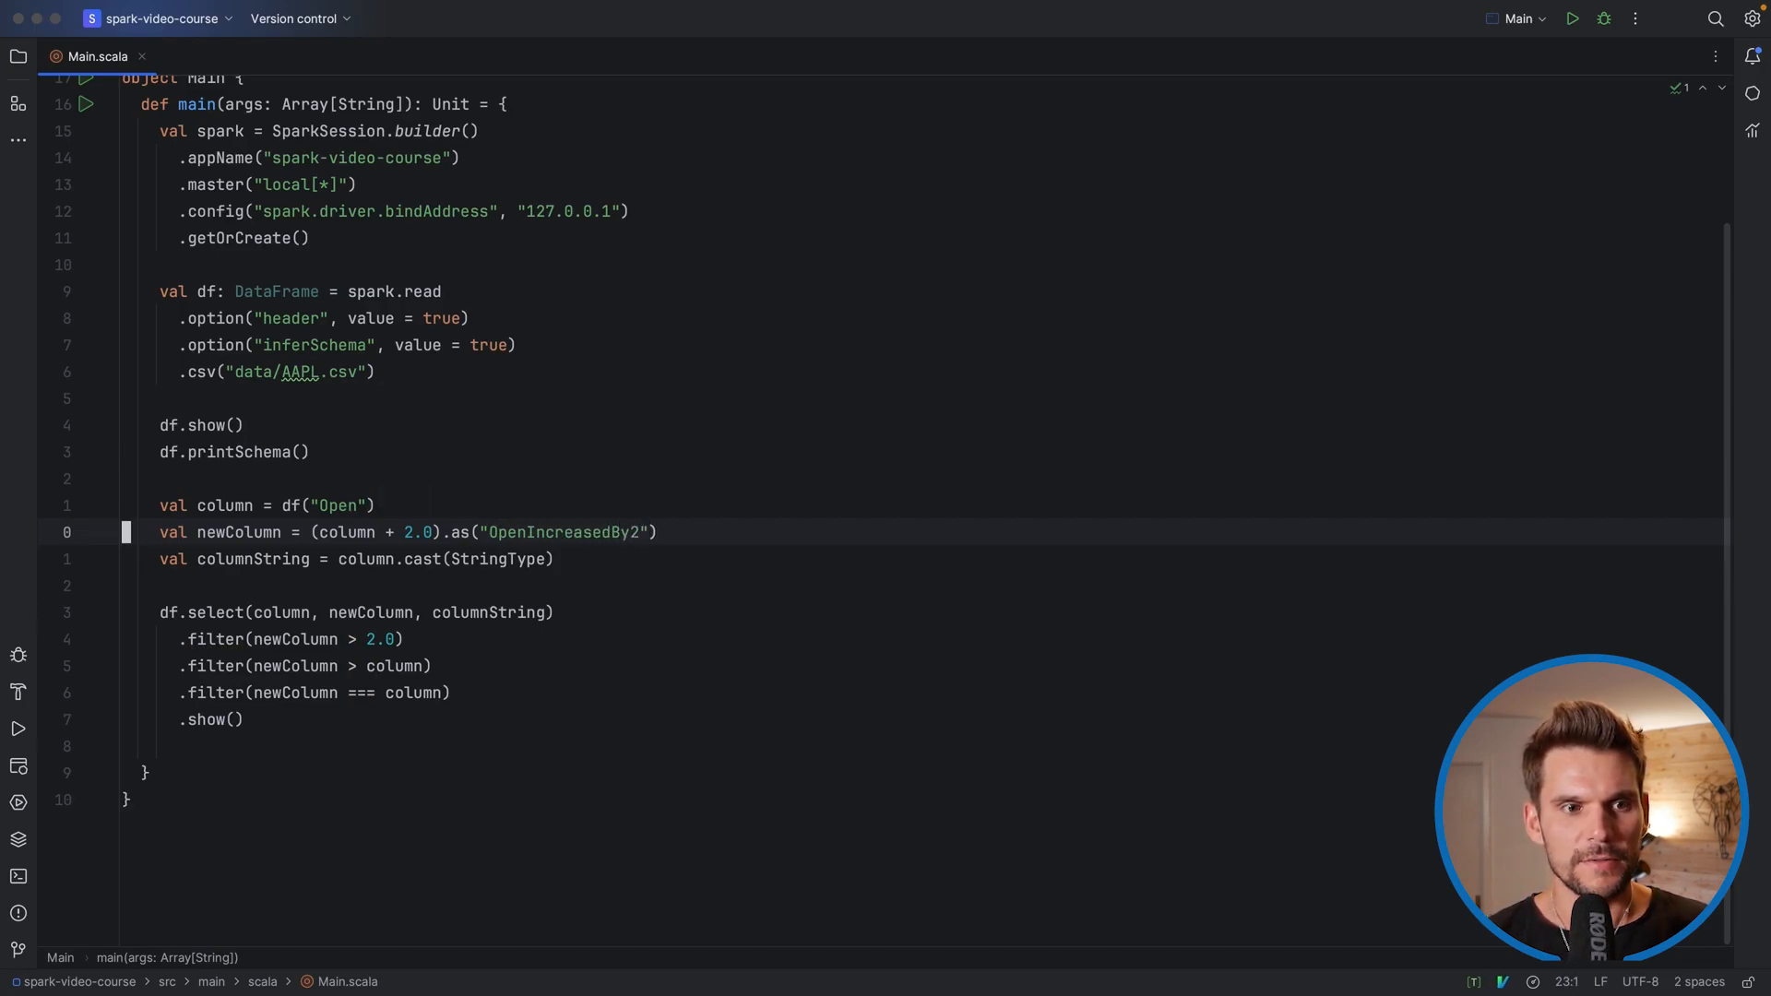
Alias the columnString cast as "OpenAsString"
click(441, 531)
text(.as(")
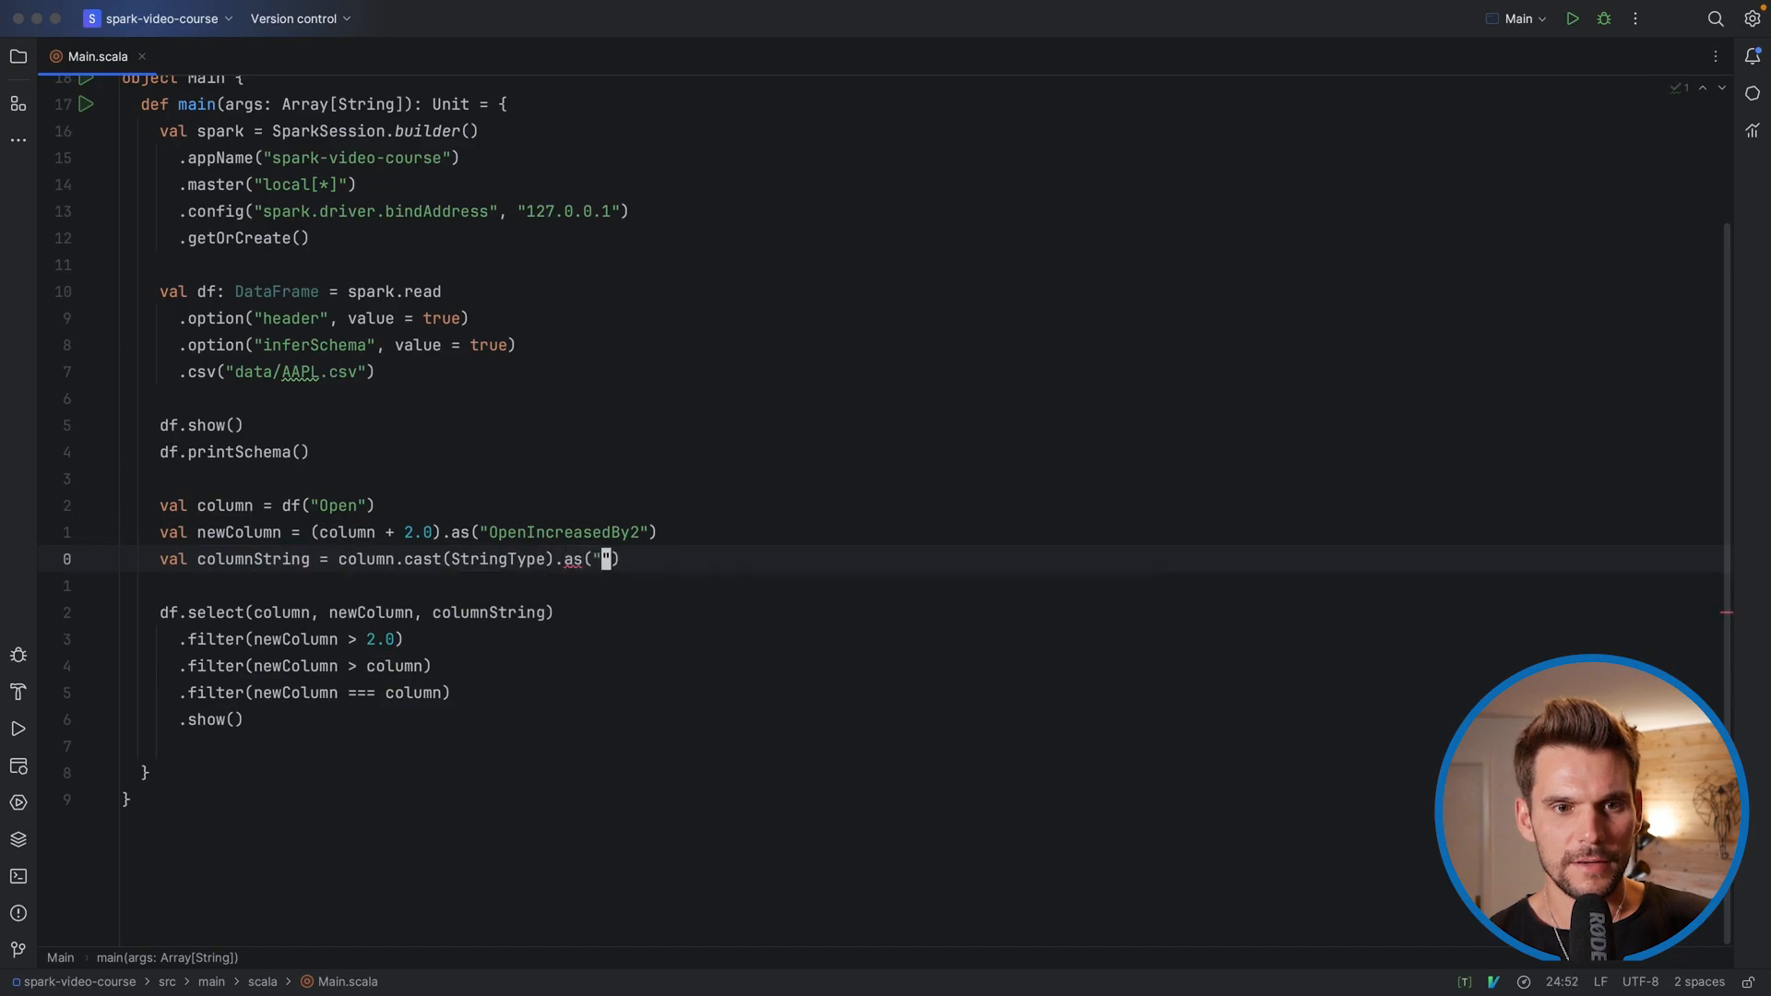
text(O)
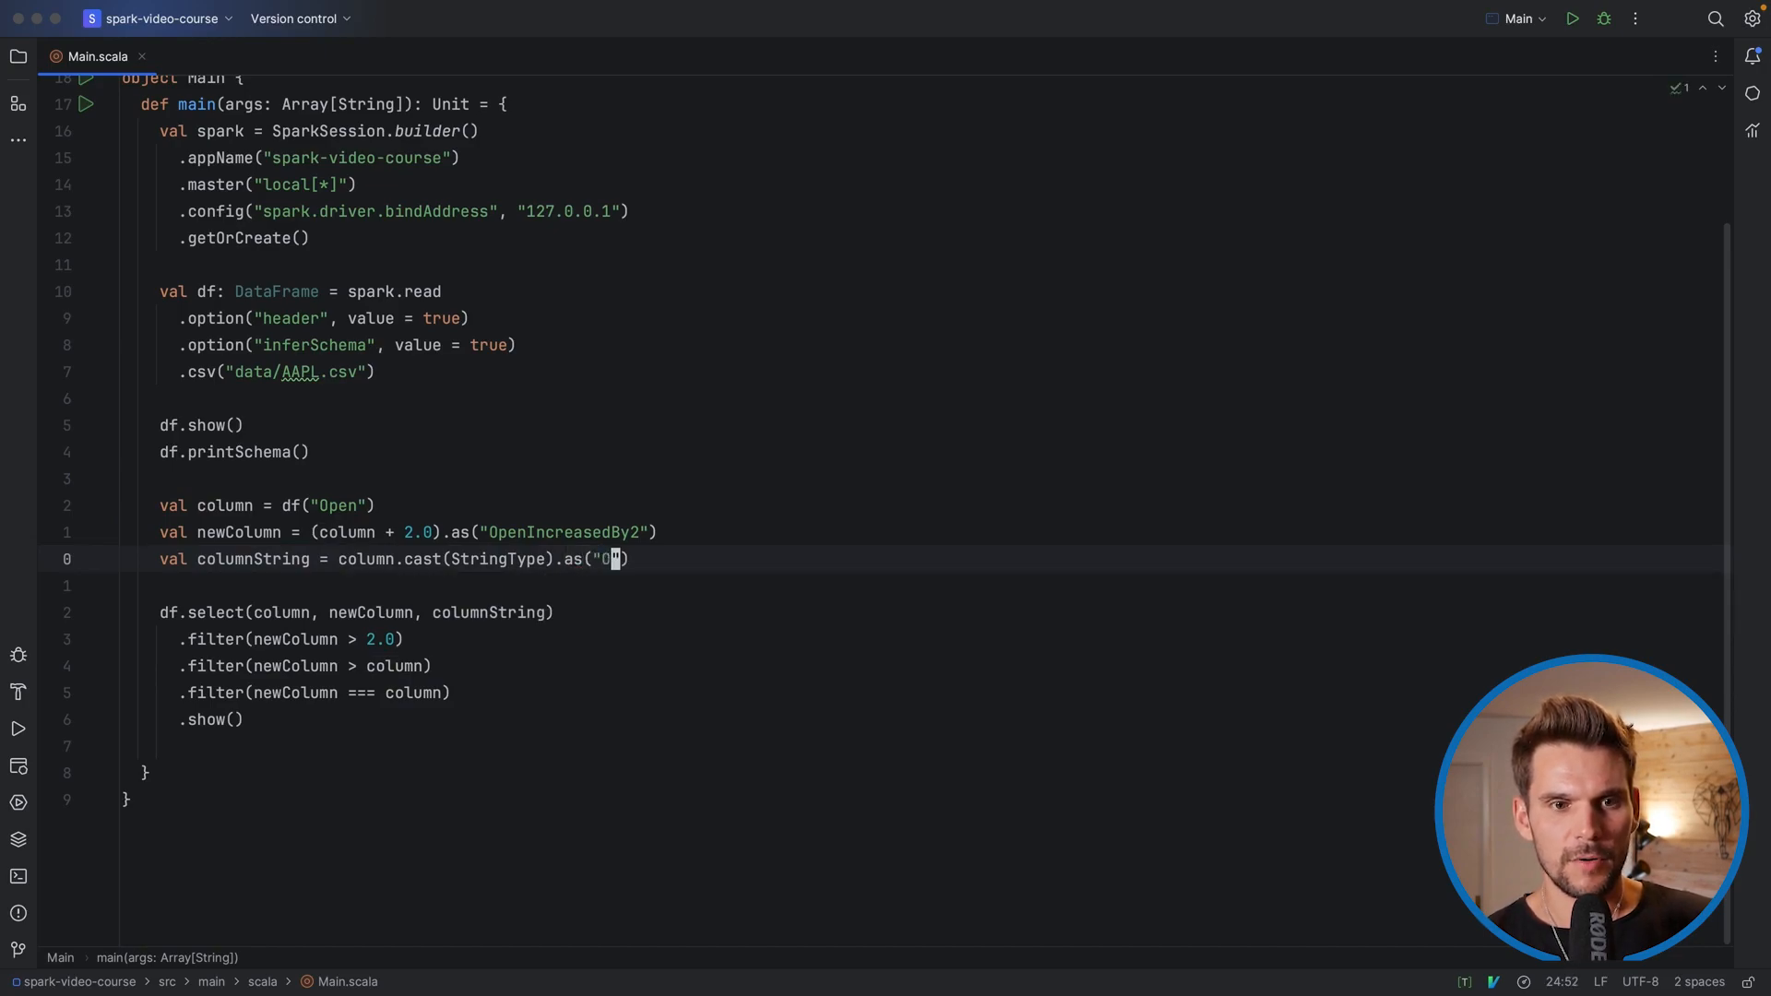
text(penAsString)
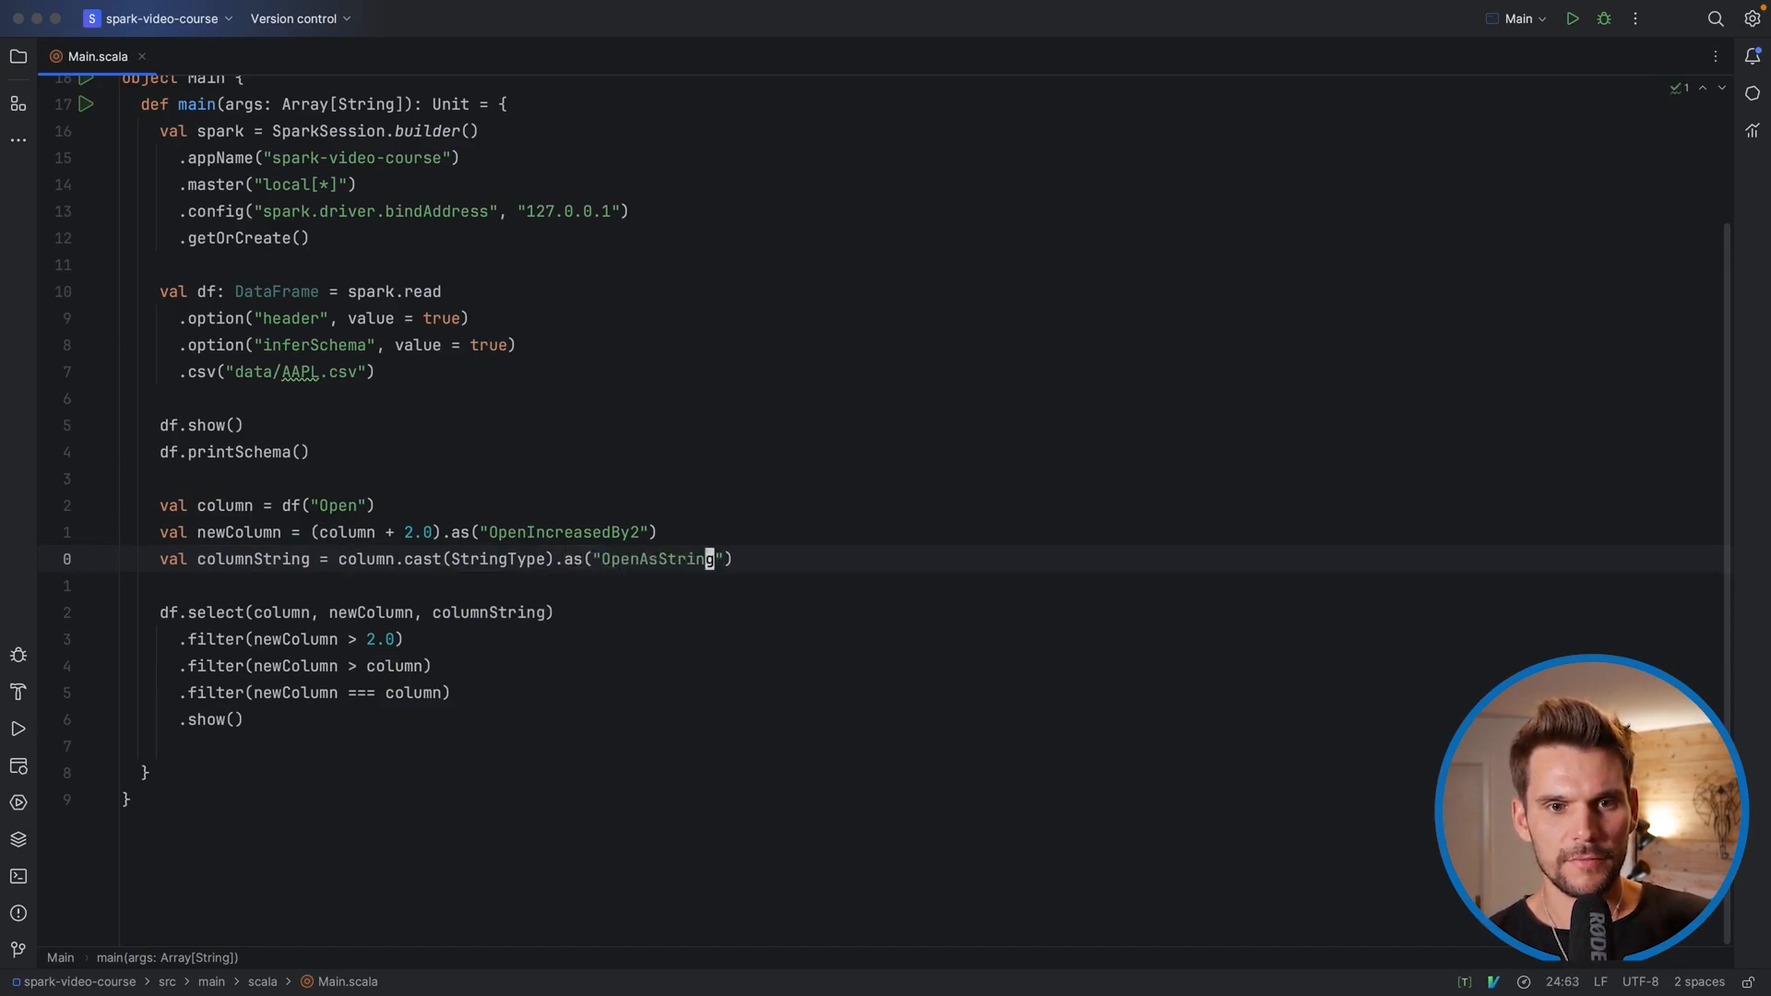